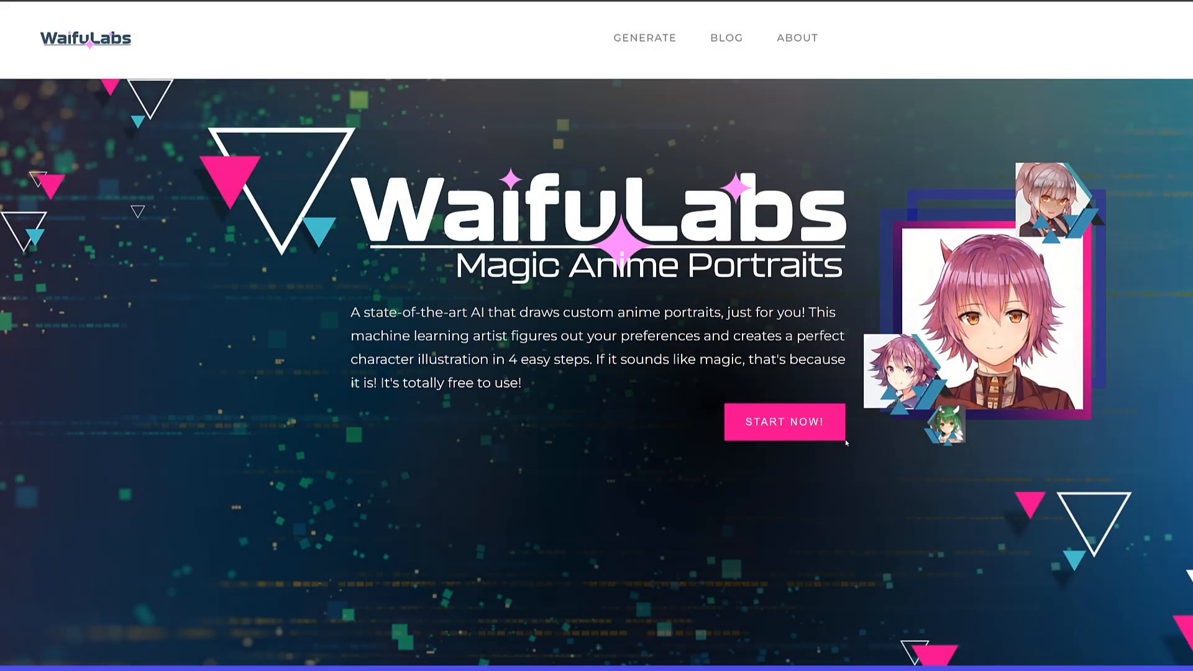
- Start a new Waifu Labs portrait and choose the blue-haired twin-tailed girl from a refreshed grid
{"action": "left_click", "coordinate": [784, 421]}
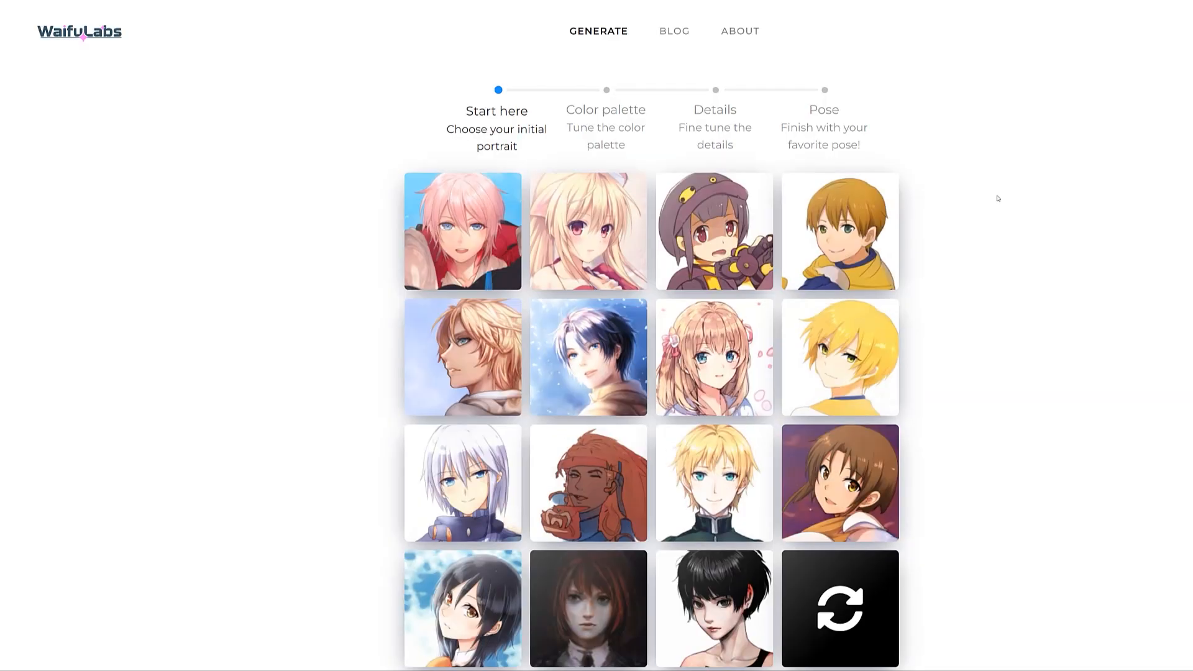
{"action": "left_click", "coordinate": [838, 607]}
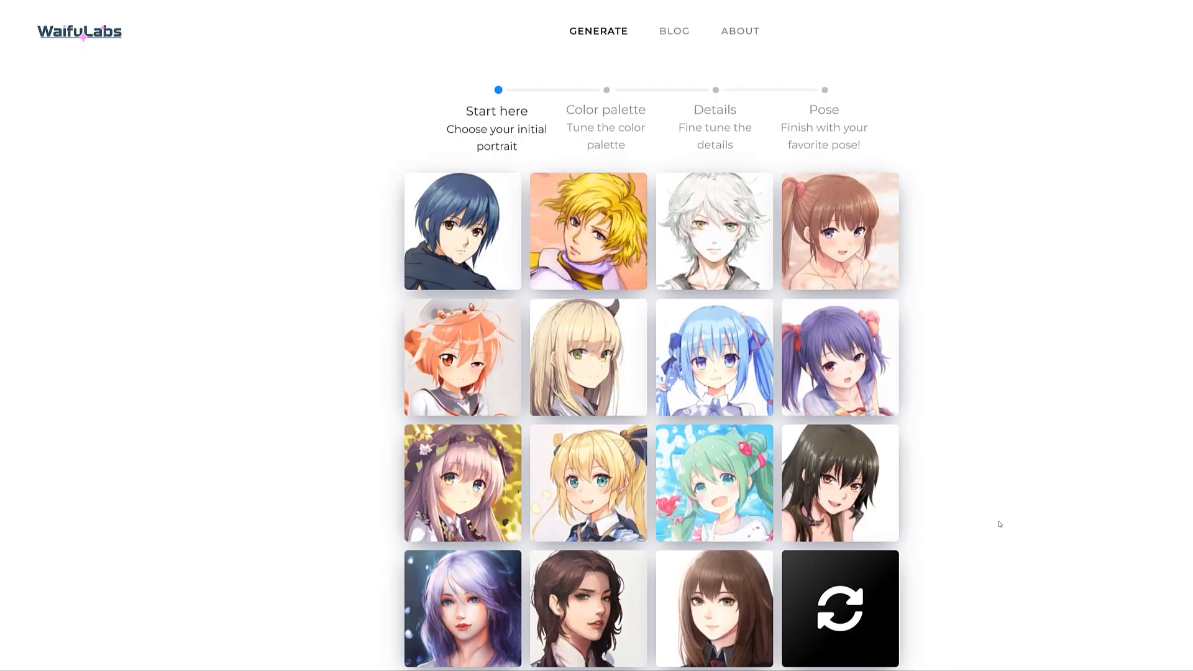
{"action": "left_click", "coordinate": [713, 357]}
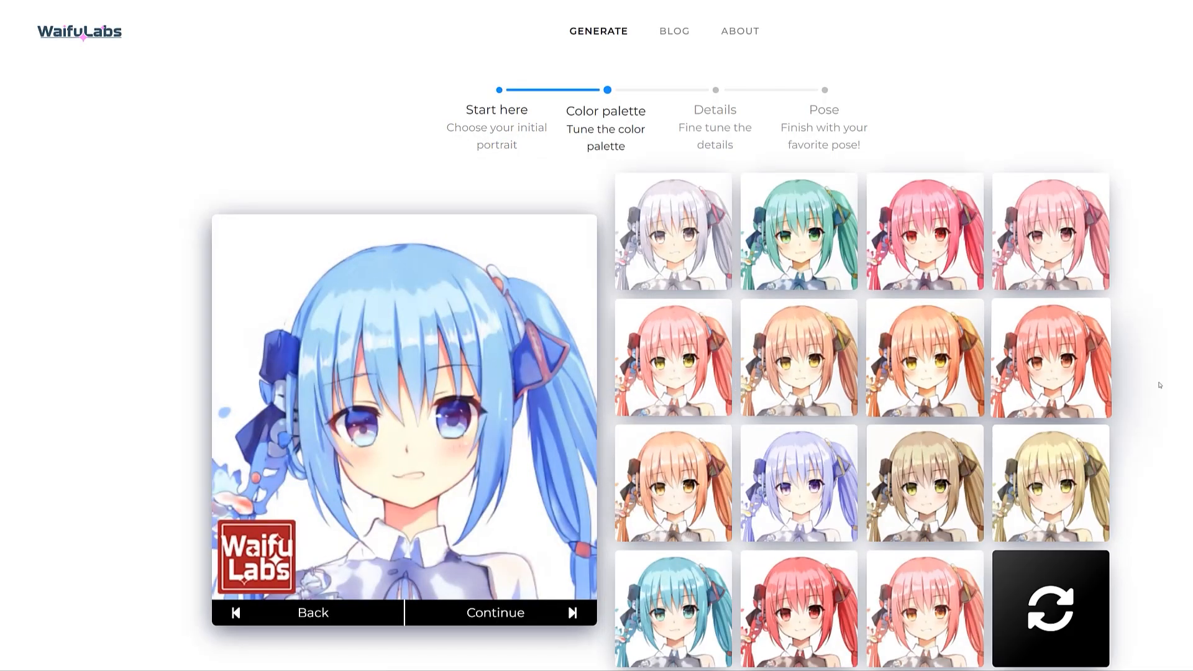
- Choose a blue palette, a paler detail variant, and a final pose for the portrait
{"action": "left_click", "coordinate": [494, 613]}
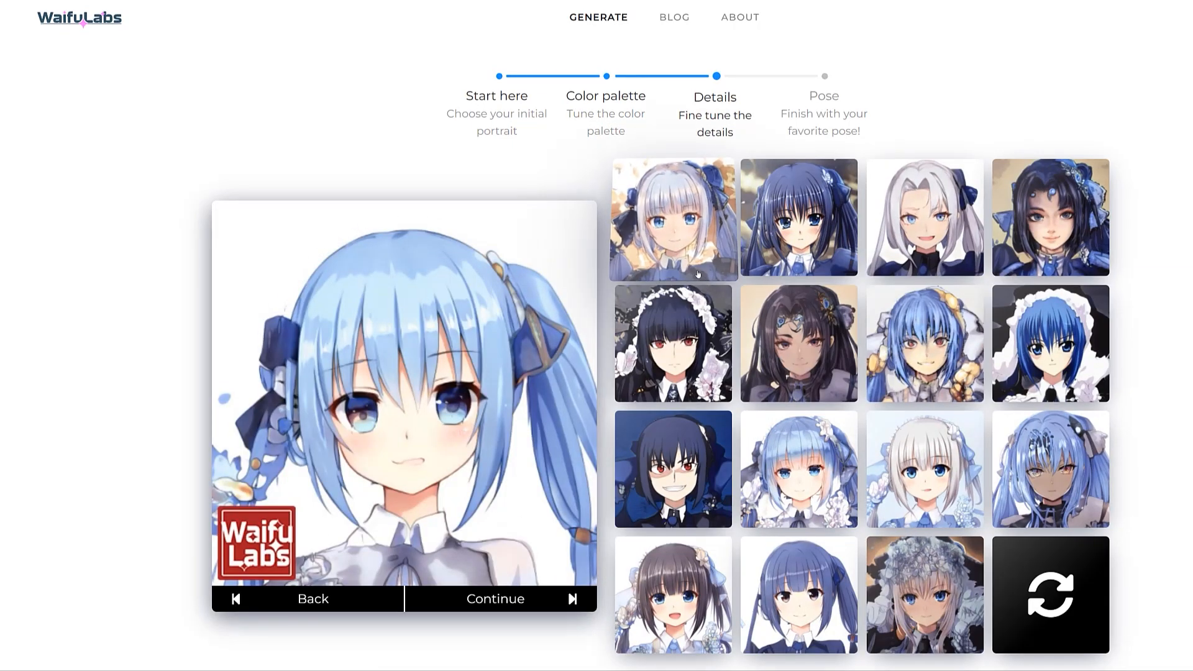
{"action": "left_click", "coordinate": [1049, 594]}
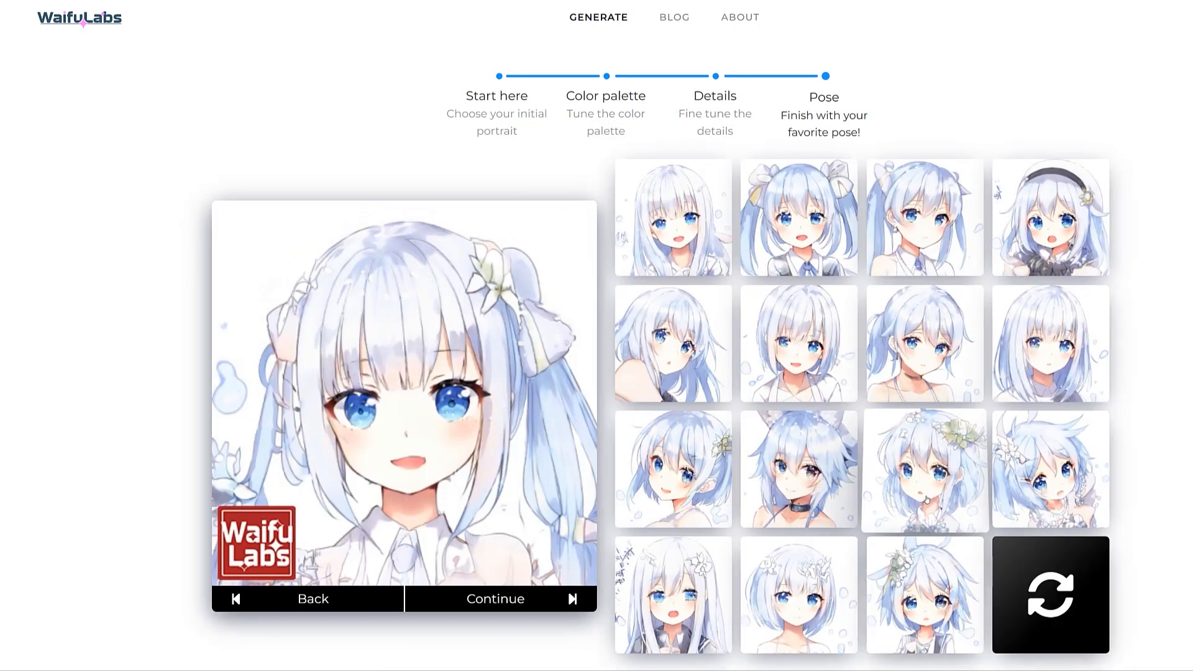
{"action": "left_click", "coordinate": [494, 598]}
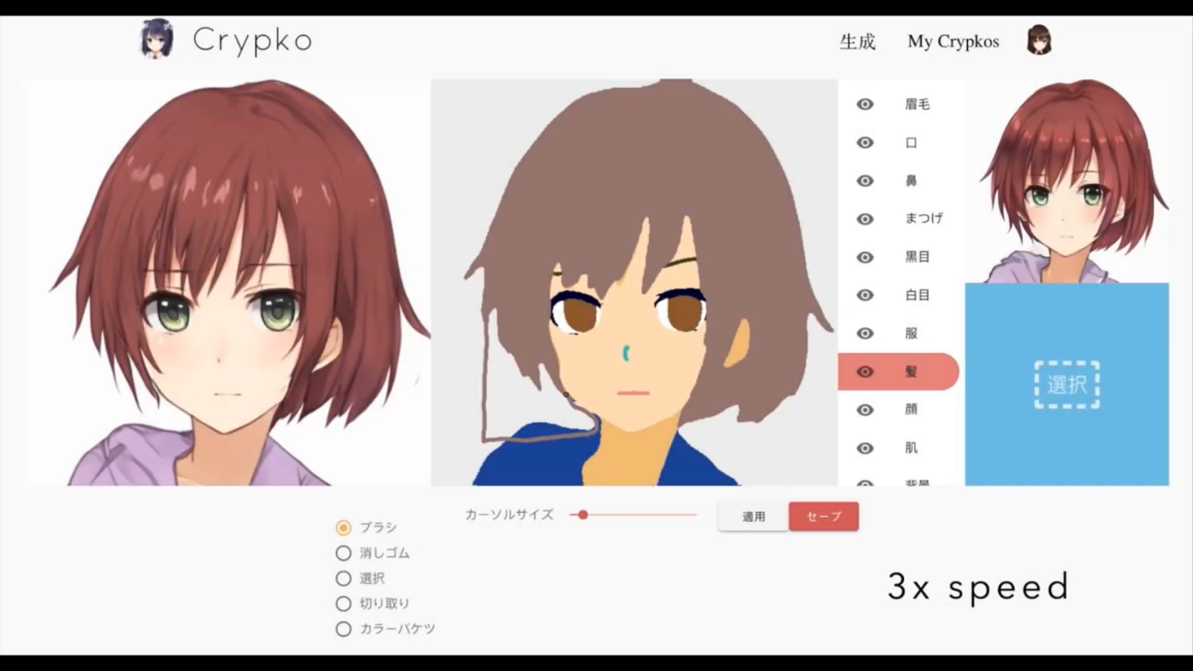
- Erase part of the hair colour map, then paint over the face region layer
{"action": "left_click", "coordinate": [343, 553]}
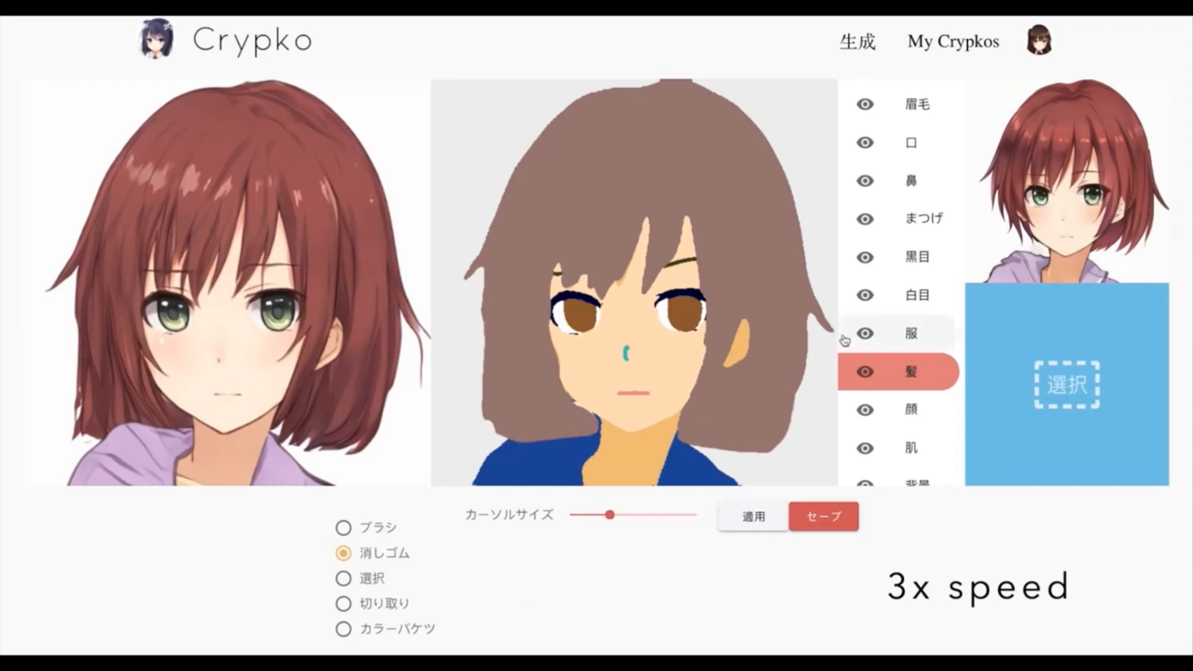
{"action": "left_click", "coordinate": [344, 602]}
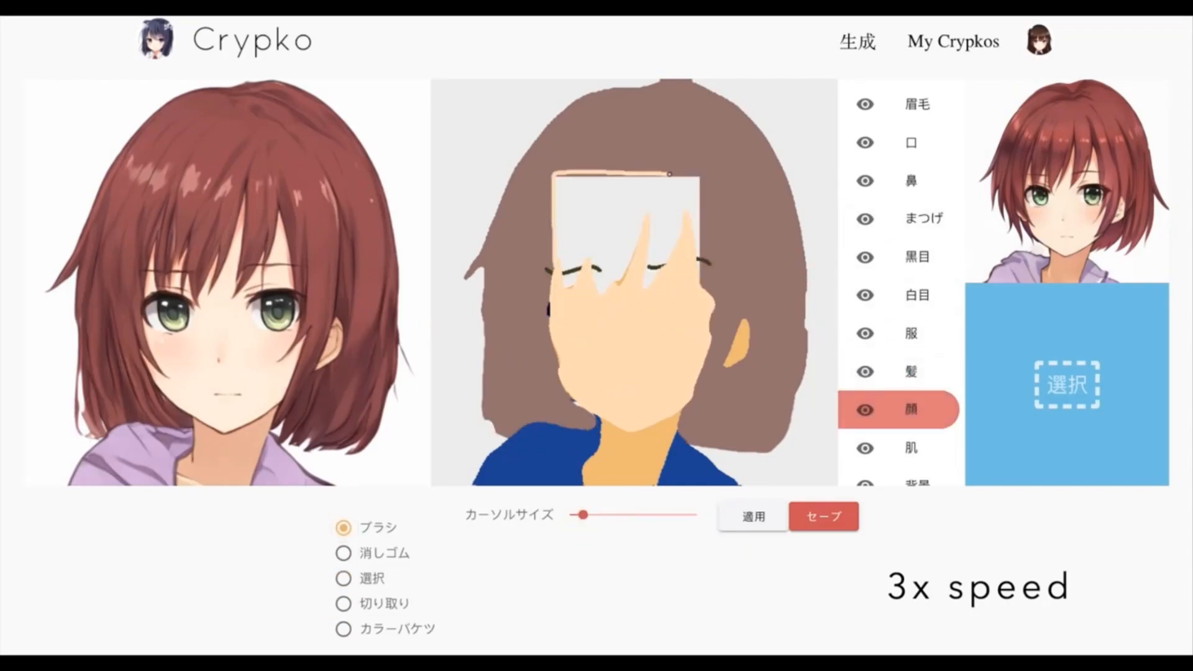
{"action": "left_click", "coordinate": [344, 629]}
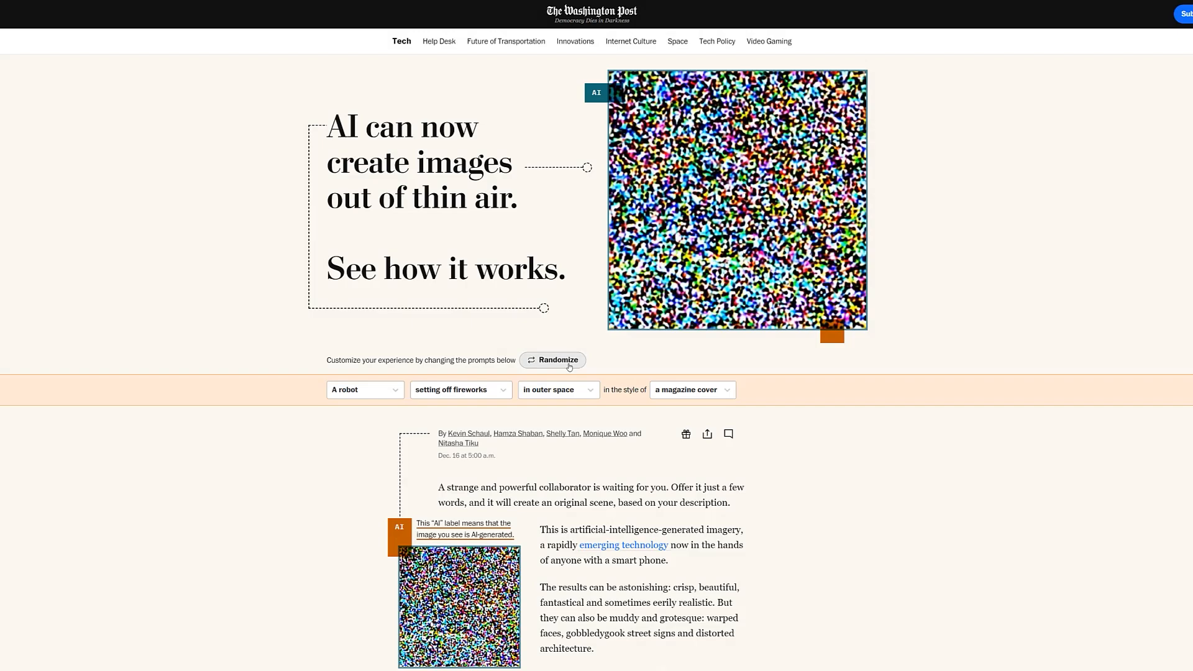
- Run the article's generation until the noise becomes a robot-with-fireworks magazine cover
{"action": "scroll", "scroll_direction": "up", "scroll_amount": 3}
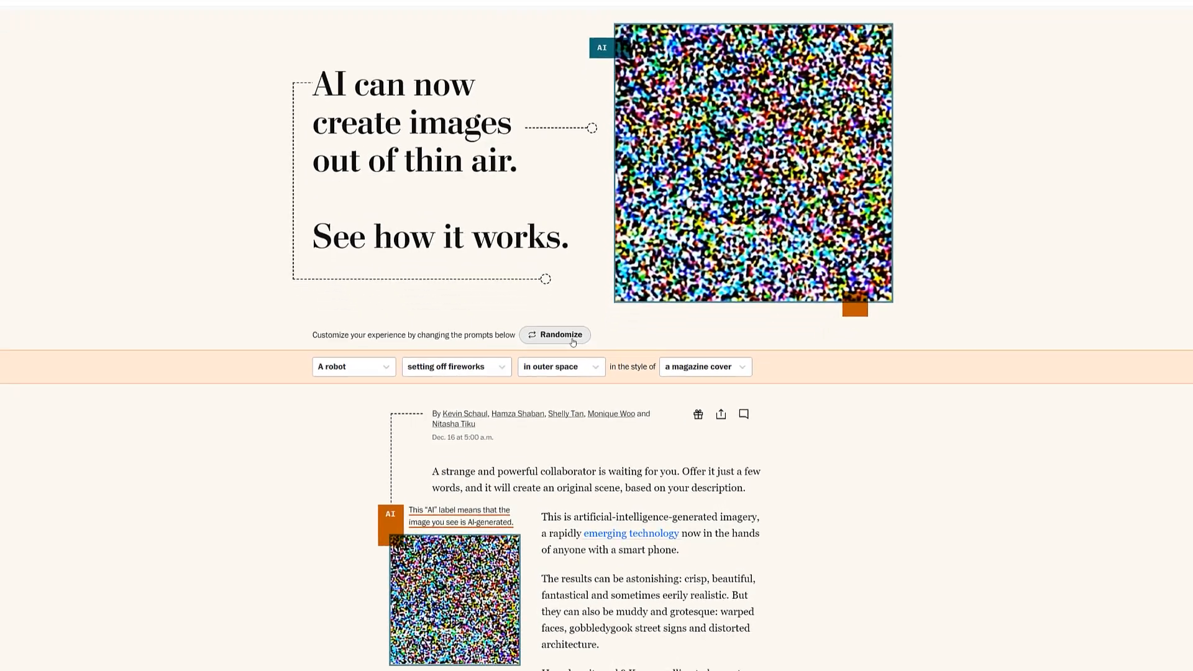
{"action": "scroll", "scroll_direction": "down", "scroll_amount": 3}
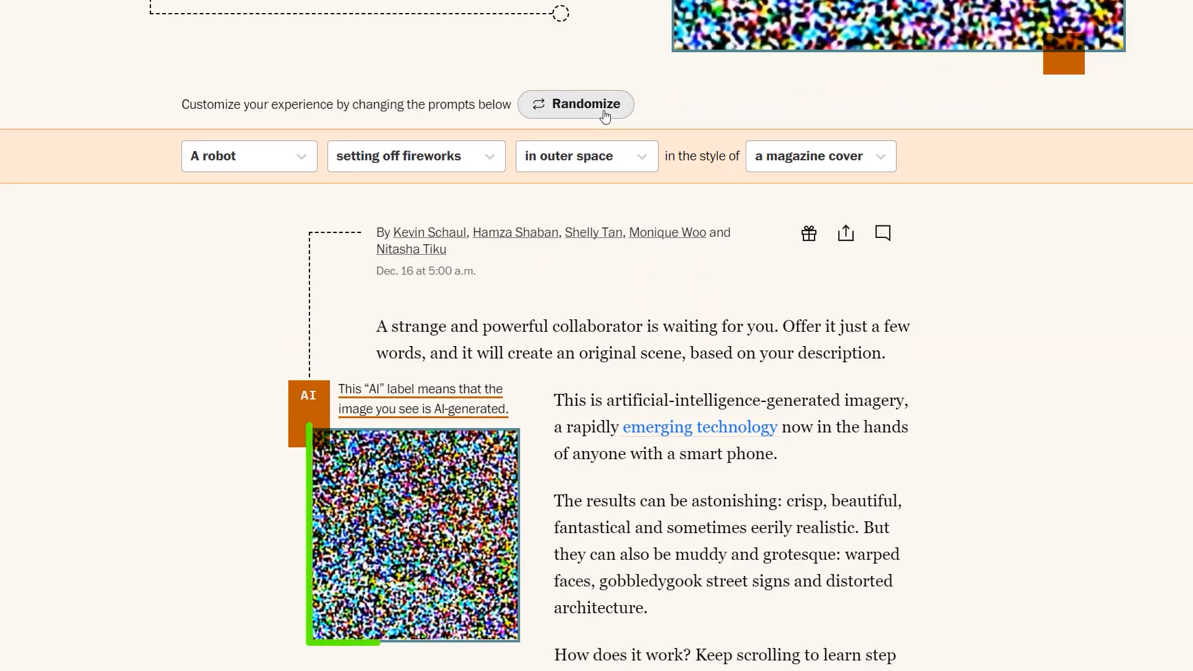
{"action": "scroll", "scroll_direction": "up", "scroll_amount": 3}
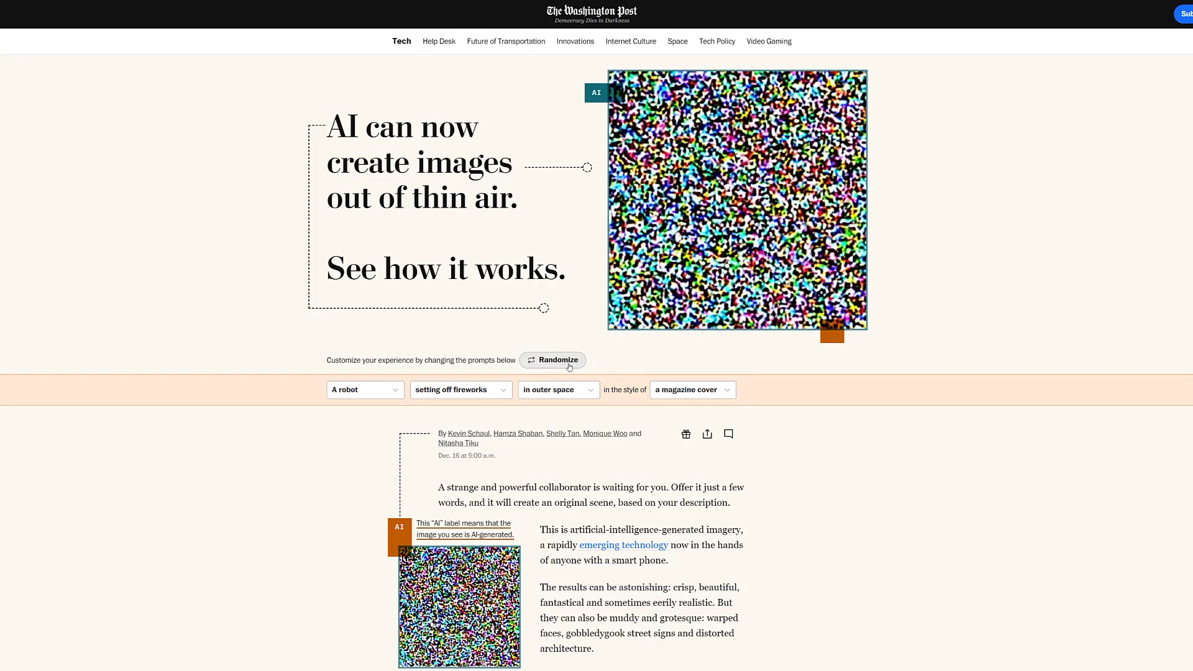
{"action": "left_click", "coordinate": [551, 359]}
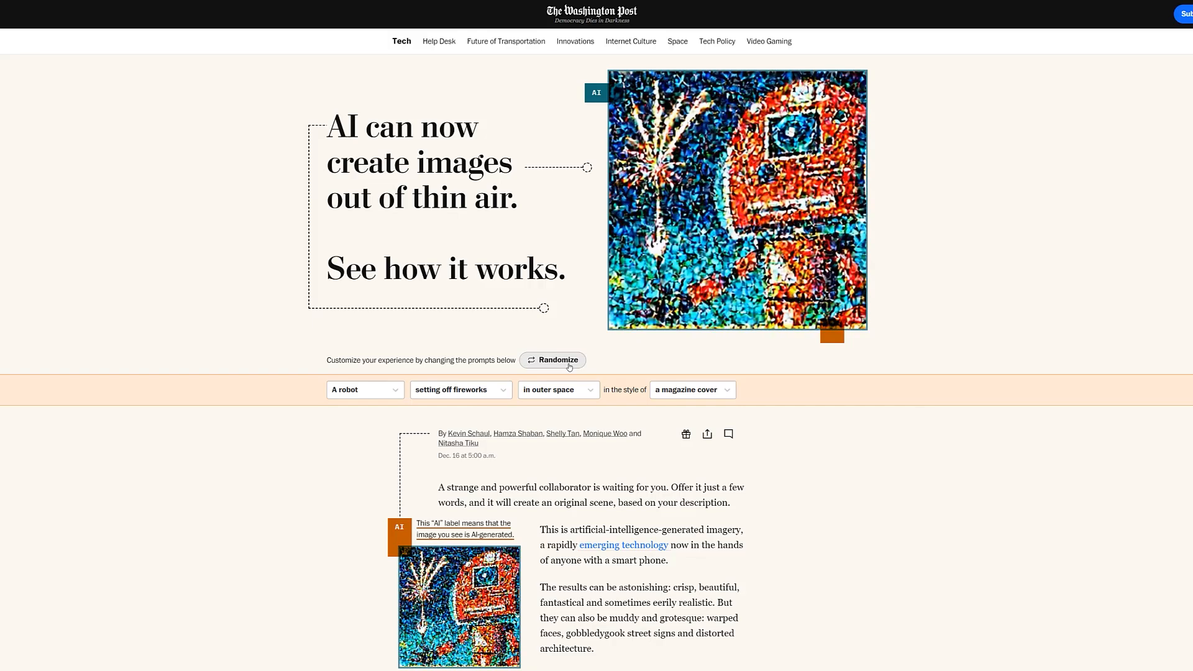
{"action": "left_click", "coordinate": [551, 360]}
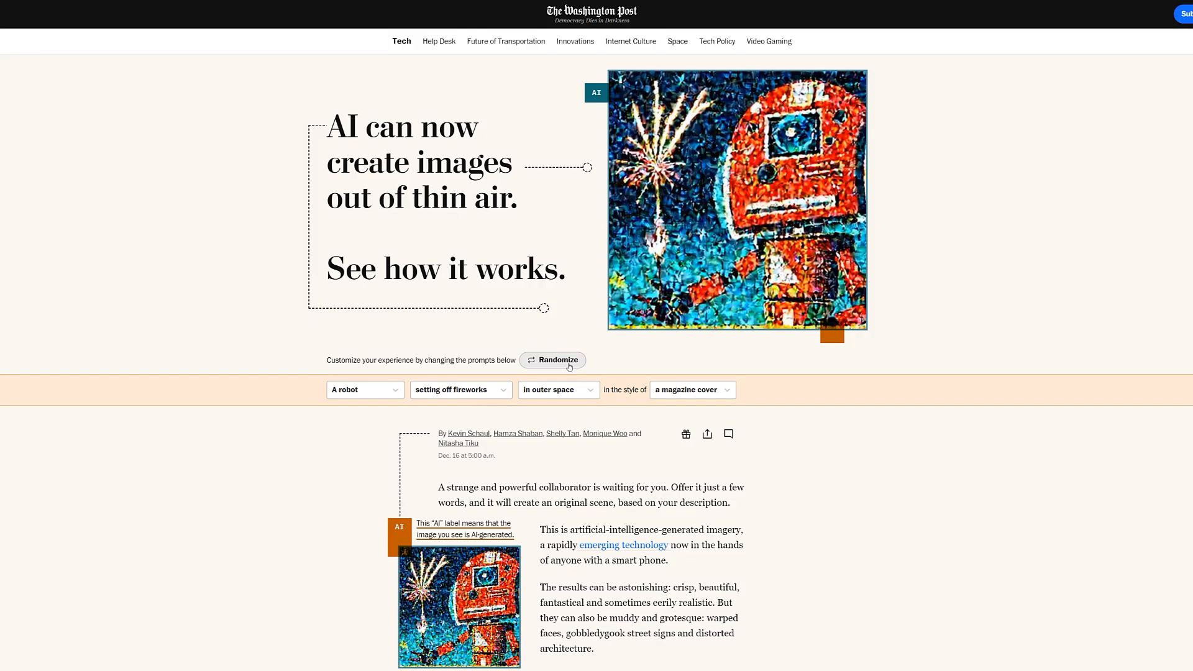
{"action": "left_click", "coordinate": [551, 359]}
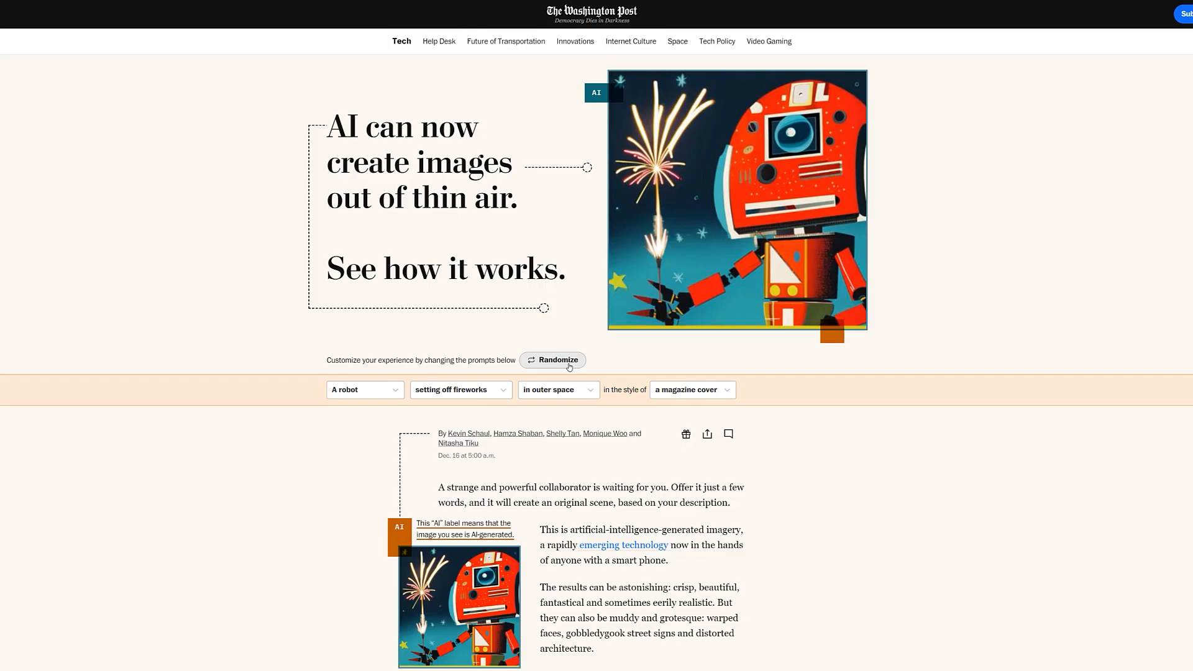
{"action": "mouse_move", "coordinate": [601, 374]}
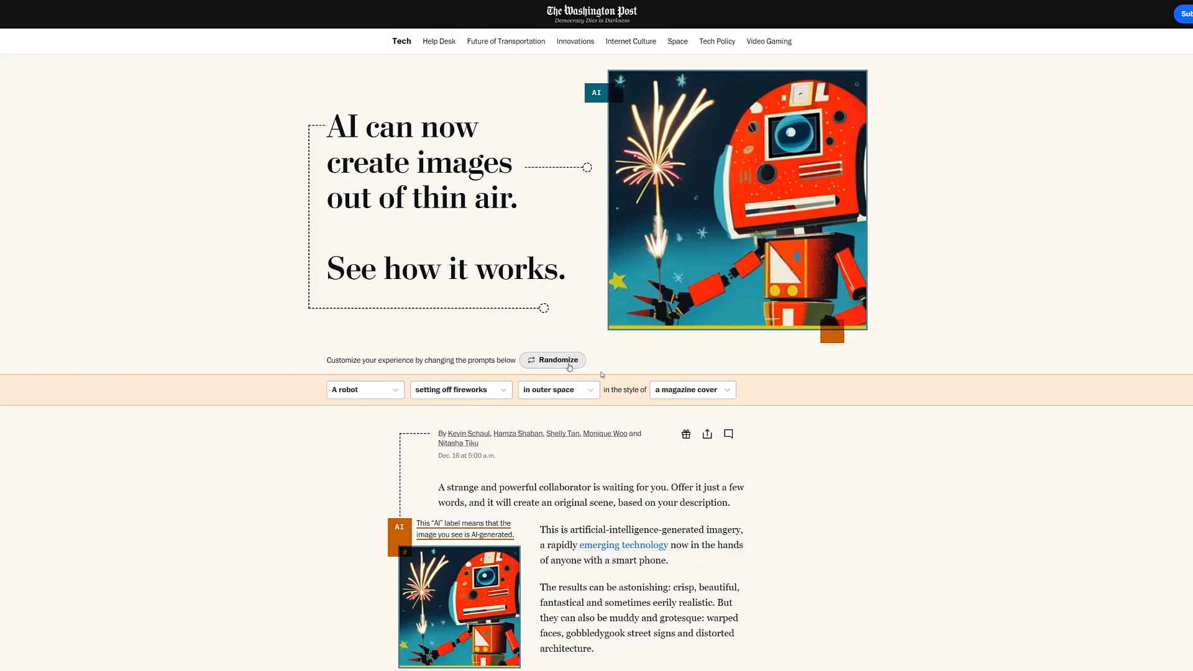
{"action": "mouse_move", "coordinate": [1154, 219]}
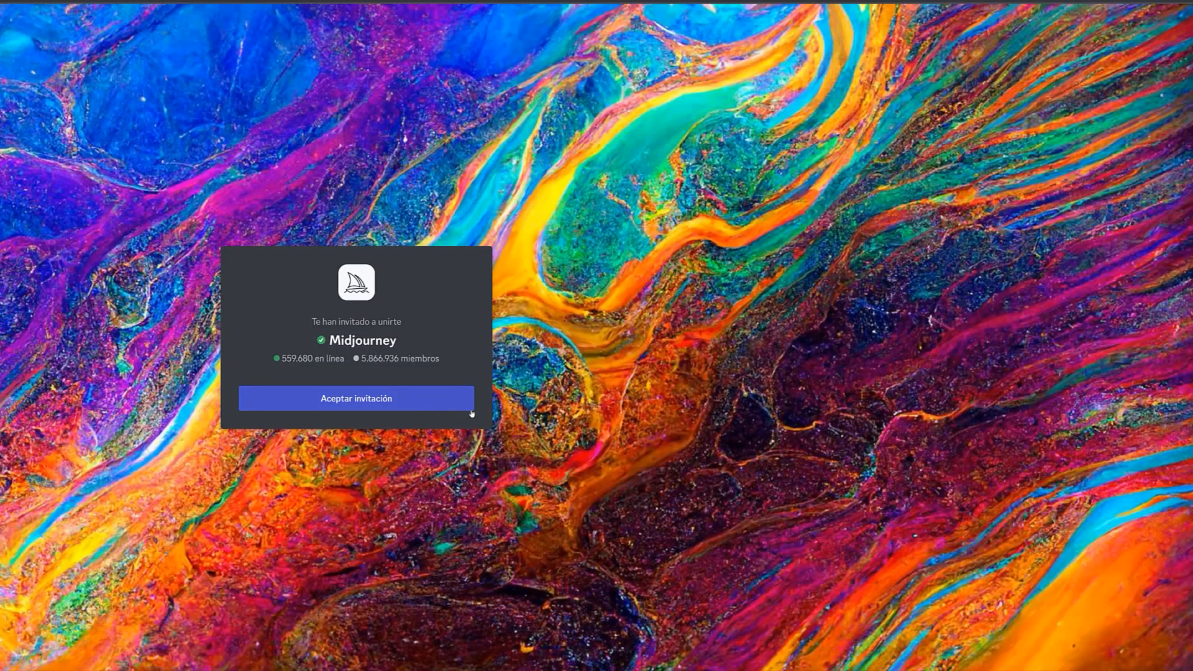
- Accept the invitation to join the Midjourney Discord server
{"action": "left_click", "coordinate": [355, 397]}
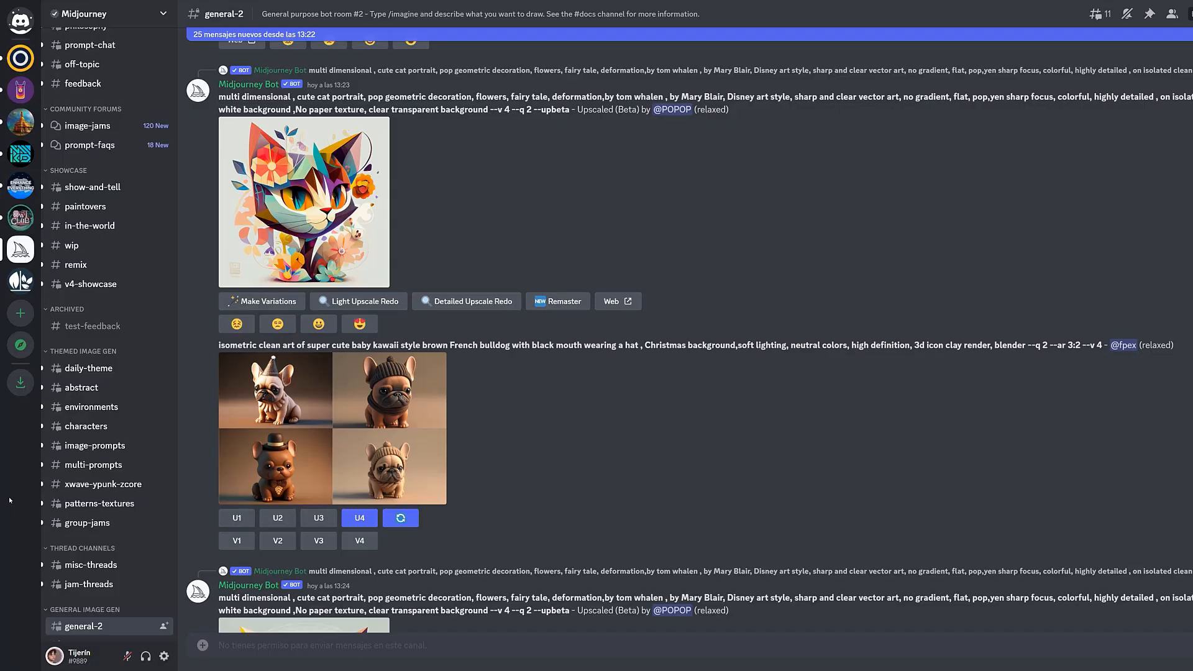
{"action": "mouse_move", "coordinate": [7, 384]}
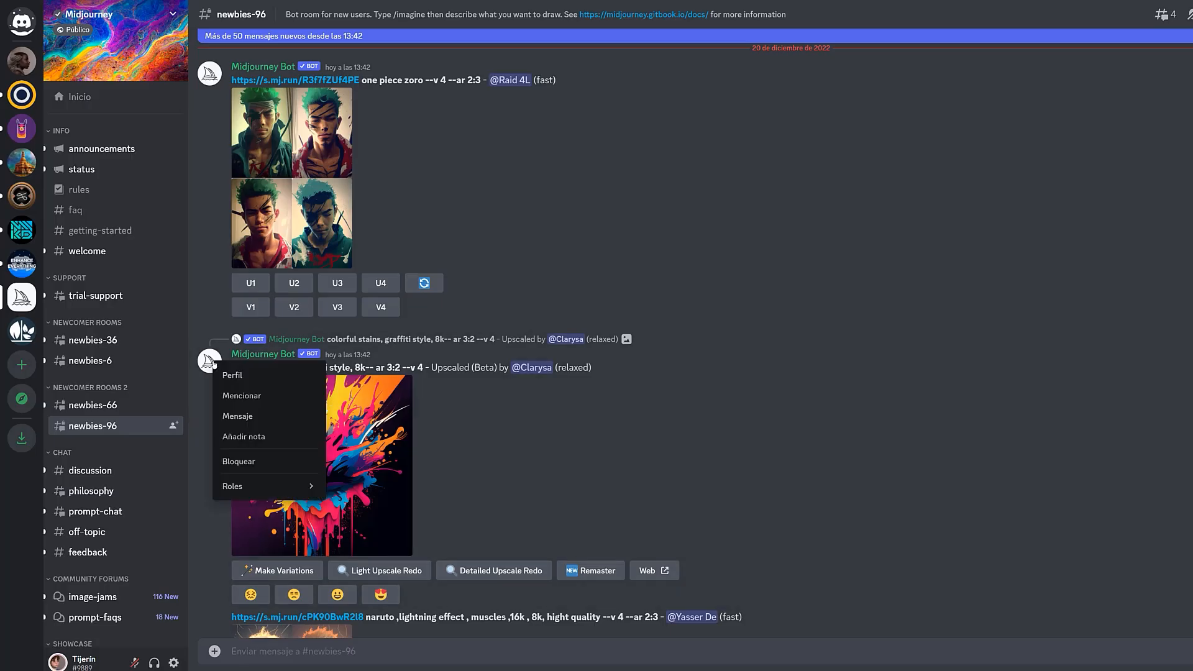
{"action": "mouse_move", "coordinate": [253, 375]}
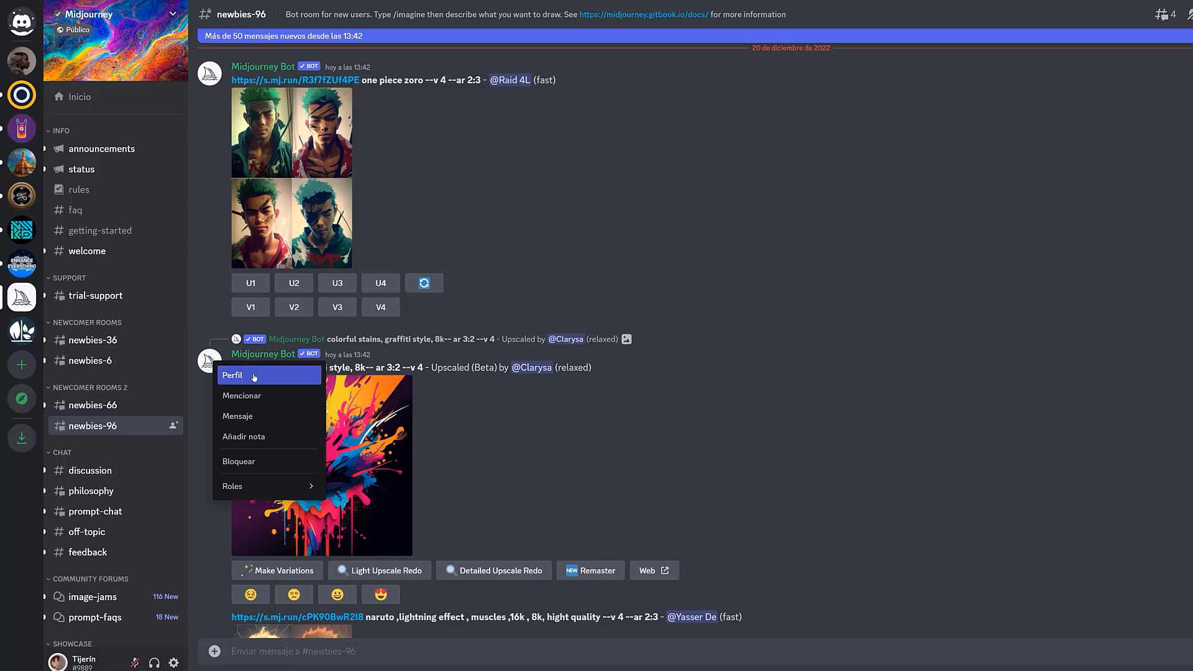
{"action": "left_click", "coordinate": [232, 376]}
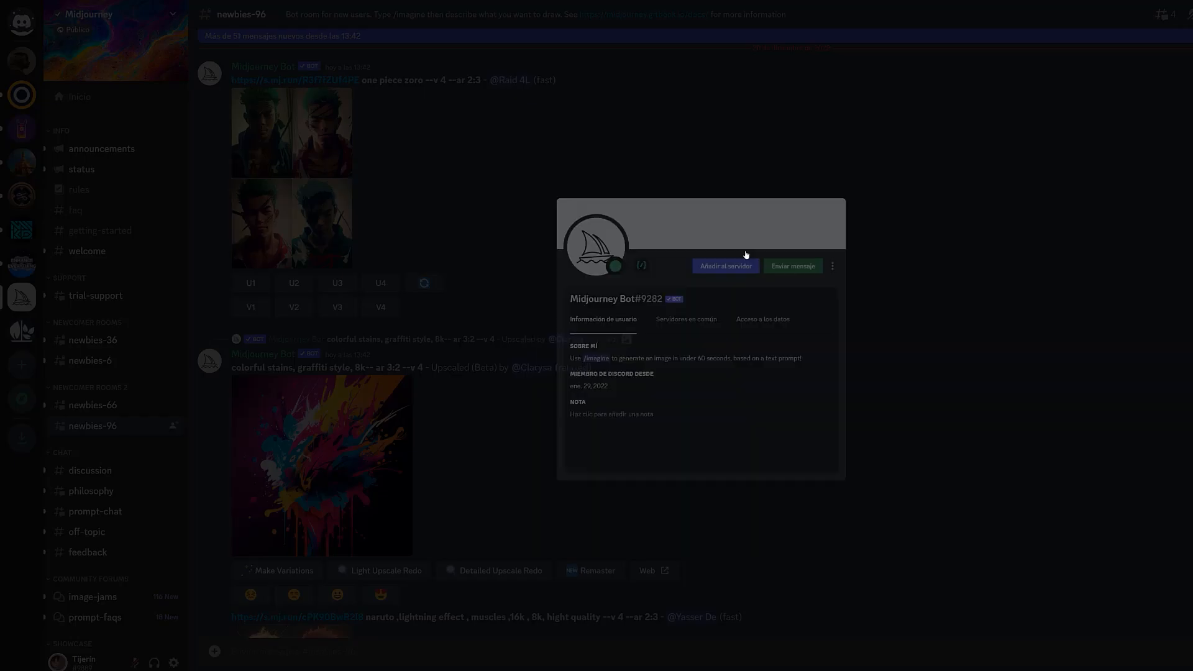
{"action": "left_click", "coordinate": [725, 266]}
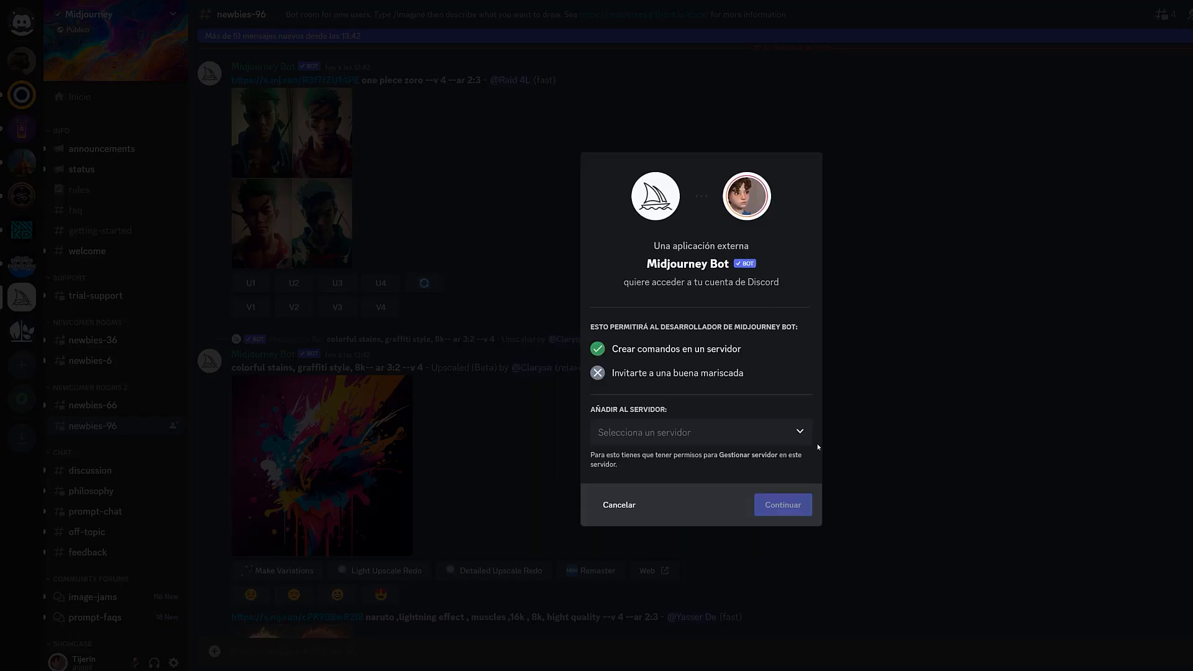
{"action": "left_click", "coordinate": [700, 432]}
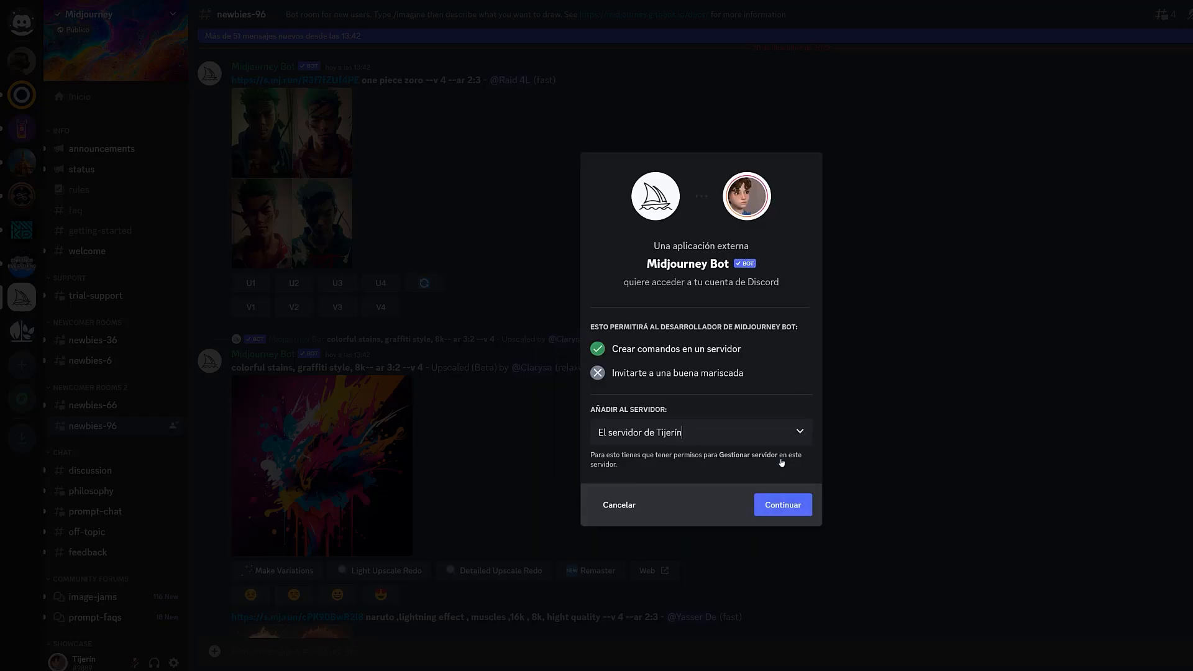
{"action": "left_click", "coordinate": [781, 504]}
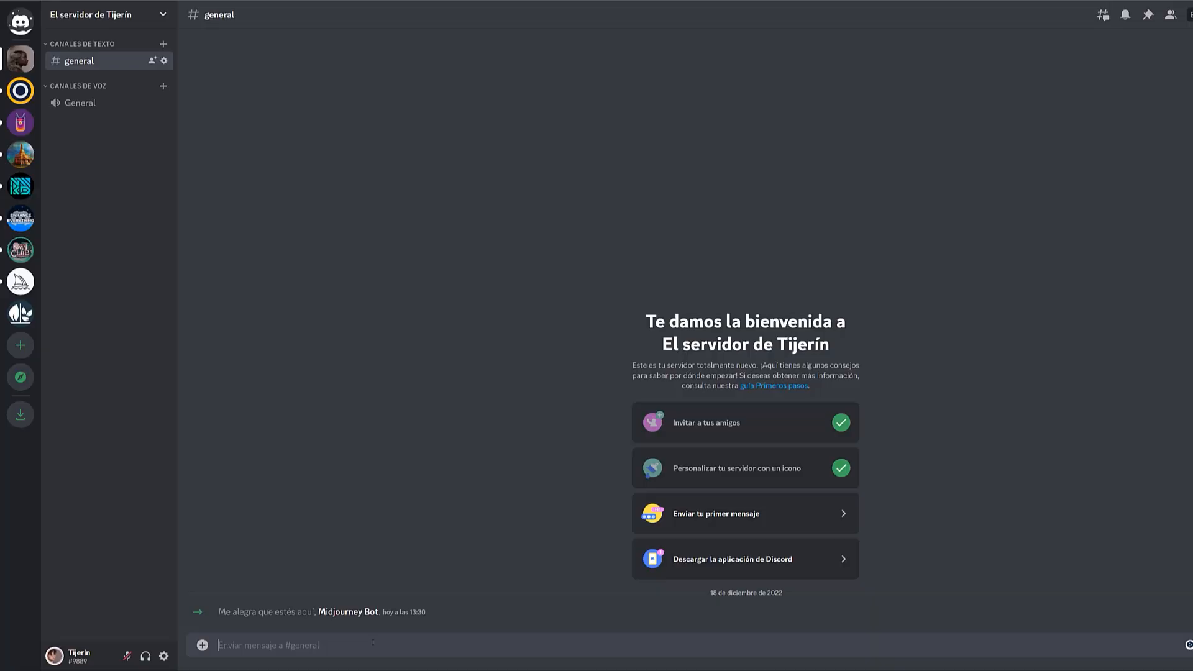
- Enter an /imagine prompt reading 'Flat color vector full body girl in'
{"action": "type", "text": "/"}
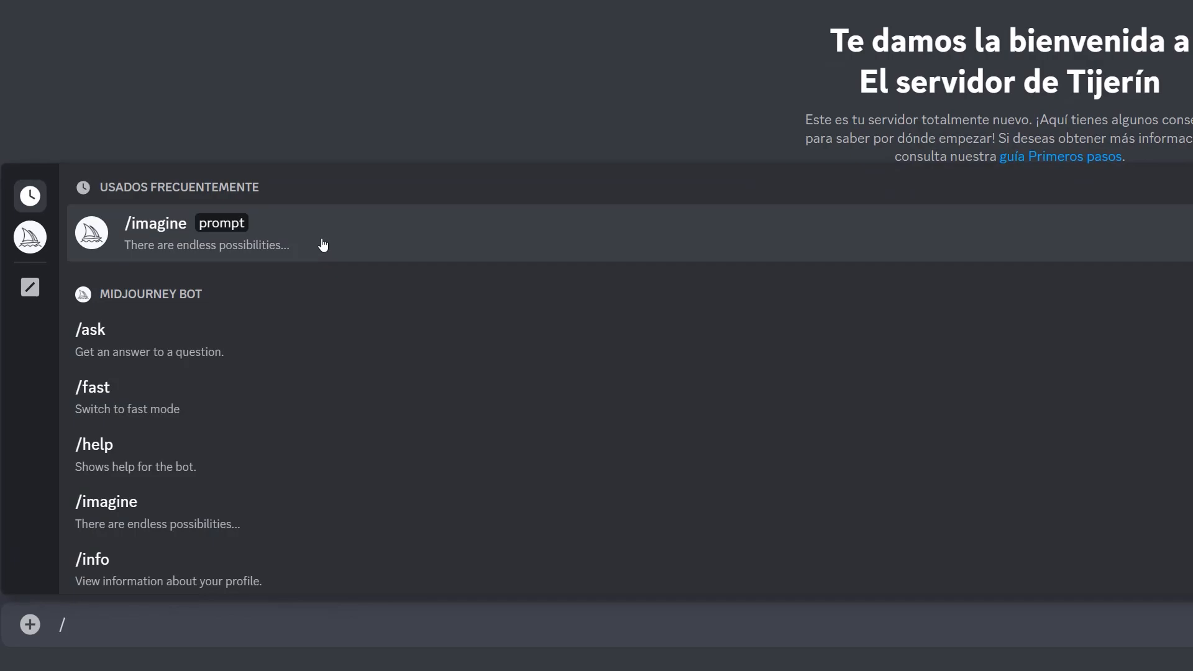
{"action": "mouse_move", "coordinate": [308, 231]}
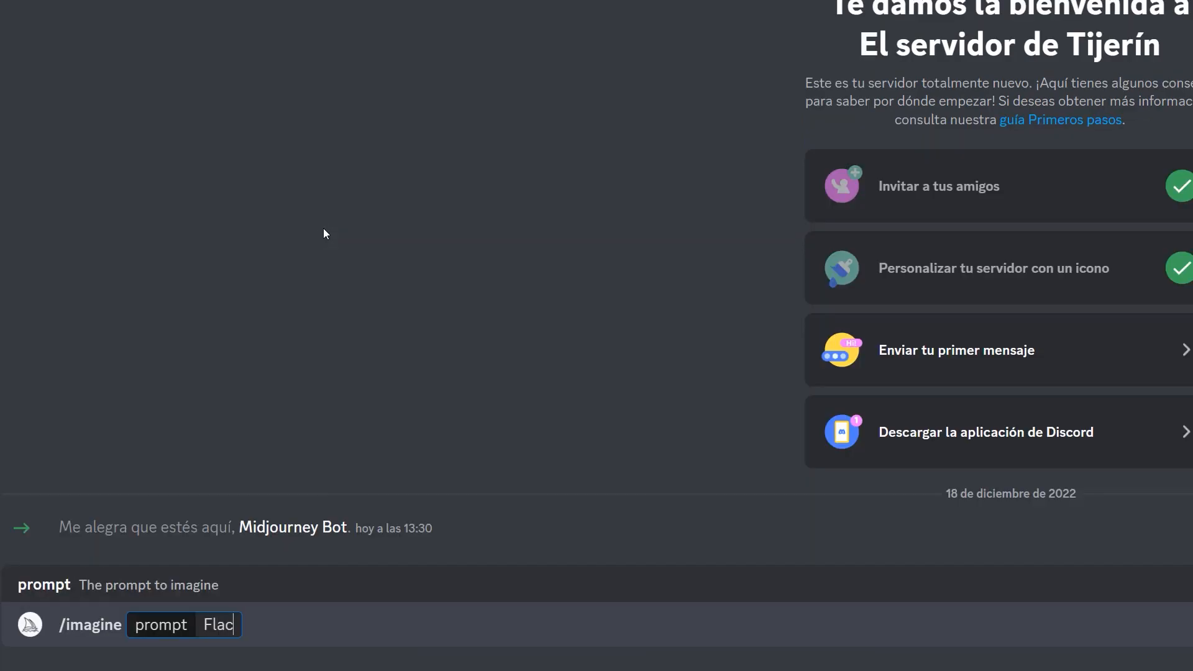
{"action": "type", "text": "t colo"}
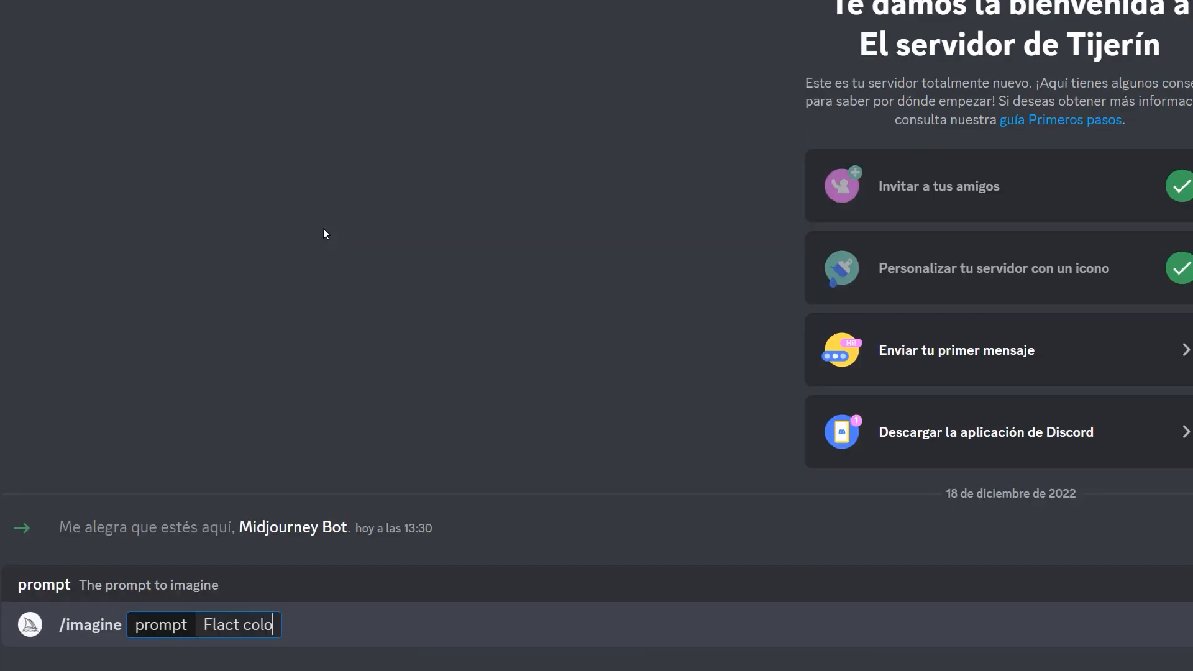
{"action": "key", "text": "Backspace"}
{"action": "type", "text": "r"}
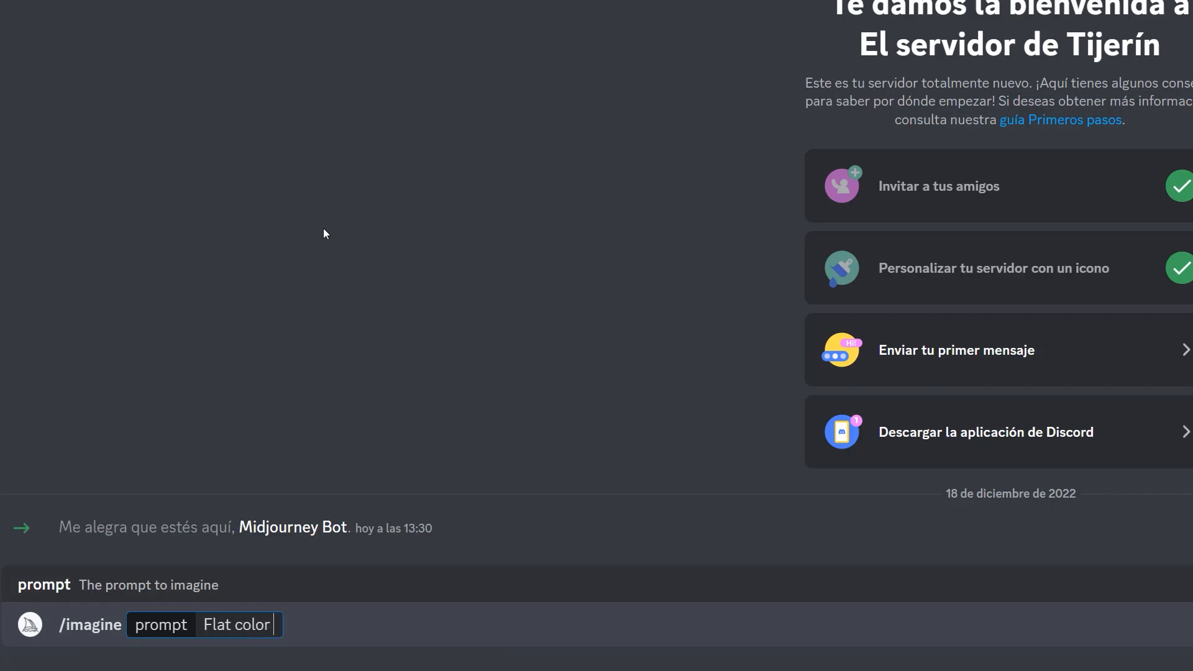
{"action": "type", "text": "vector"}
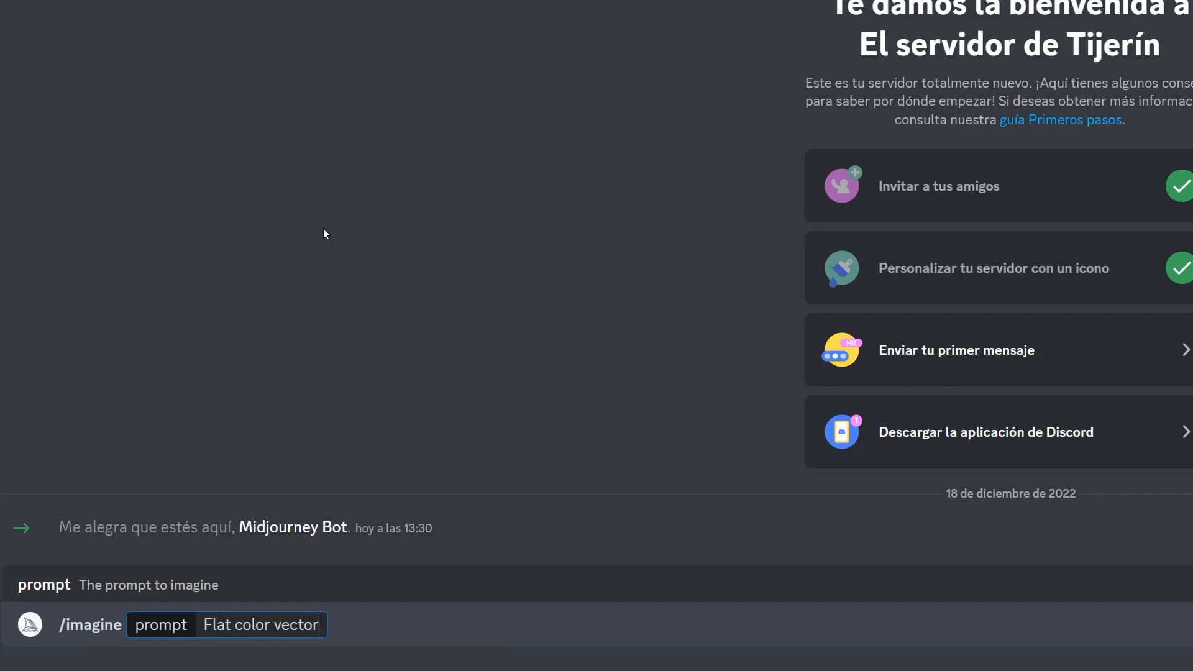
{"action": "type", "text": "full"}
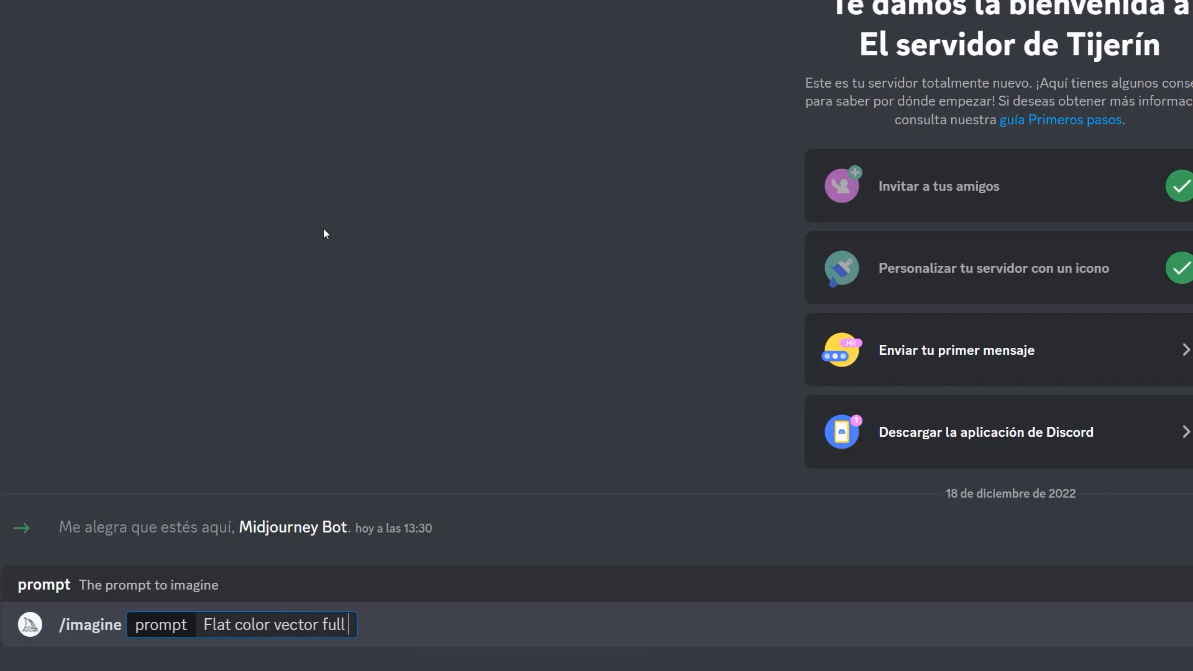
{"action": "type", "text": "body ri"}
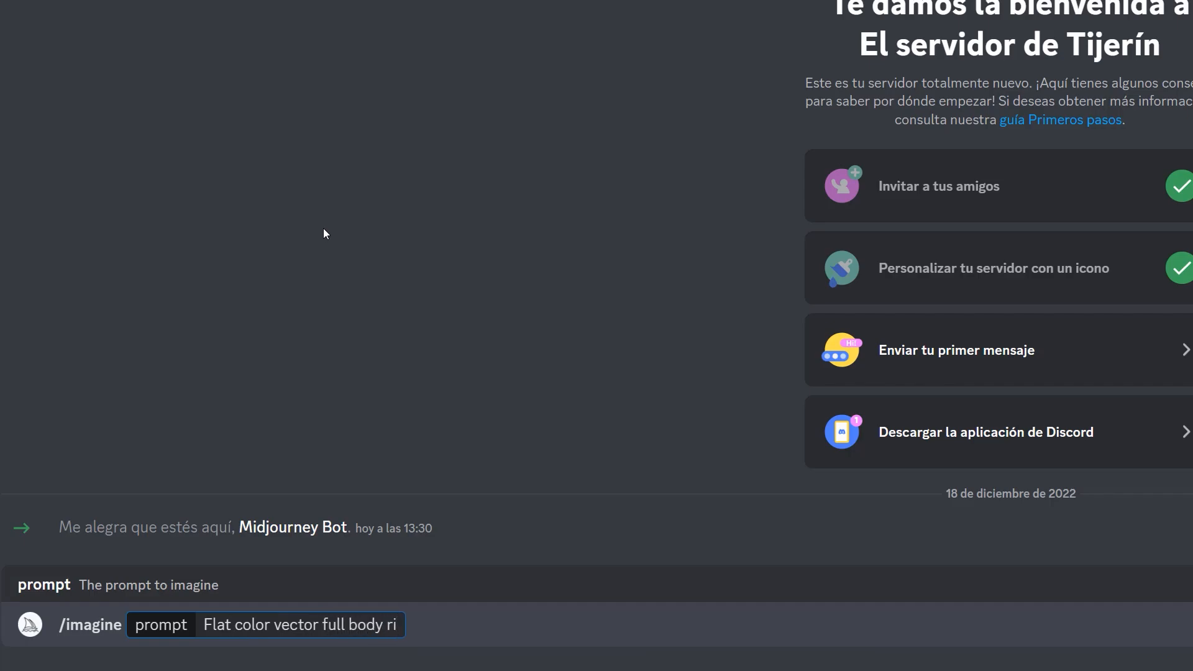
{"action": "type", "text": "girl"}
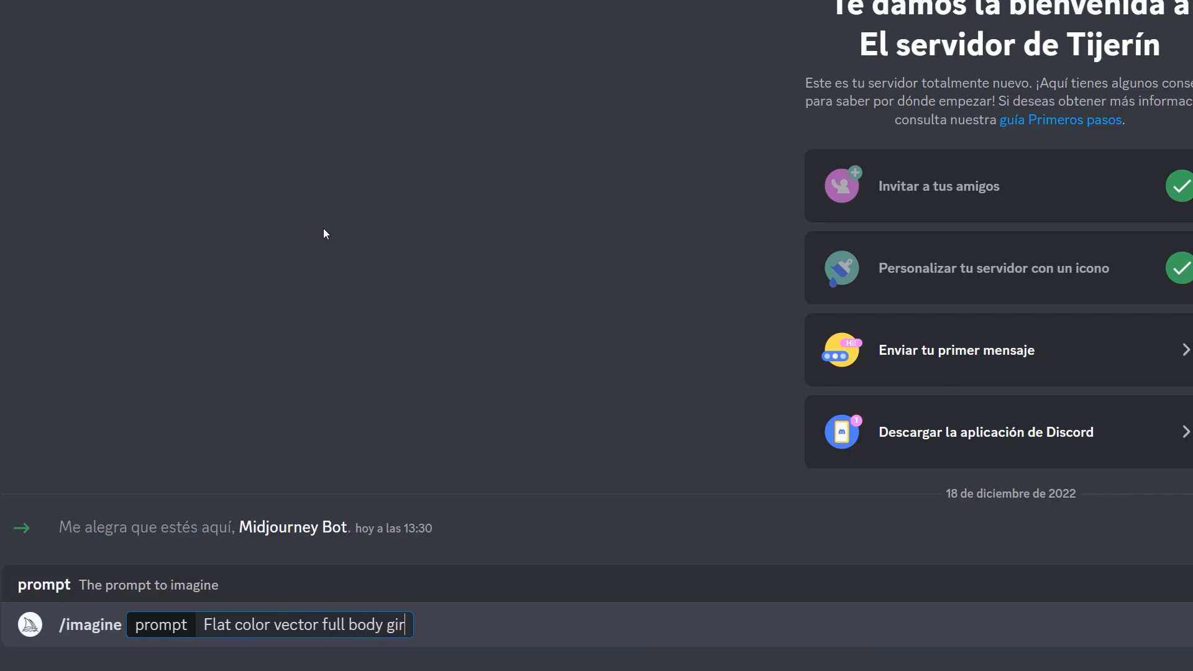
{"action": "type", "text": "l"}
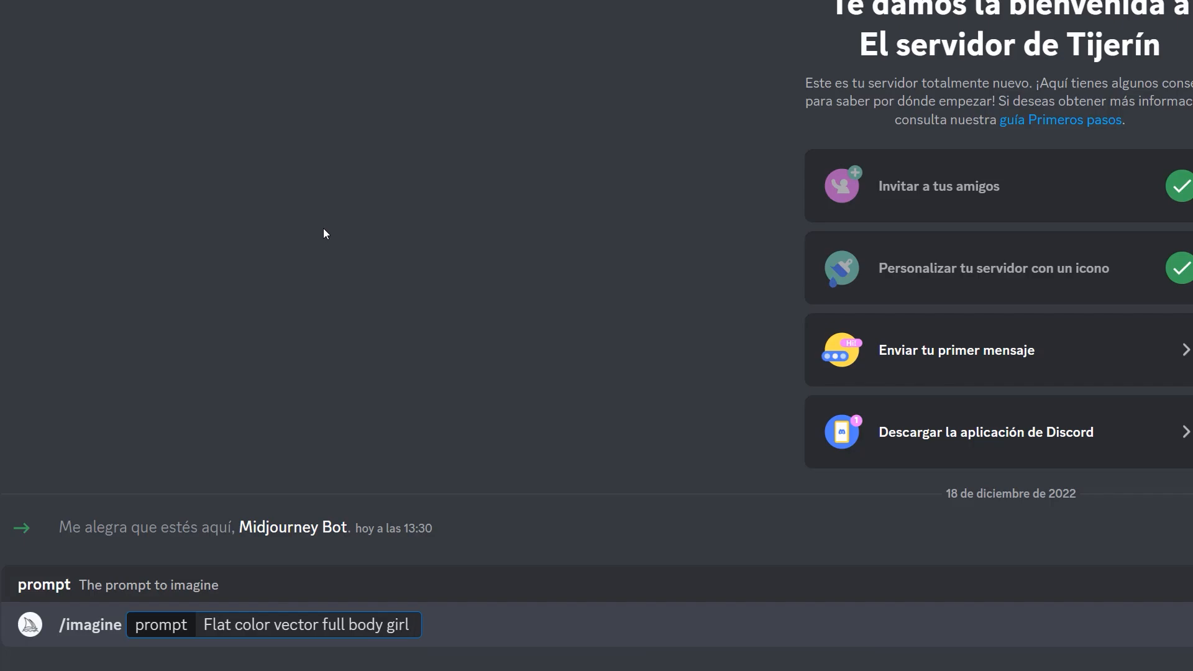
{"action": "type", "text": "in"}
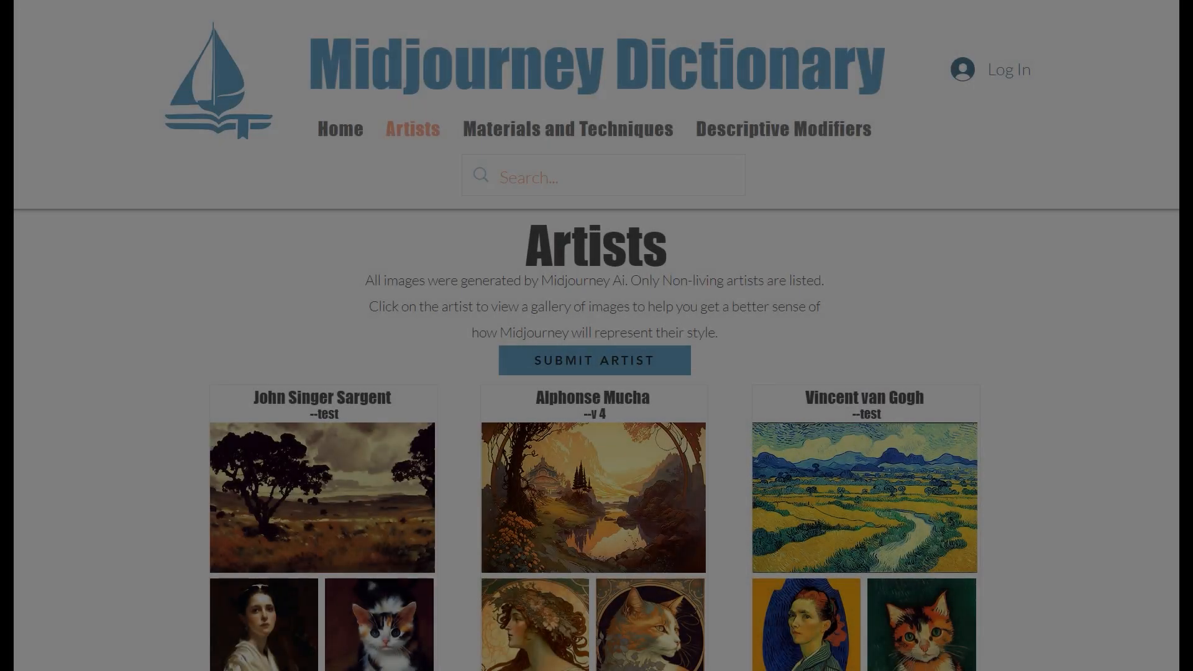
{"action": "scroll", "scroll_direction": "down", "scroll_amount": 3}
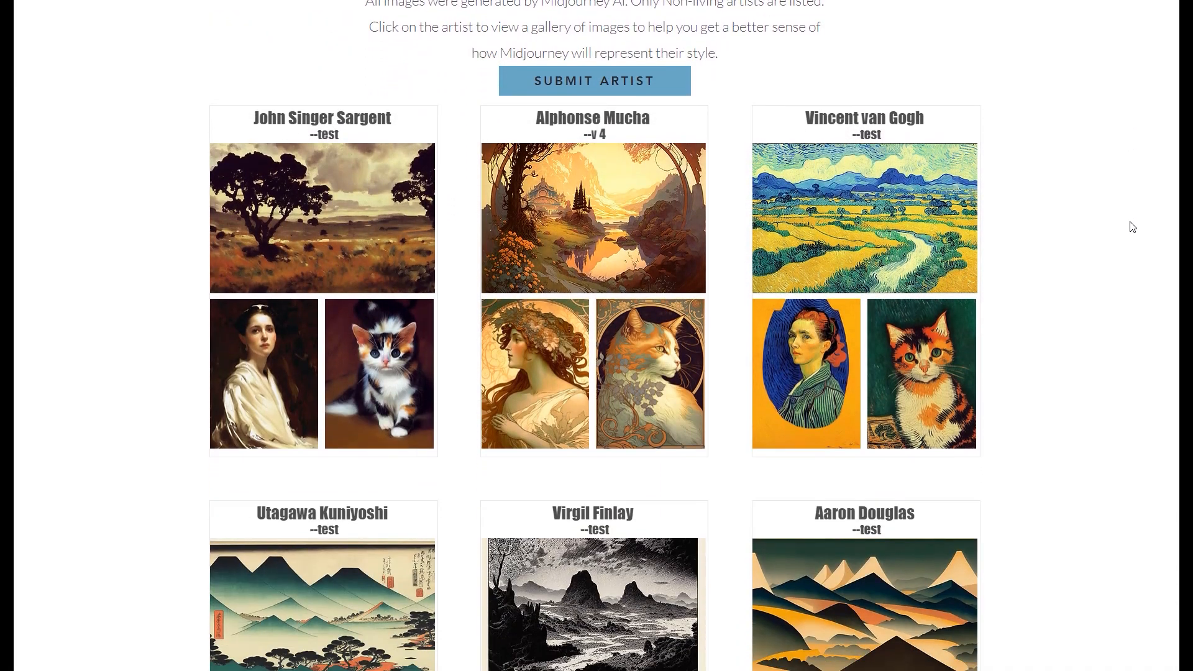
{"action": "scroll", "scroll_direction": "down", "scroll_amount": 3}
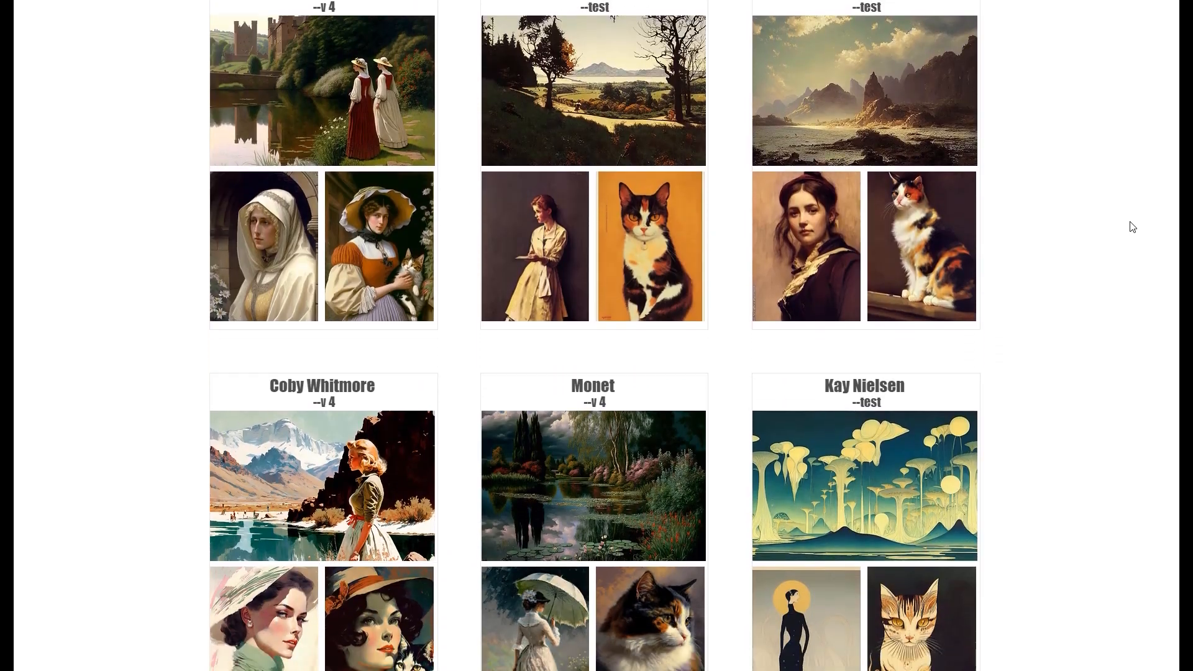
{"action": "scroll", "scroll_direction": "down", "scroll_amount": 3}
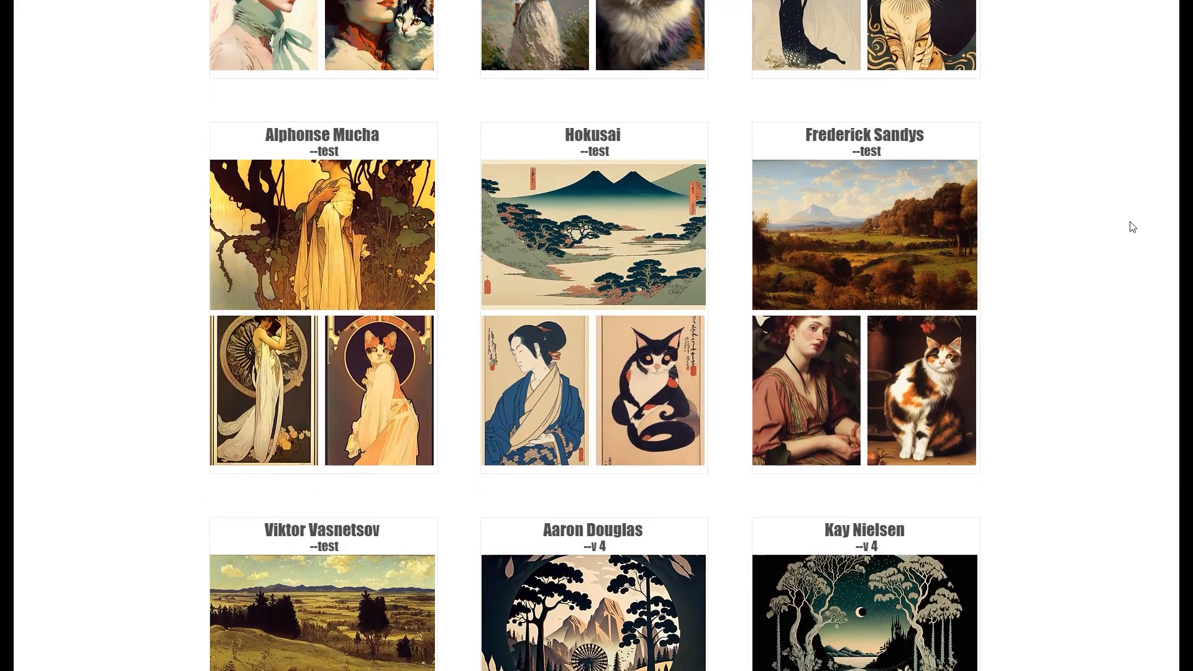
{"action": "scroll", "scroll_direction": "down", "scroll_amount": 3}
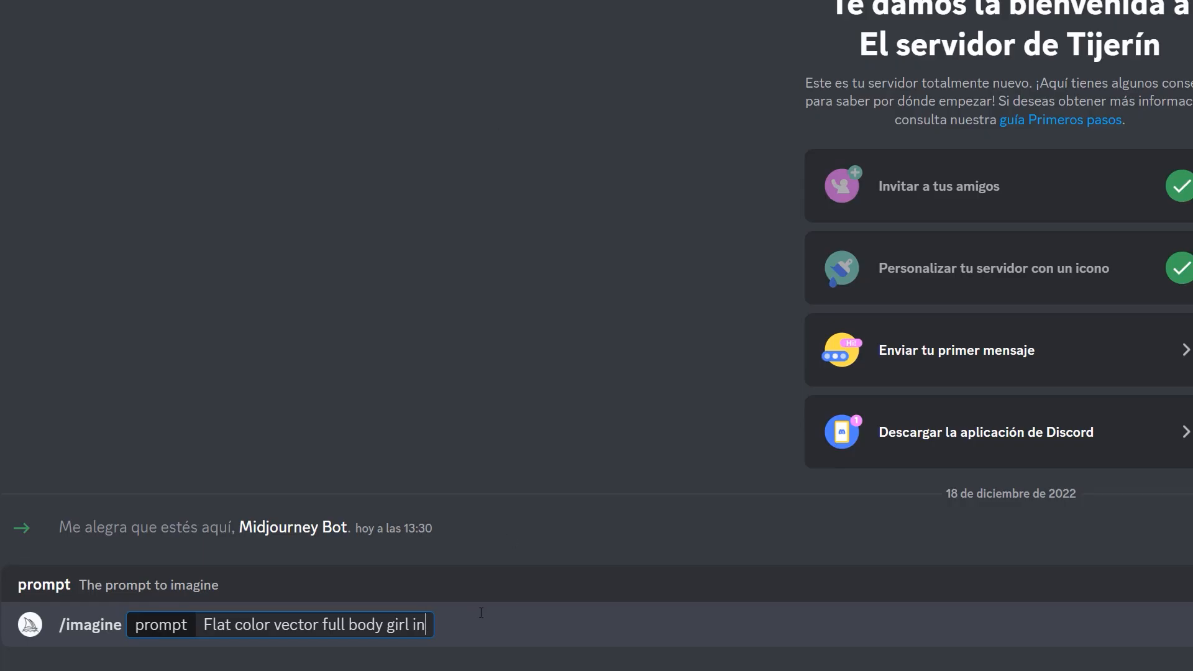
- Complete the prompt with 'cartoon character in freepik free license public domain --v 4' and generate the grid
{"action": "type", "text": "cartoon character in freepik free li"}
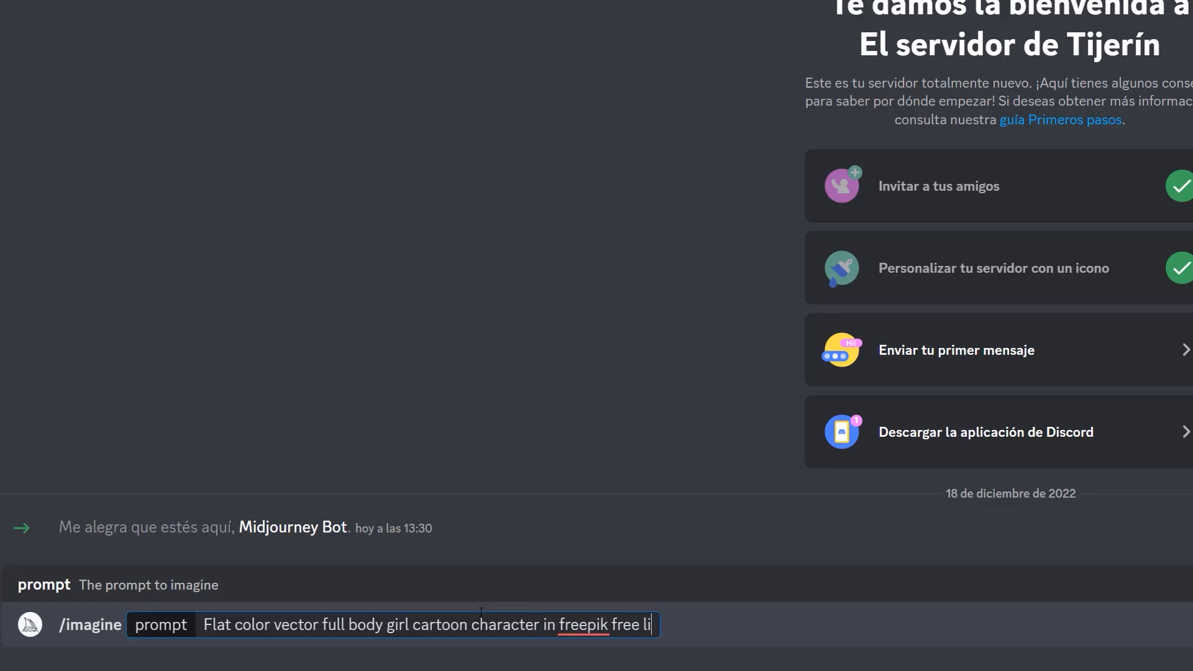
{"action": "type", "text": "cense public domain --v 4"}
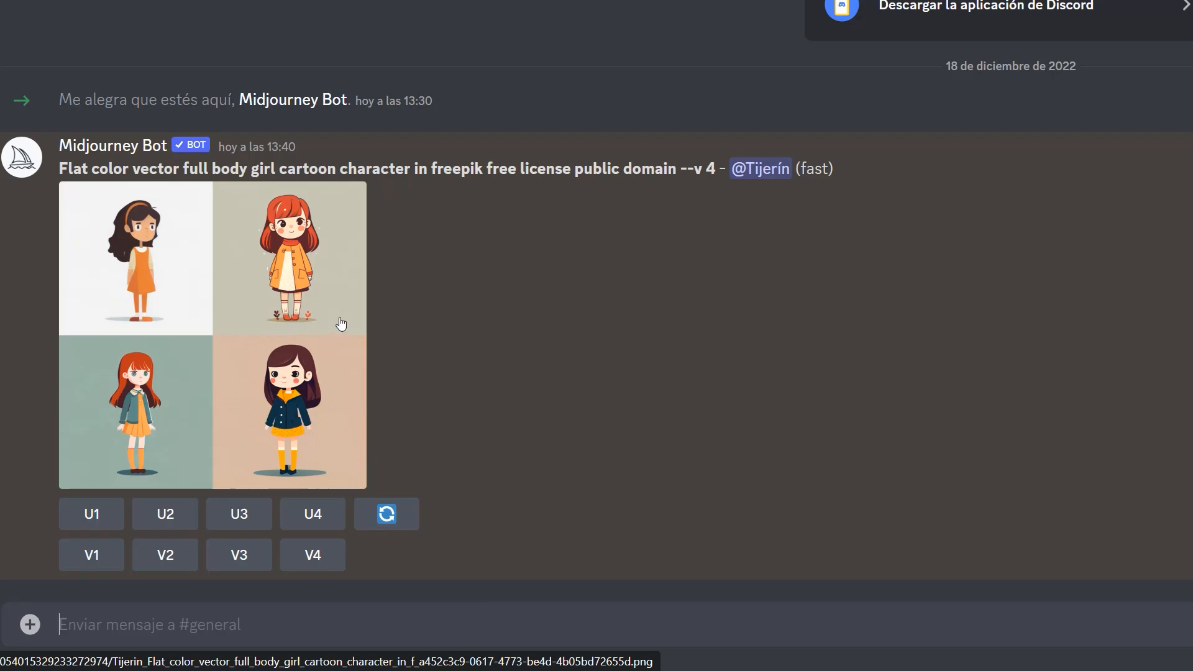
{"action": "left_click", "coordinate": [164, 513]}
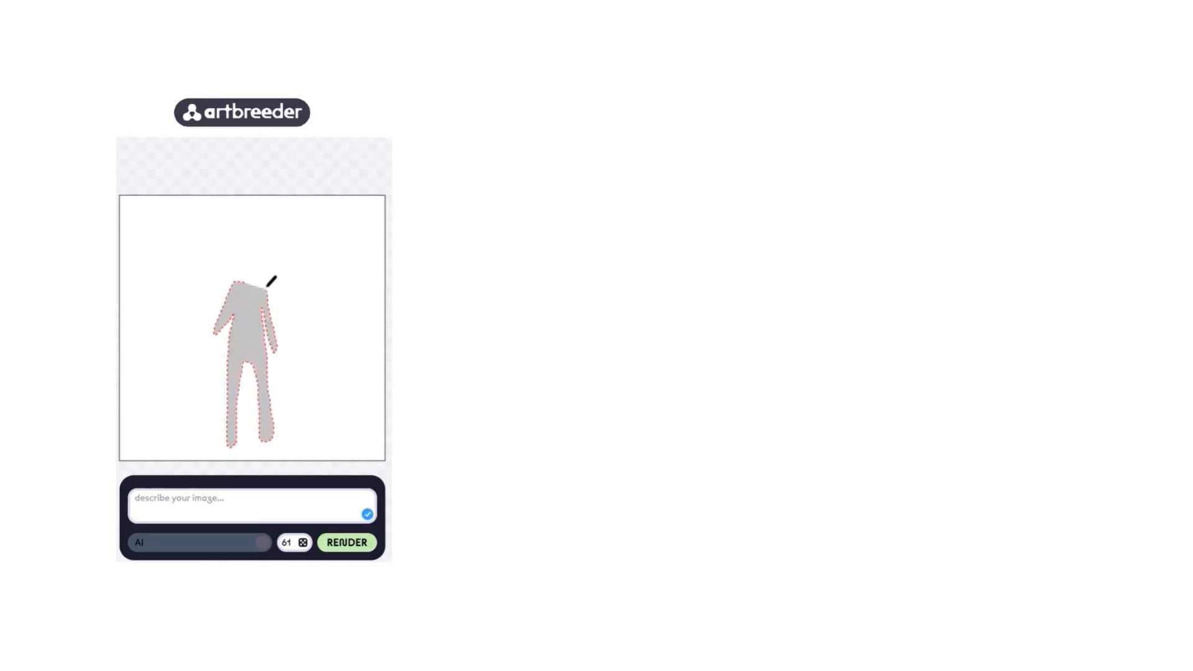
- Describe the sketch as 'Character desing videogame' and render it
{"action": "left_click", "coordinate": [347, 543]}
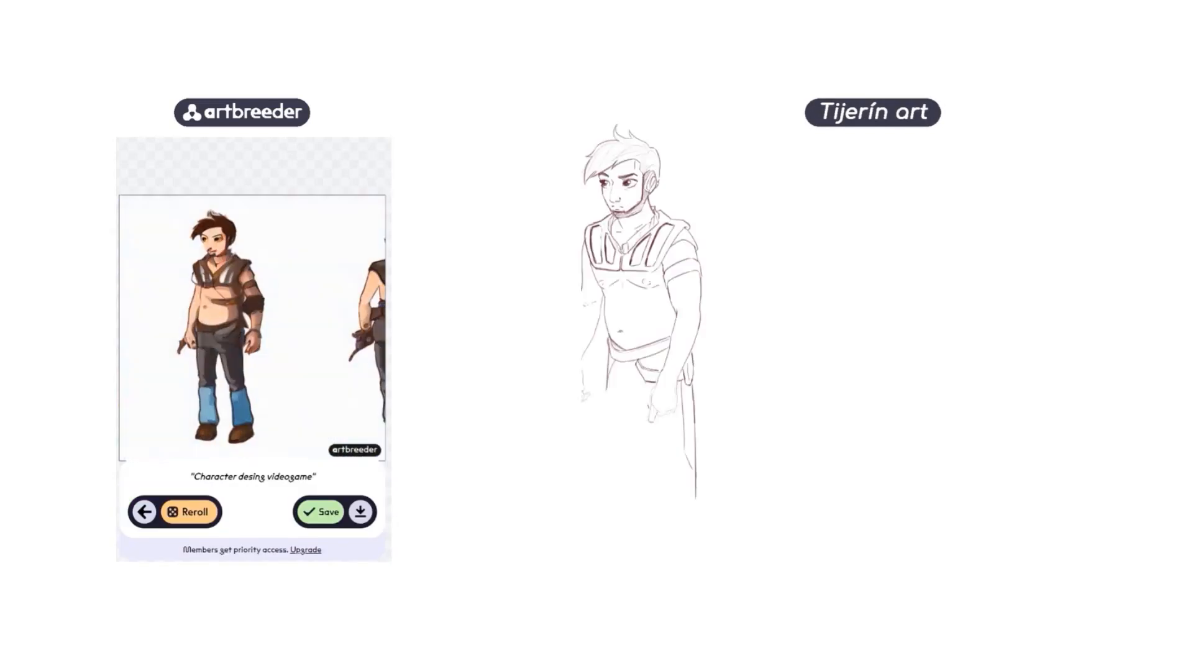
{"action": "left_click", "coordinate": [189, 510]}
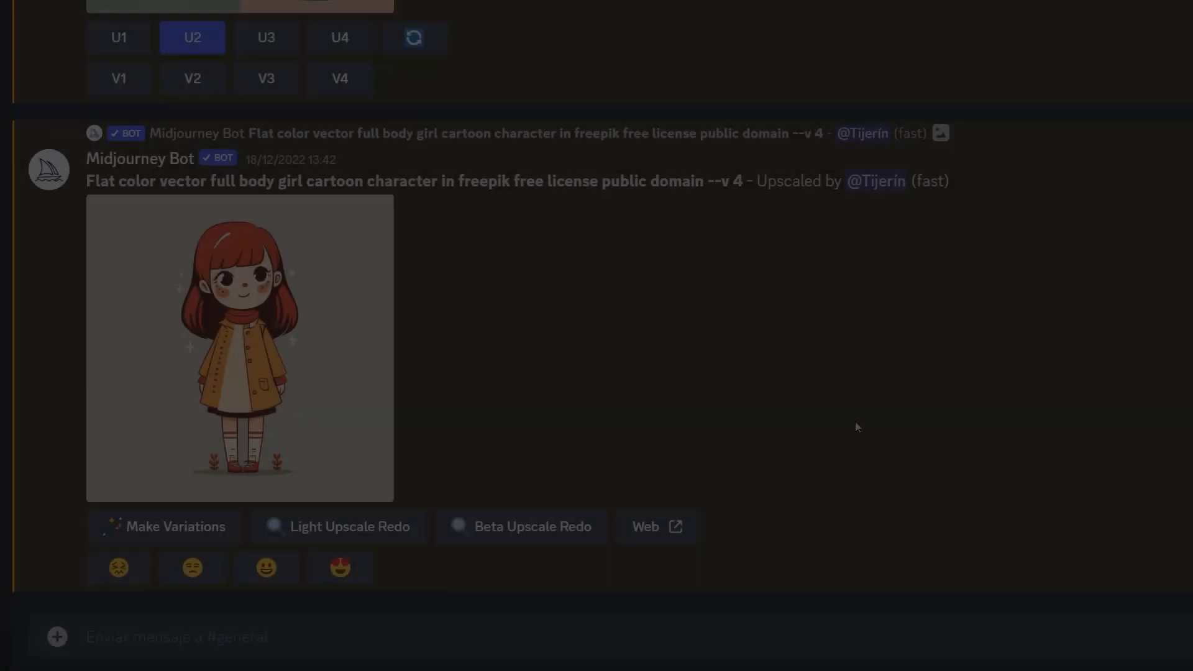
- Upload a reference image to the channel and upscale the first generated girl
{"action": "left_click", "coordinate": [56, 636]}
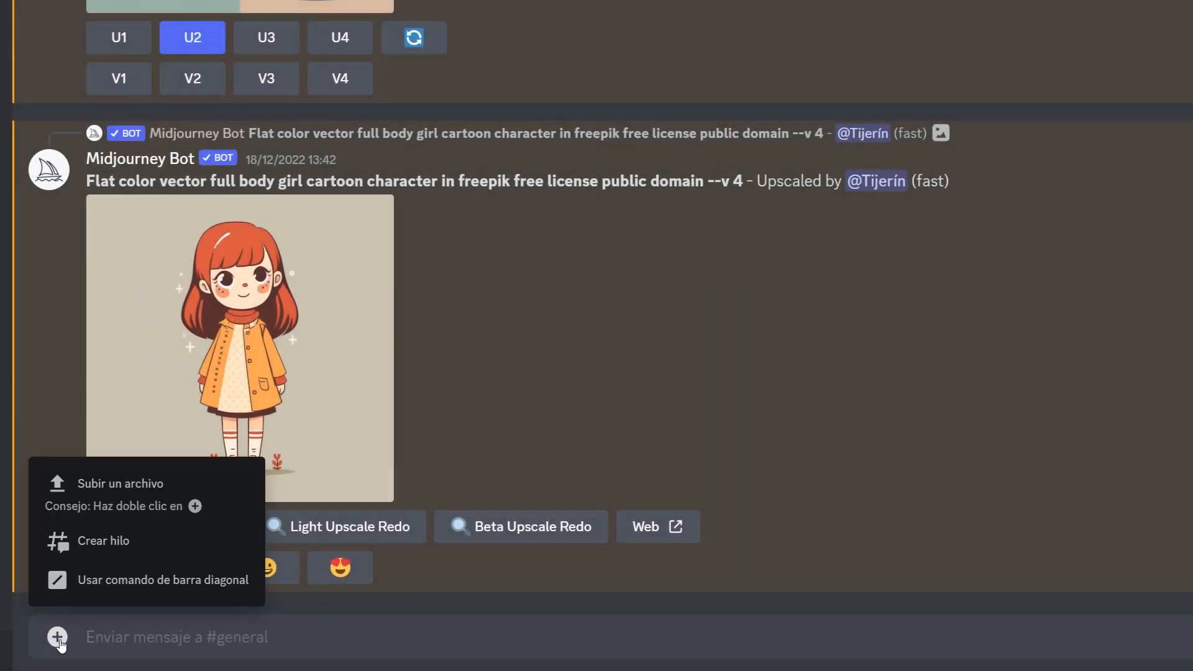
{"action": "mouse_move", "coordinate": [226, 501]}
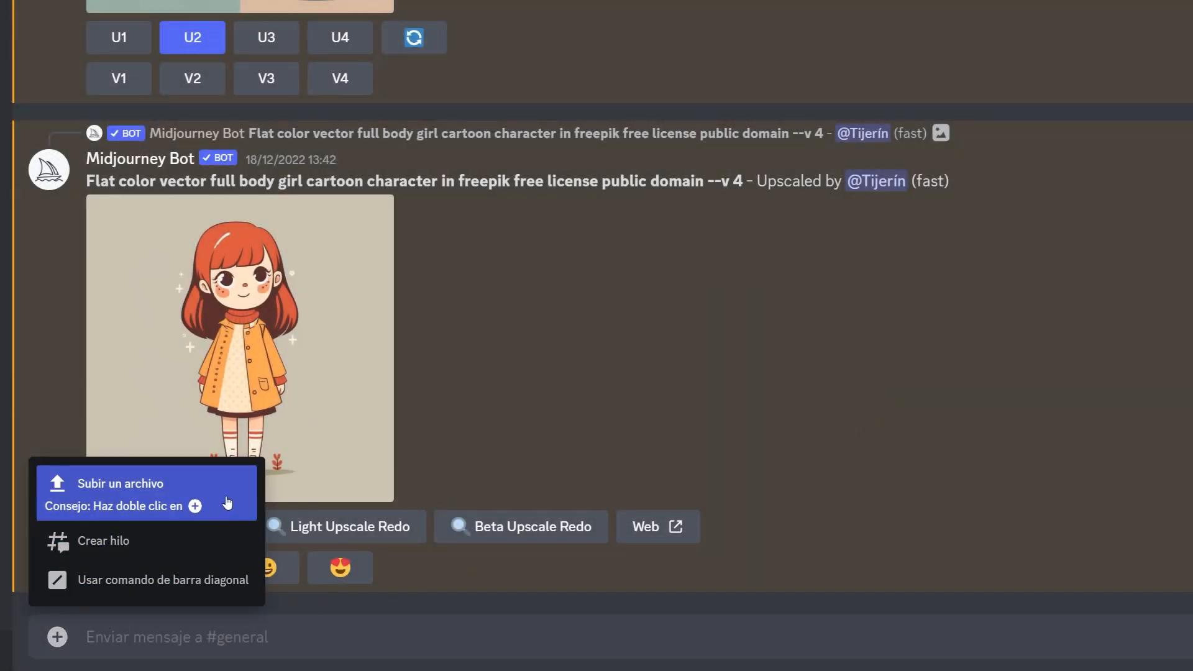
{"action": "left_click", "coordinate": [121, 484]}
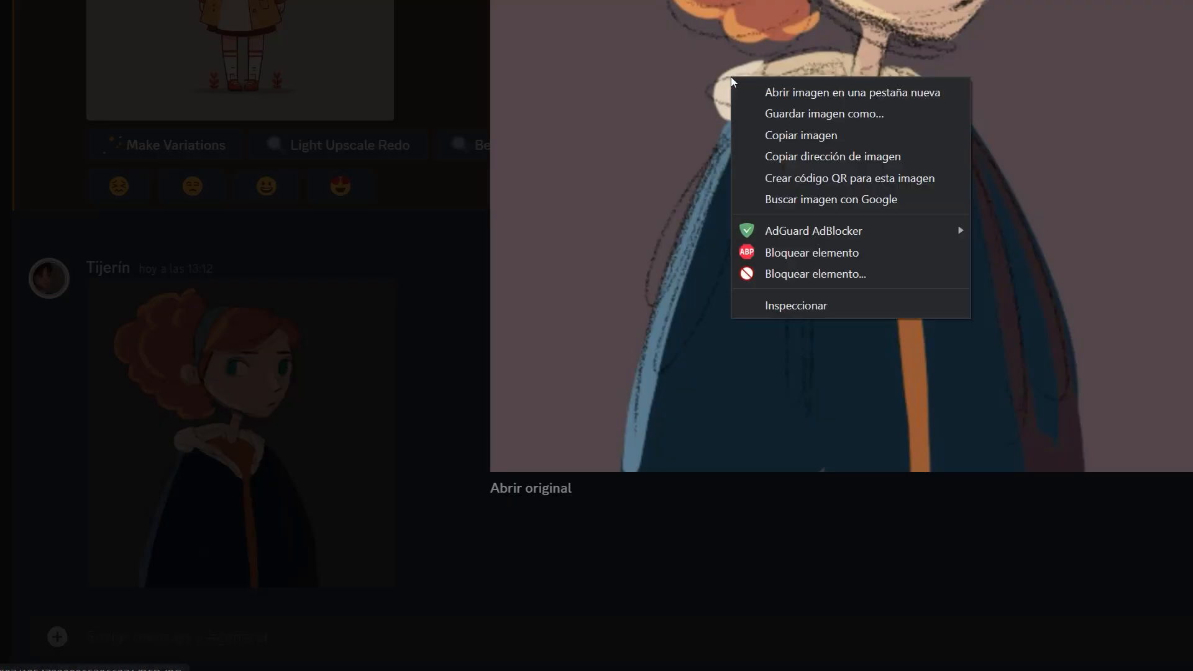
{"action": "mouse_move", "coordinate": [855, 163]}
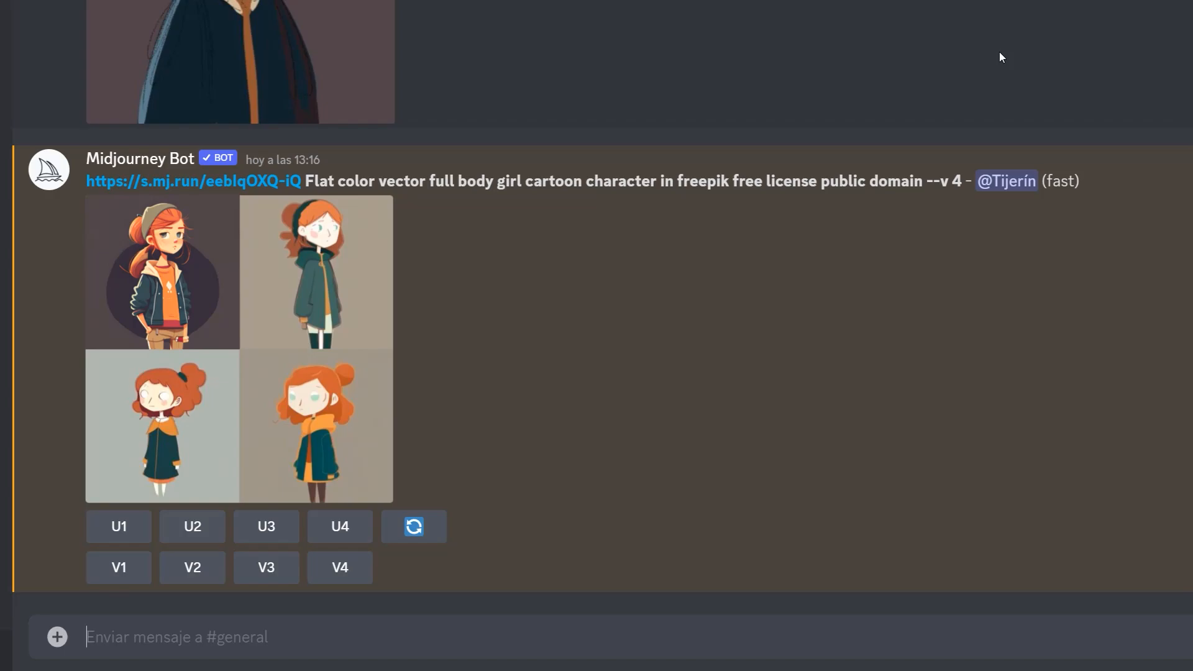
{"action": "left_click", "coordinate": [118, 527]}
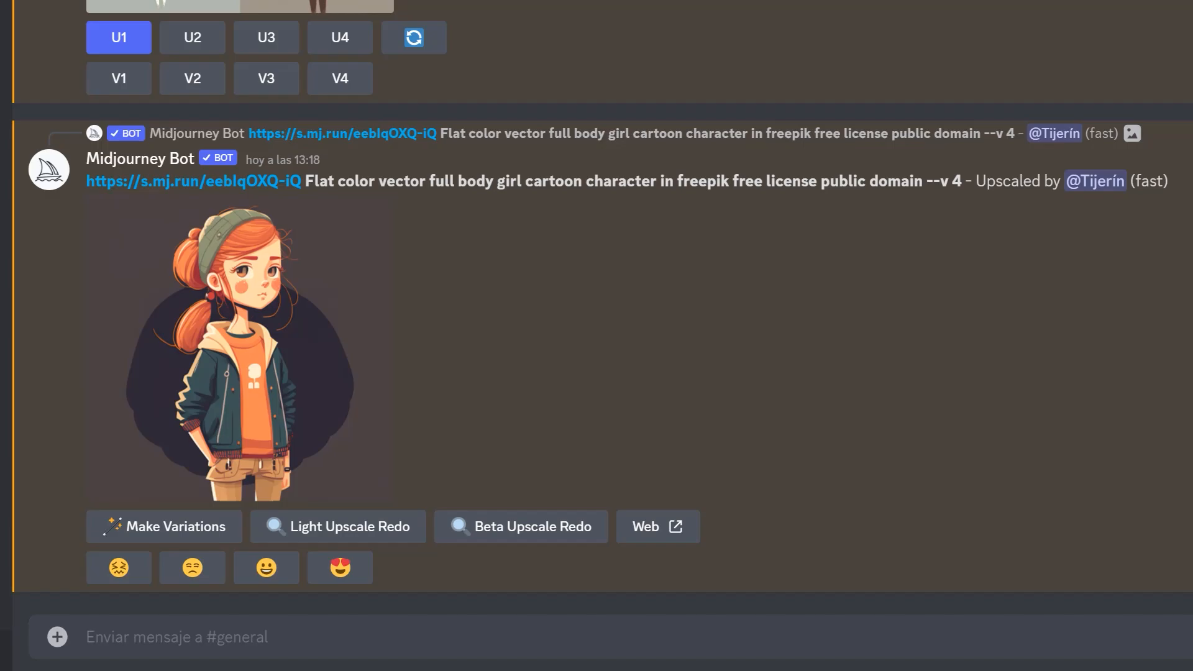
- Start a new bot command '/in' to list matching commands like /imagine
{"action": "type", "text": "/i"}
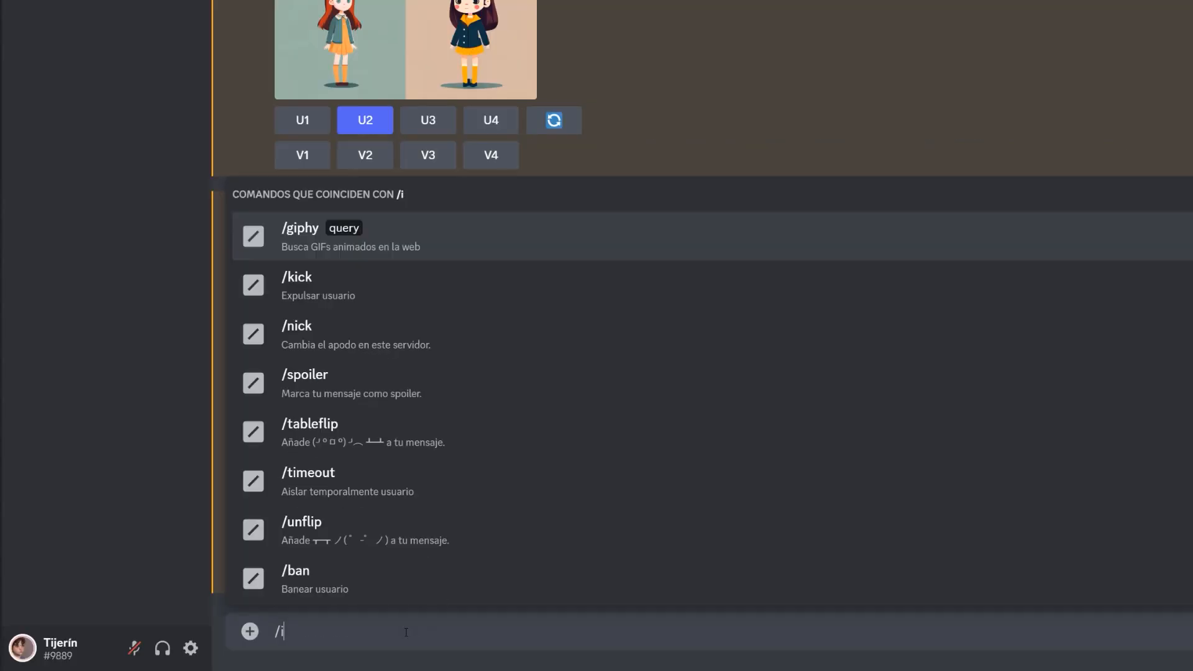
{"action": "type", "text": "n"}
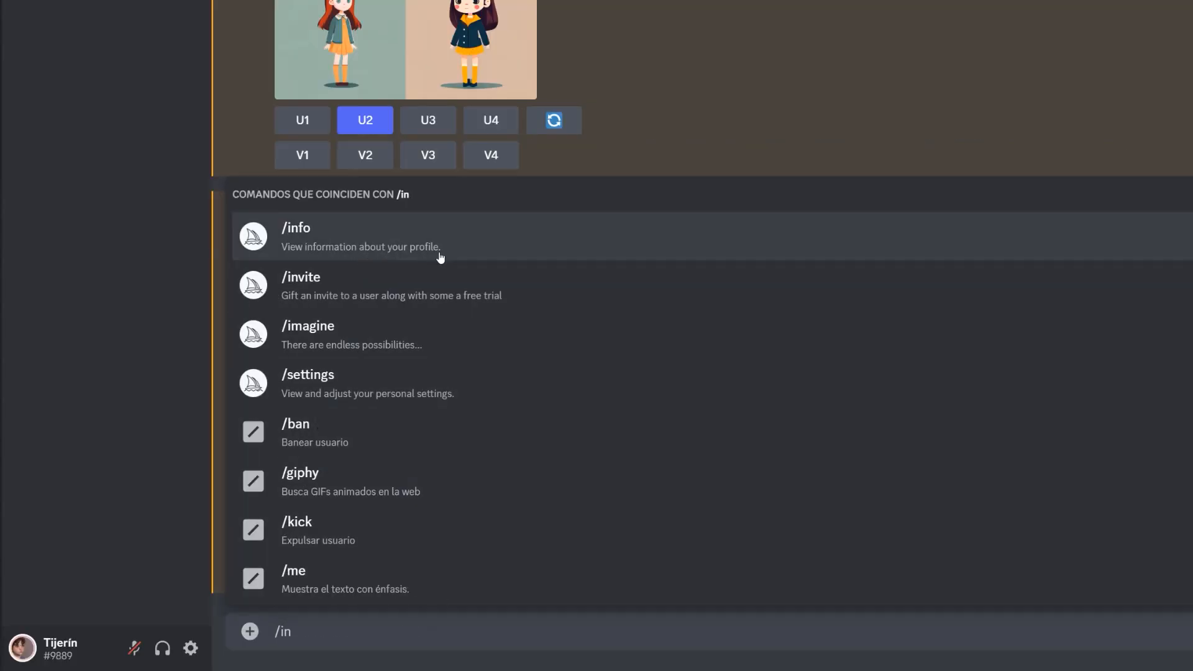
{"action": "mouse_move", "coordinate": [470, 243]}
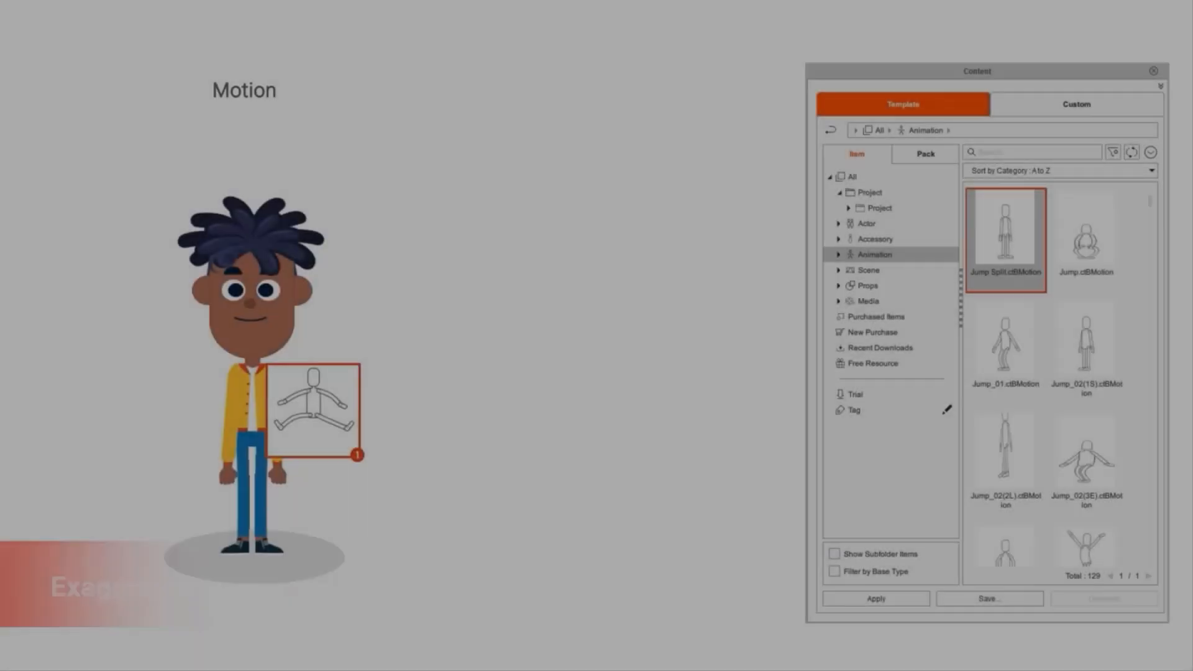
- Visit the Hugging Face homepage and look over its AI-community intro
{"action": "left_click", "coordinate": [885, 332]}
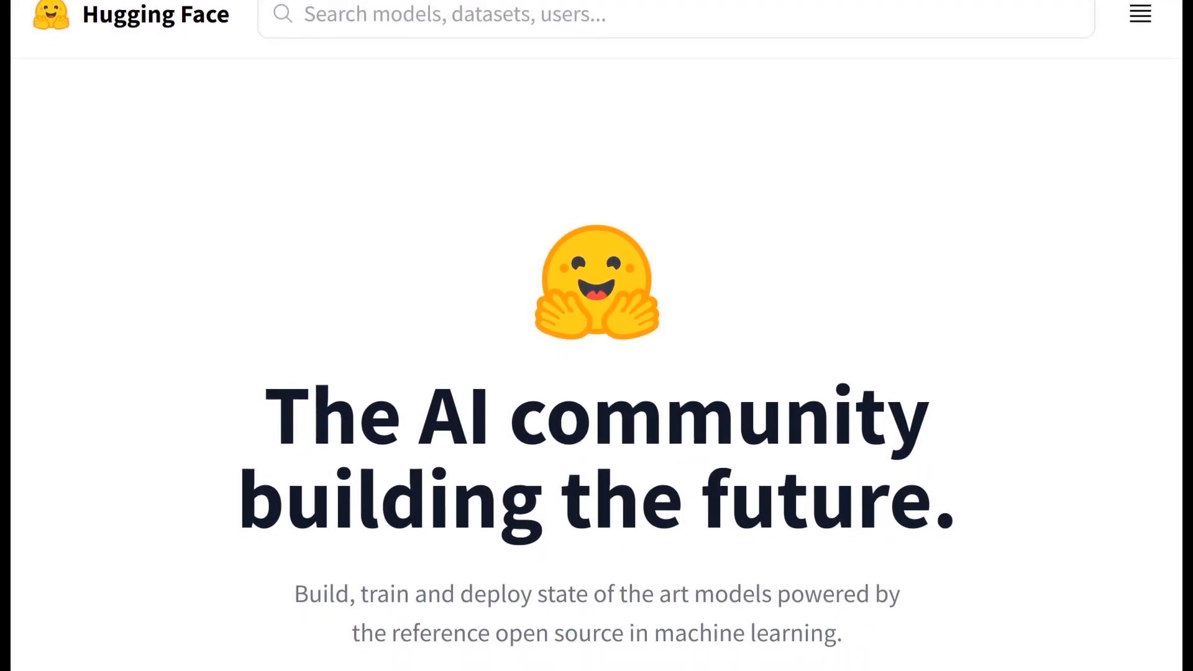
{"action": "scroll", "scroll_direction": "down", "scroll_amount": 3}
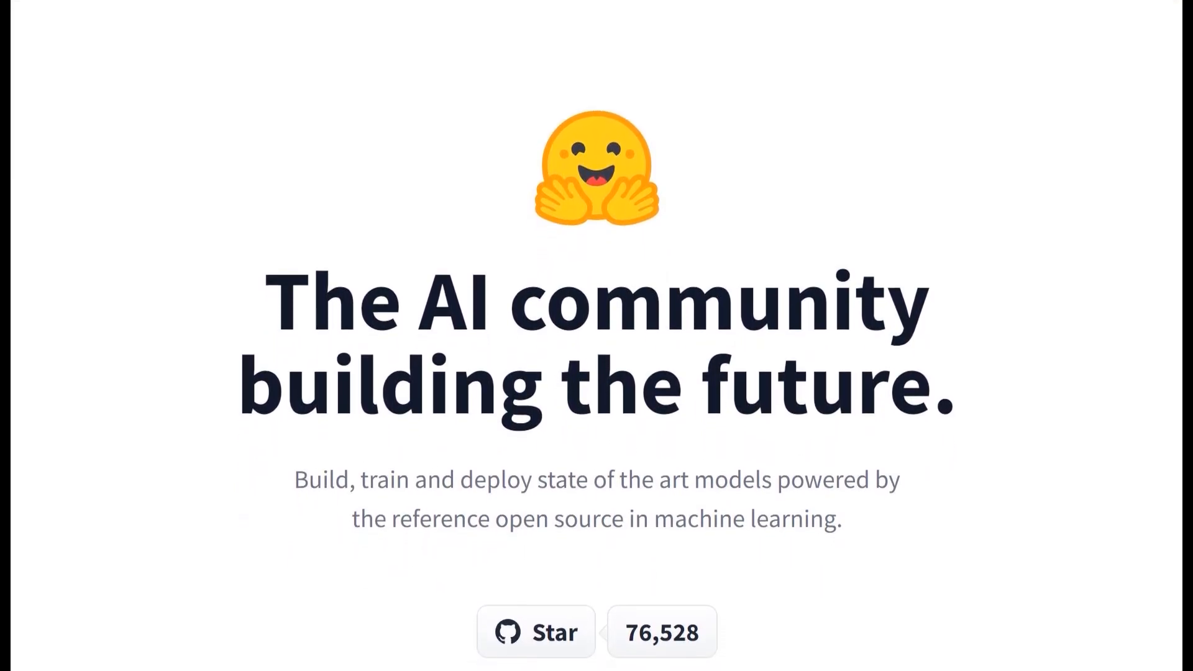
{"action": "scroll", "scroll_direction": "up", "scroll_amount": 3}
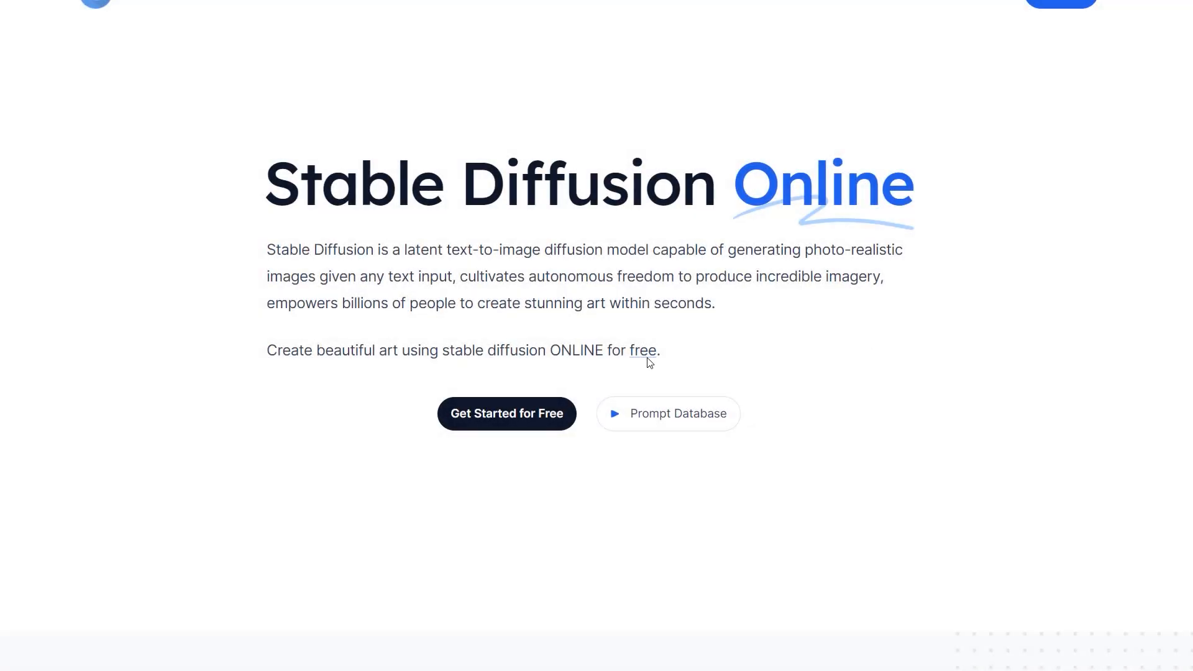
- Generate four images in the playground from the one-word prompt 'Cat'
{"action": "left_click", "coordinate": [506, 412]}
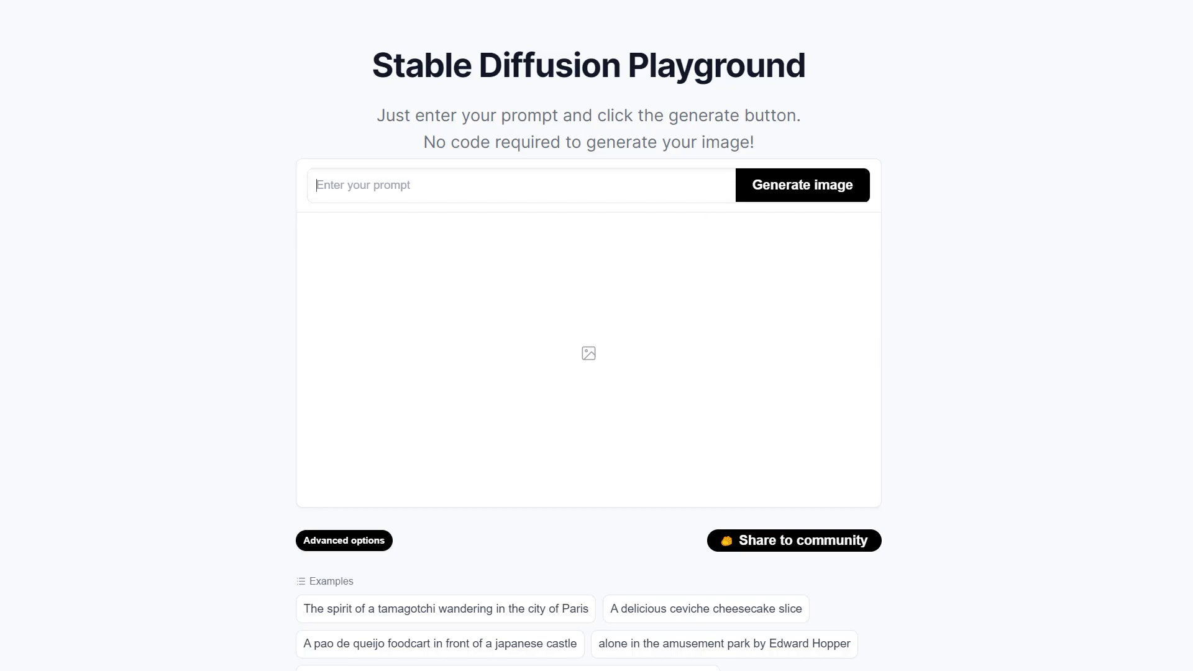
{"action": "type", "text": "Cat"}
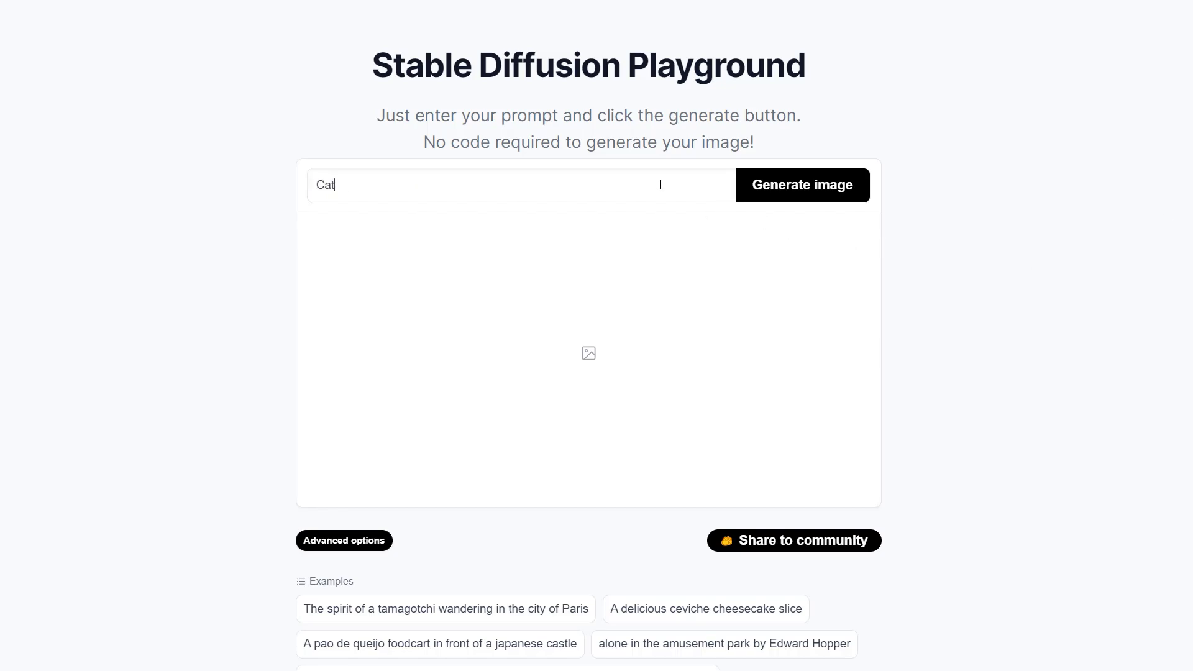
{"action": "left_click", "coordinate": [801, 185]}
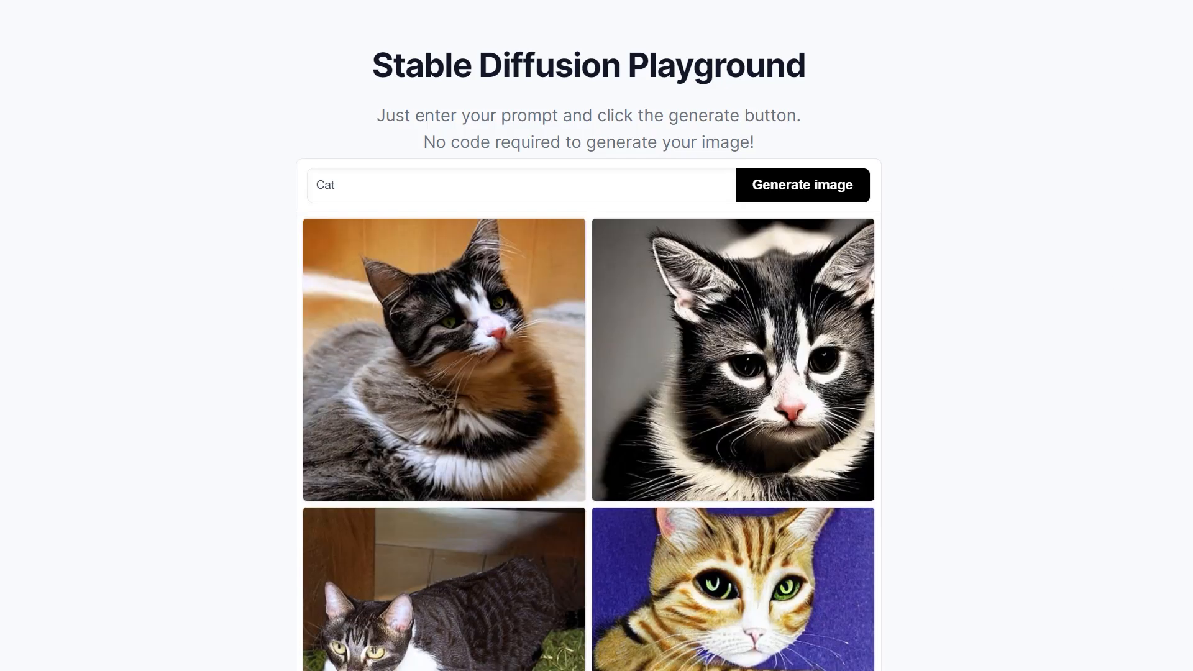
- Regenerate with the prompt 'beautiful green eyes photographed in high quality with a lot of detail in HD on K4'
{"action": "type", "text": "beautiful green eyes photographed in high quality with a lot of detail in HD on K4"}
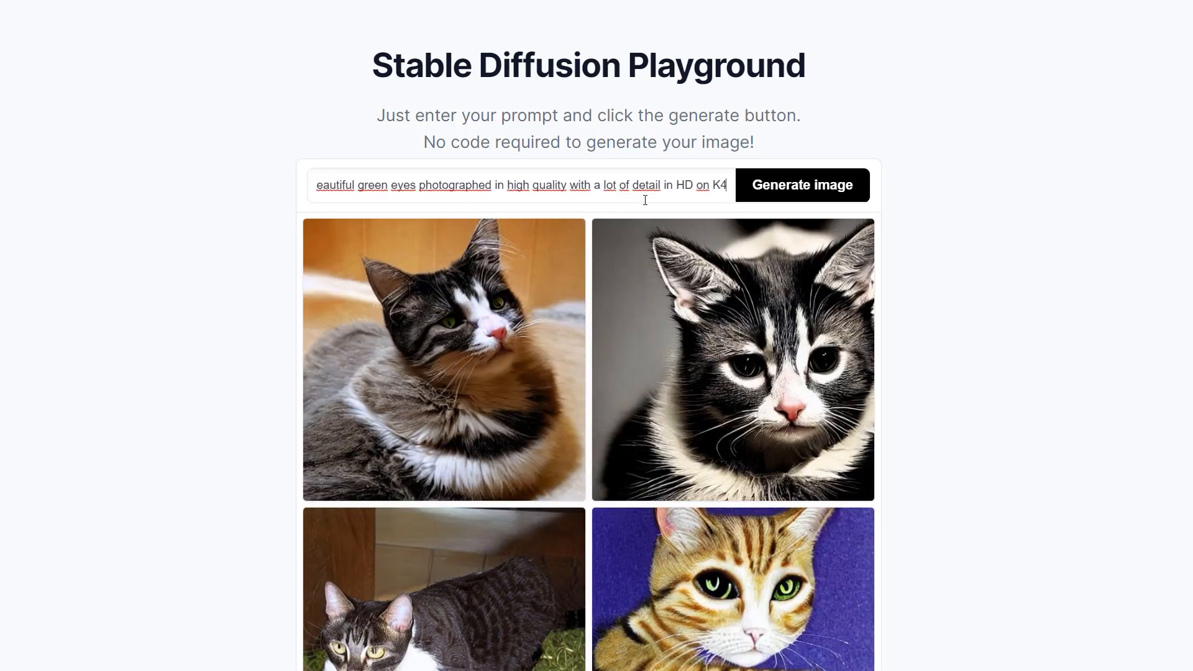
{"action": "left_click", "coordinate": [801, 186]}
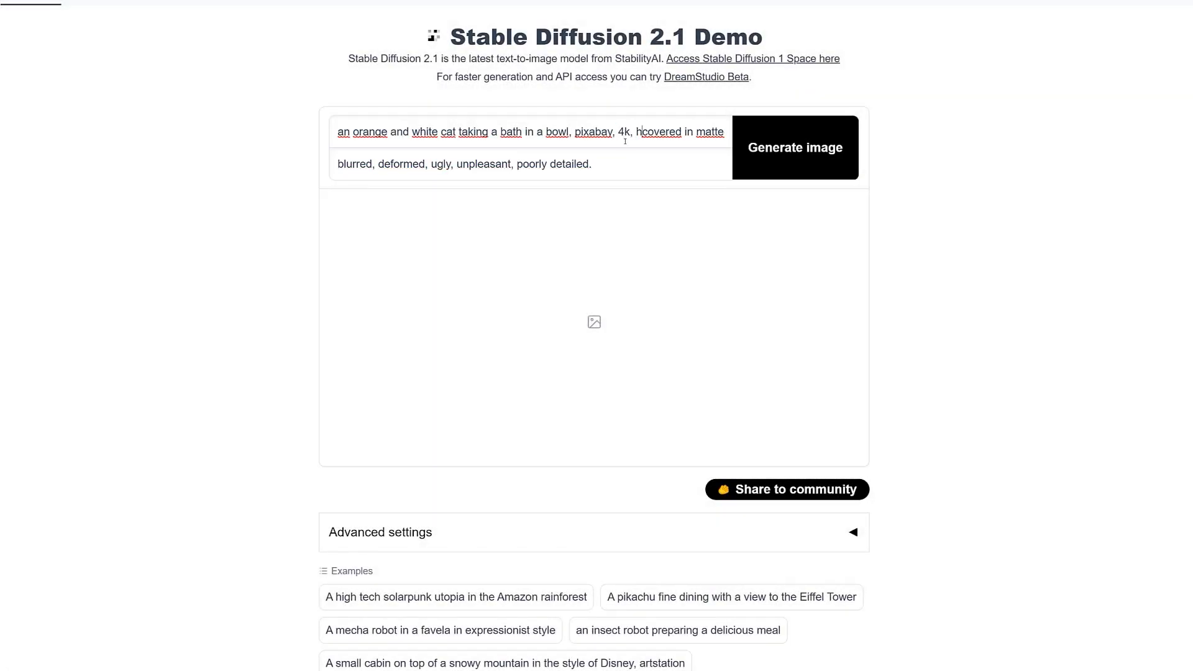
- Generate four images of an orange and white cat bathing in a bowl
{"action": "left_click", "coordinate": [794, 147]}
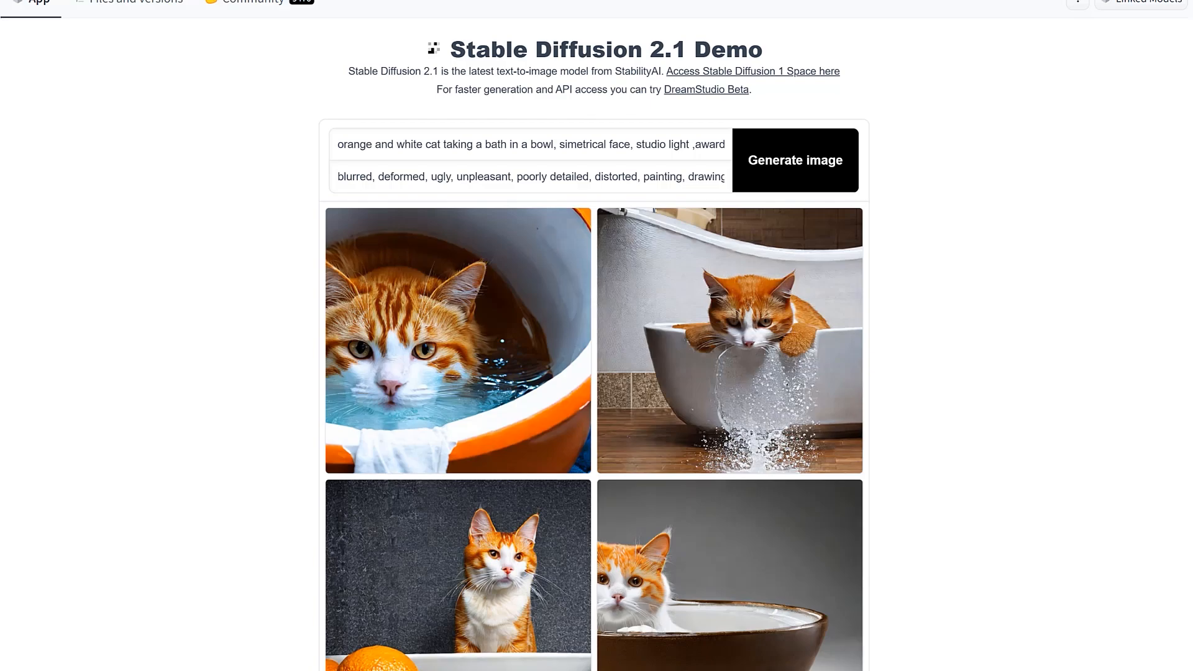
{"action": "left_click", "coordinate": [794, 160]}
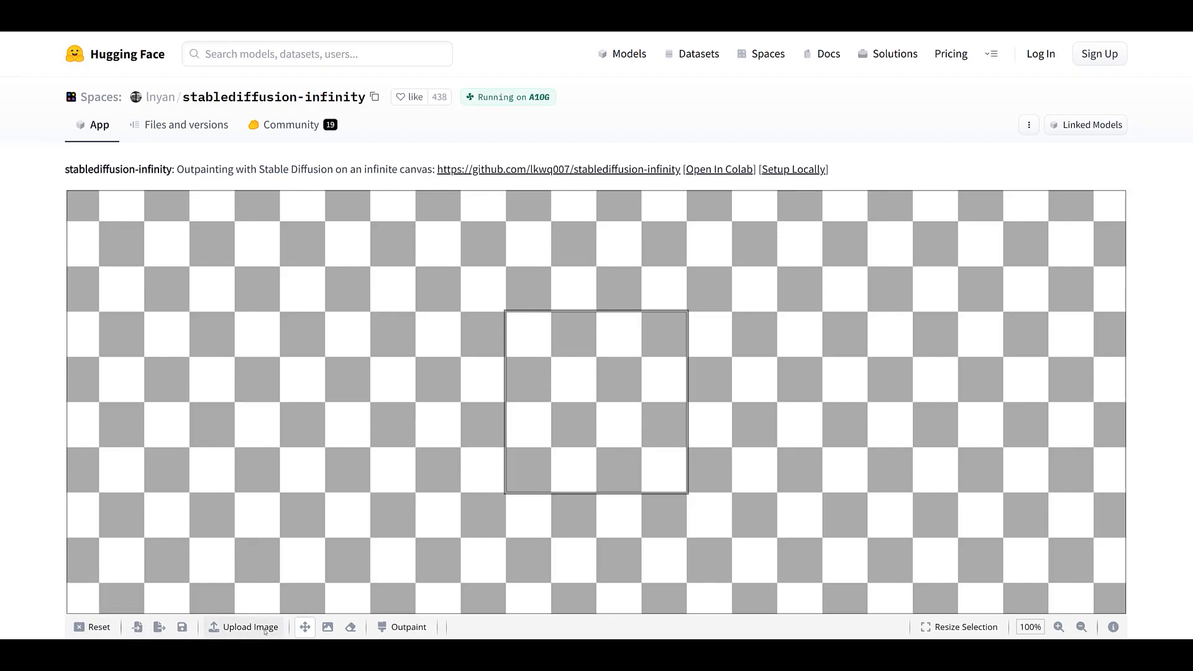
- Browse back through the outpainted lower-body results, from 8/10 down to 3/10
{"action": "scroll", "scroll_direction": "down", "scroll_amount": 3}
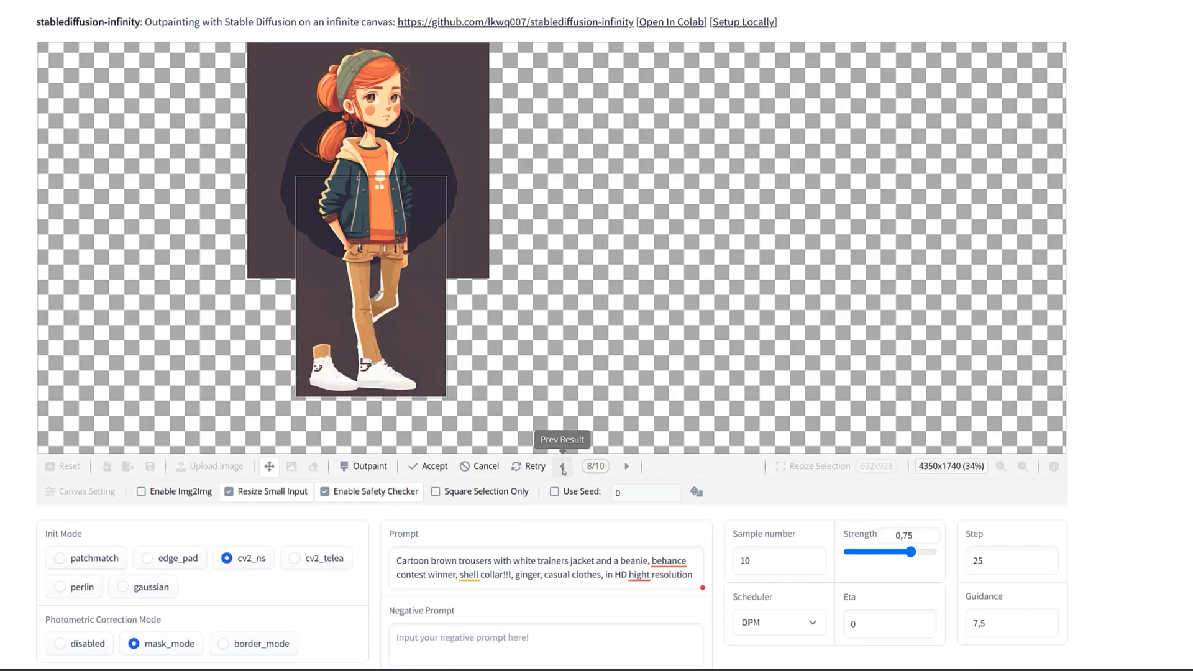
{"action": "left_click", "coordinate": [561, 466]}
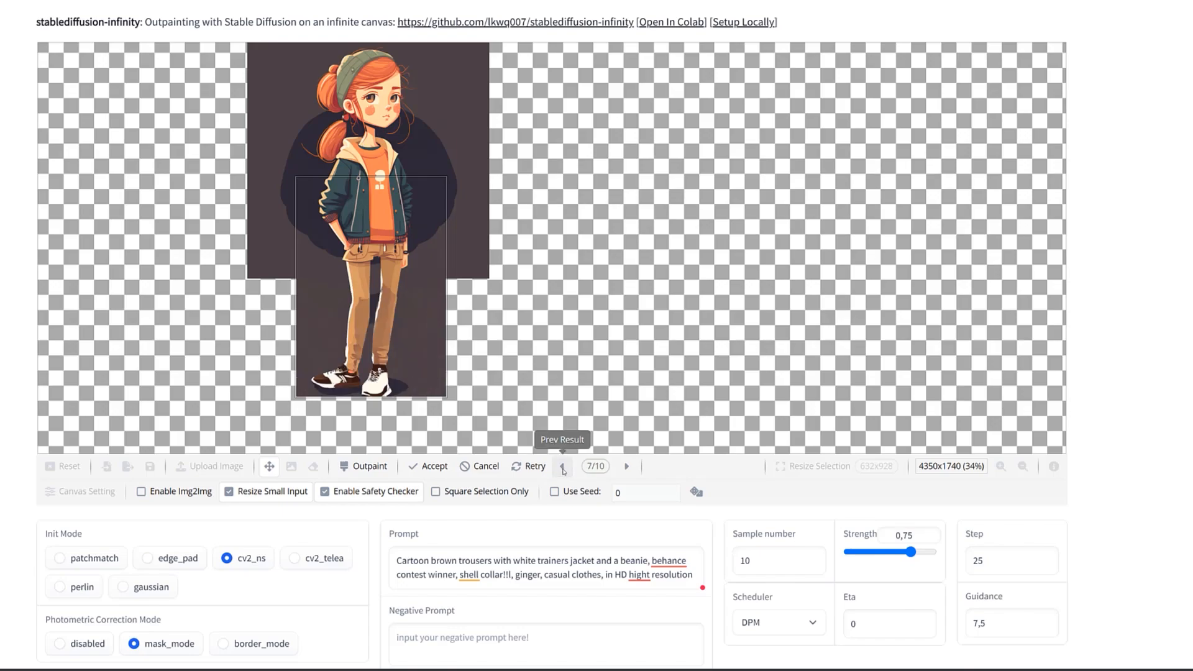
{"action": "left_click", "coordinate": [561, 466]}
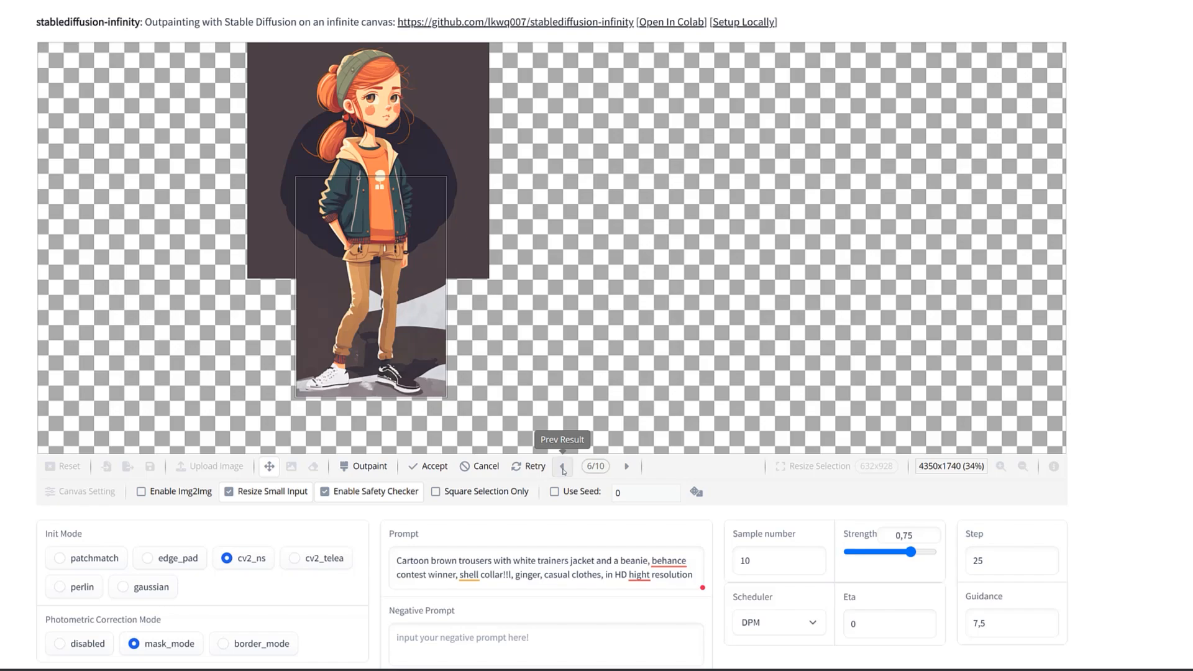
{"action": "left_click", "coordinate": [561, 466]}
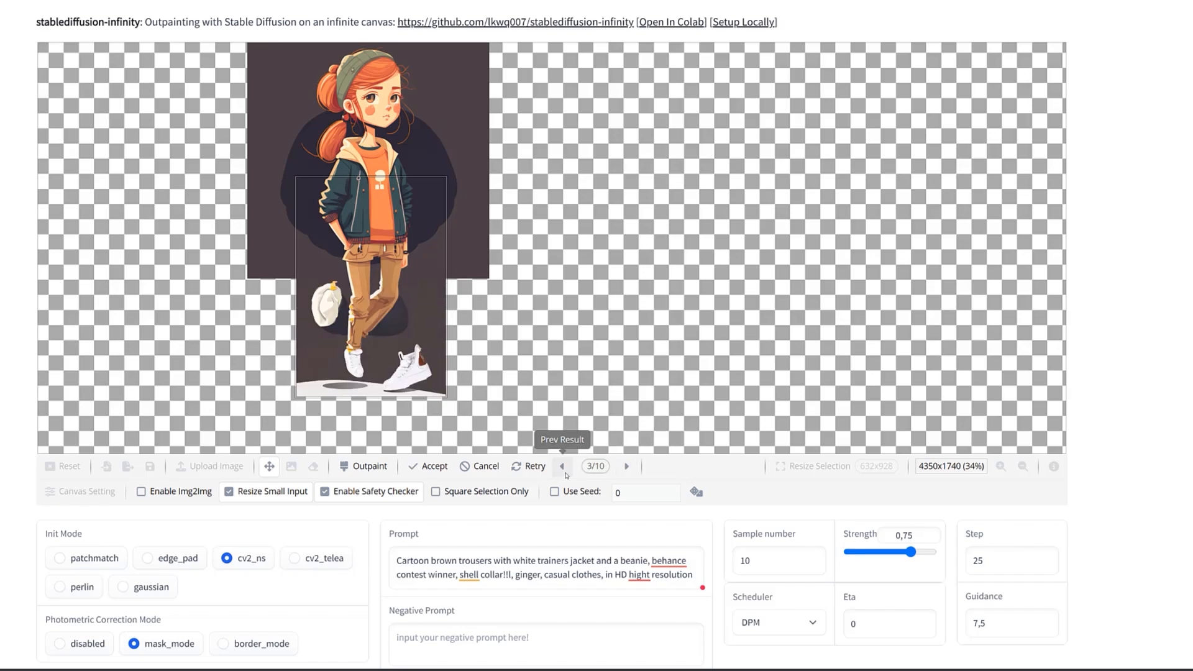
{"action": "left_click", "coordinate": [624, 466]}
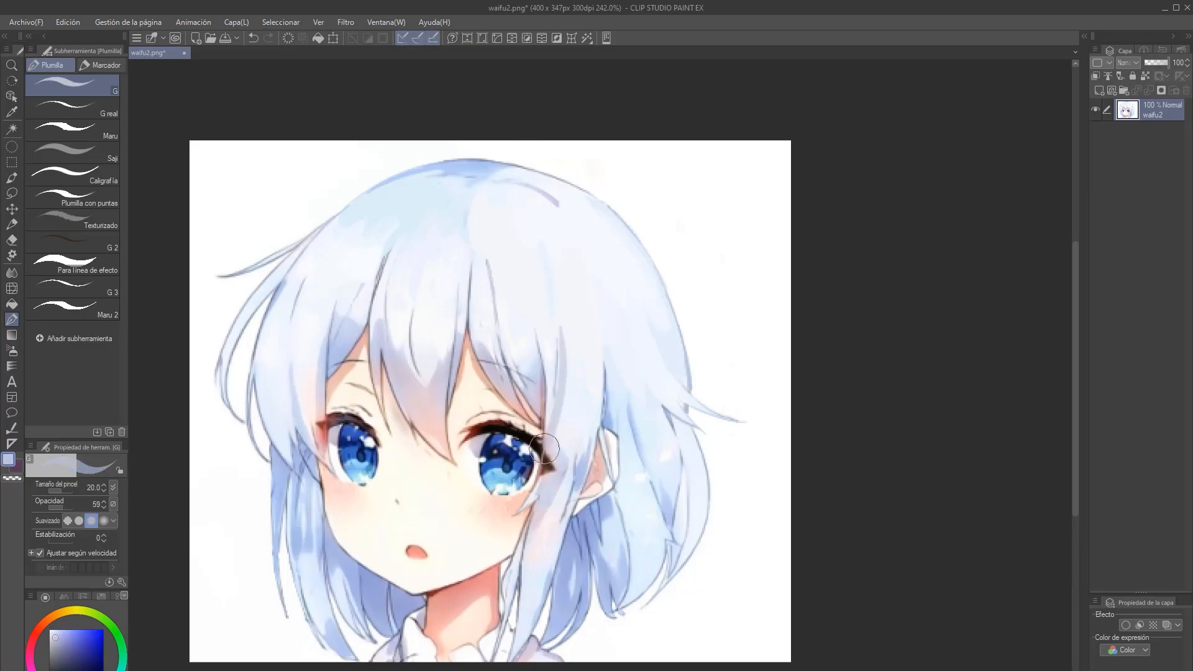
{"action": "key", "text": "alt"}
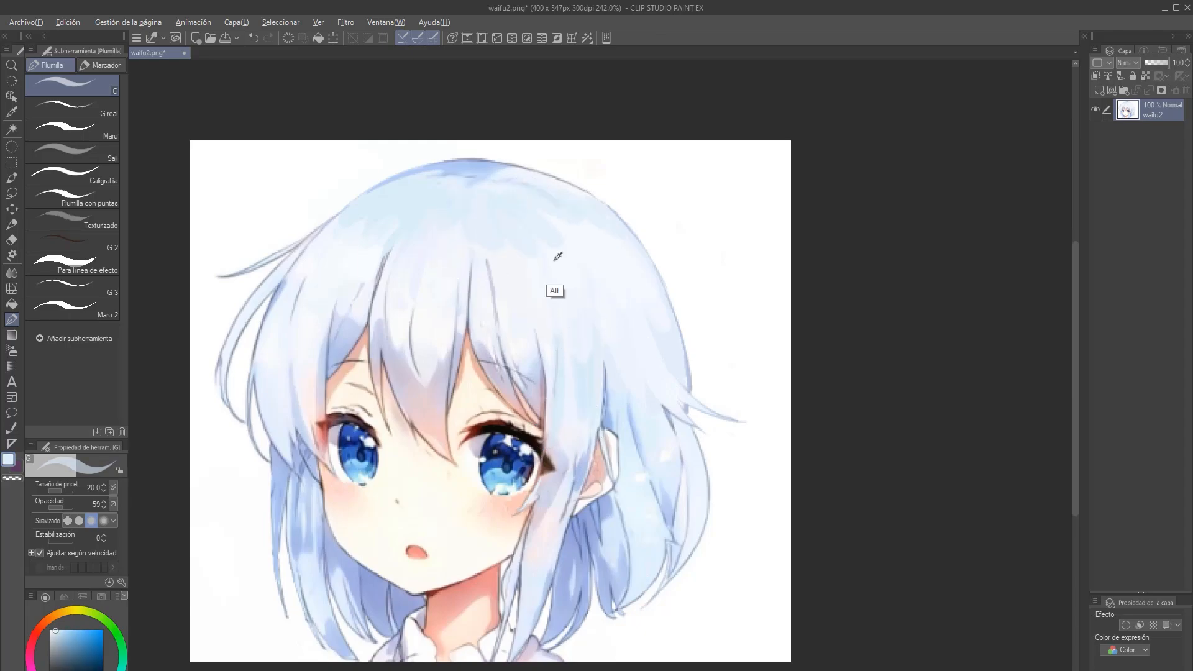
{"action": "mouse_move", "coordinate": [606, 439]}
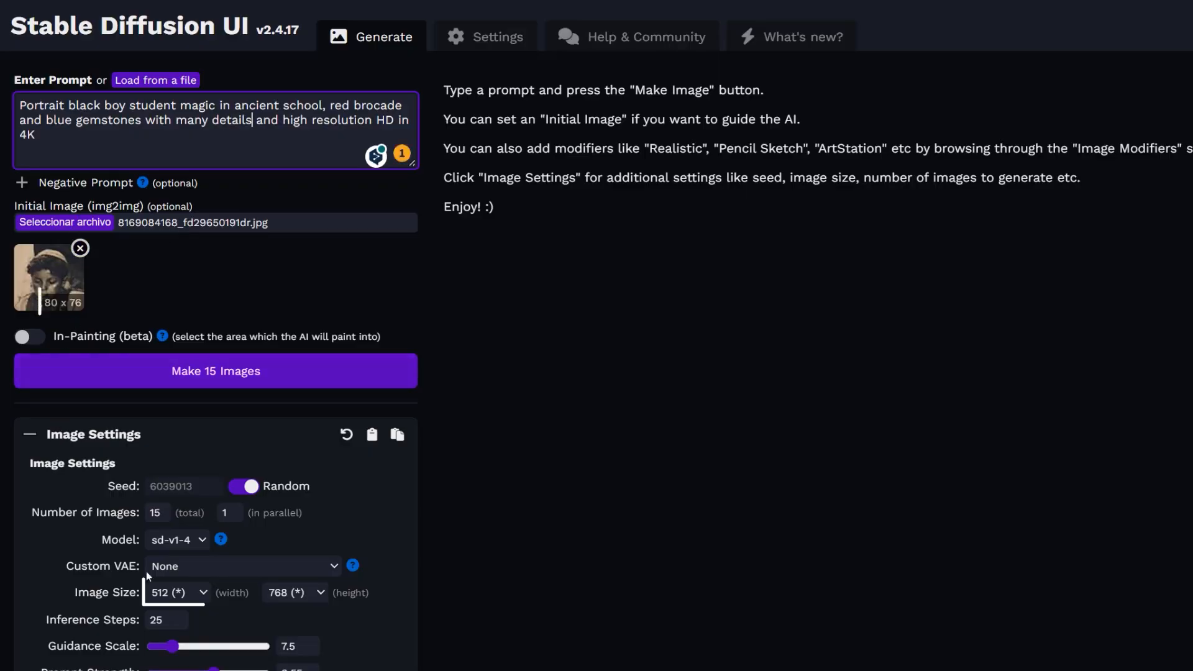
- Submit the old girl's portrait to GFPGAN v1.4 with rescaling factor 3 for face restoration
{"action": "left_click", "coordinate": [215, 370]}
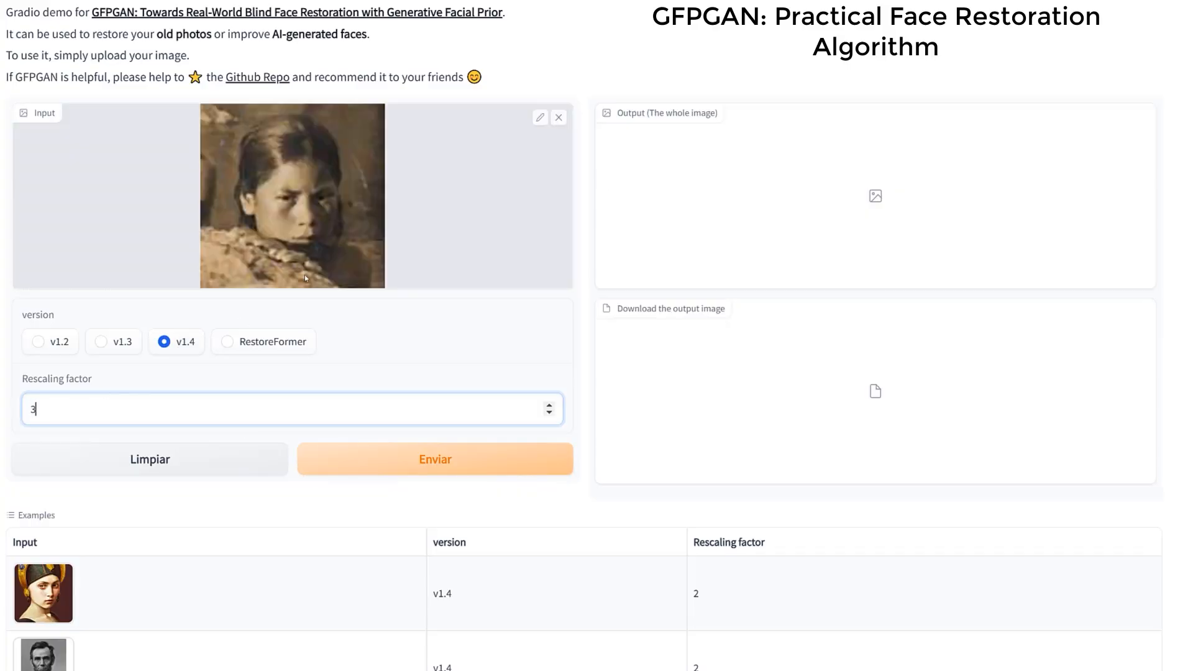
{"action": "left_click", "coordinate": [435, 459]}
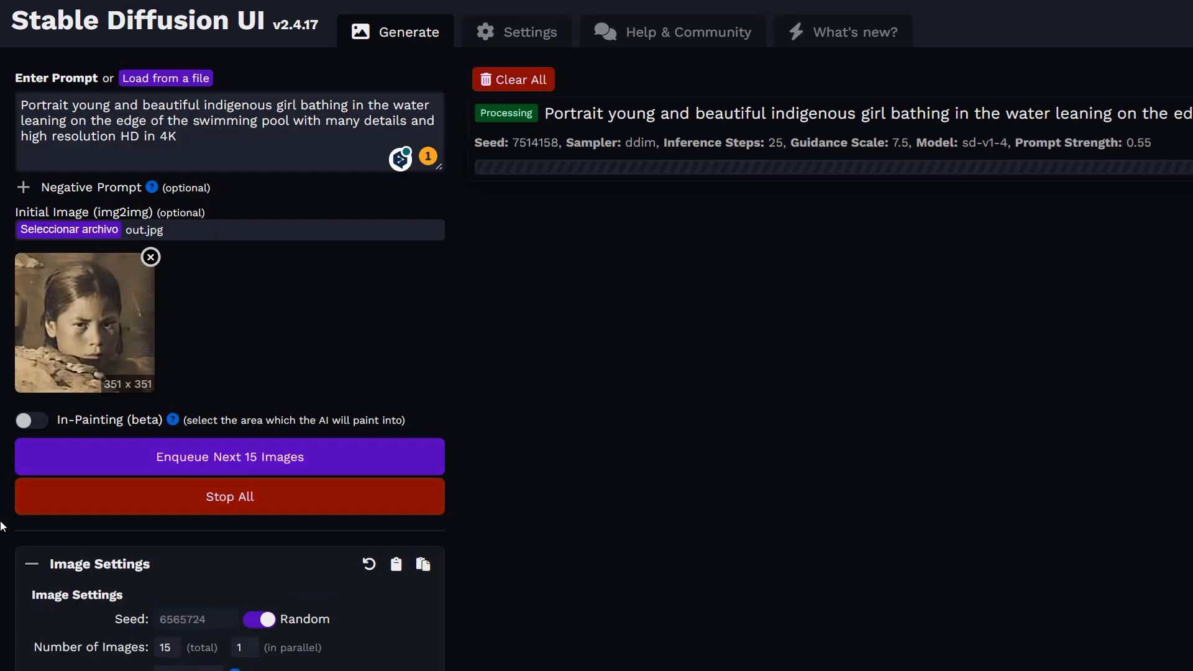
- Review the 15-image img2img run from out.jpg with the indigenous girl prompt
{"action": "scroll", "scroll_direction": "down", "scroll_amount": 3}
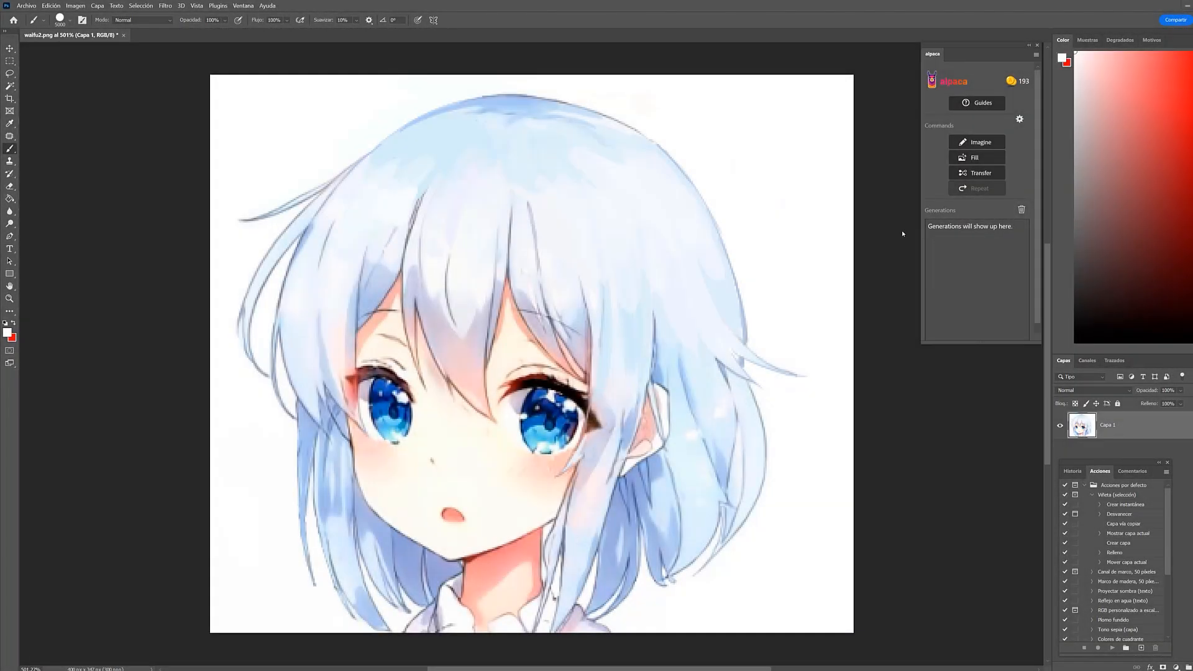
{"action": "mouse_move", "coordinate": [164, 5]}
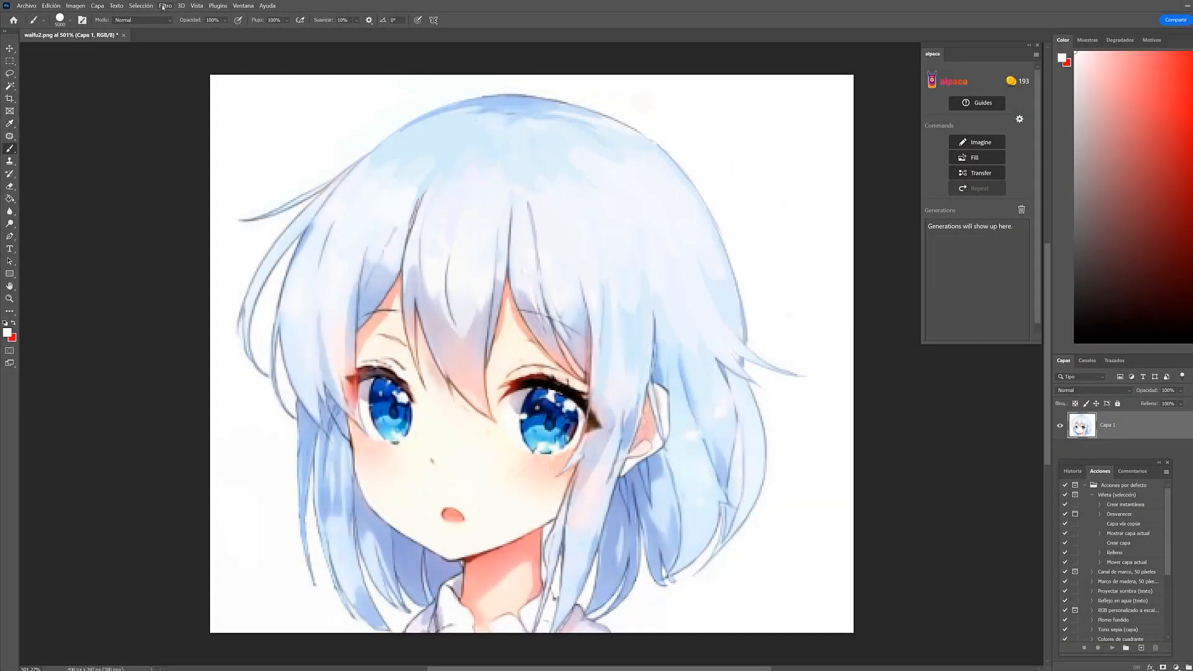
- Enlarge the blue-haired portrait with the Superzoom neural filter into a new document
{"action": "left_click", "coordinate": [165, 5]}
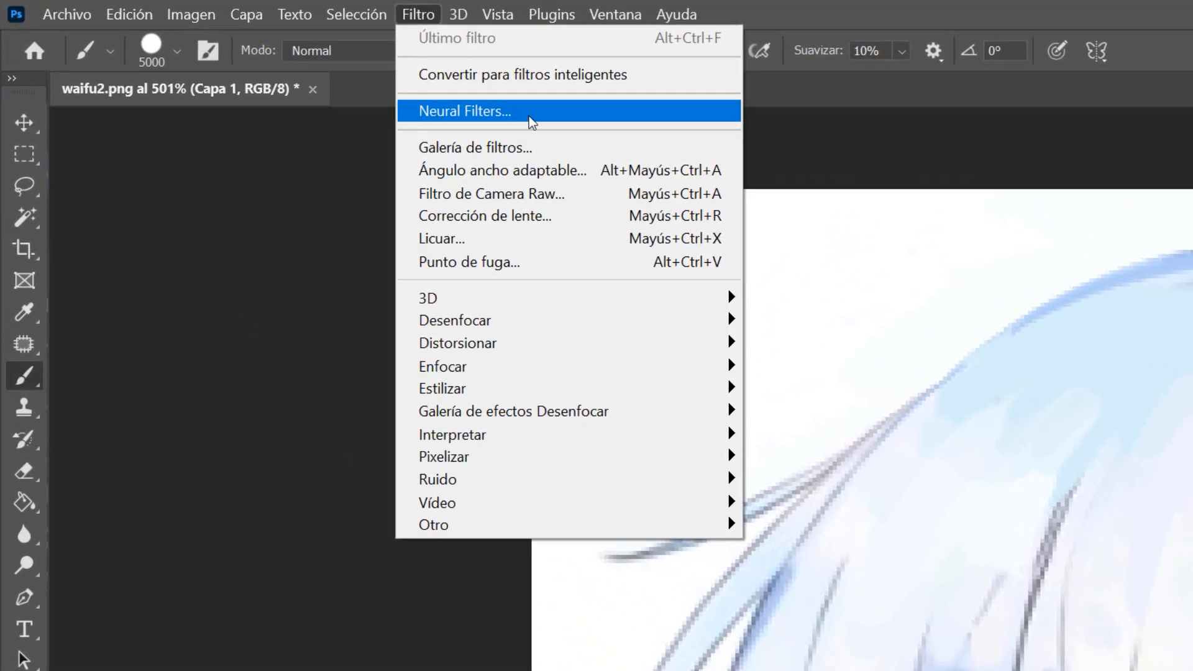
{"action": "left_click", "coordinate": [464, 110]}
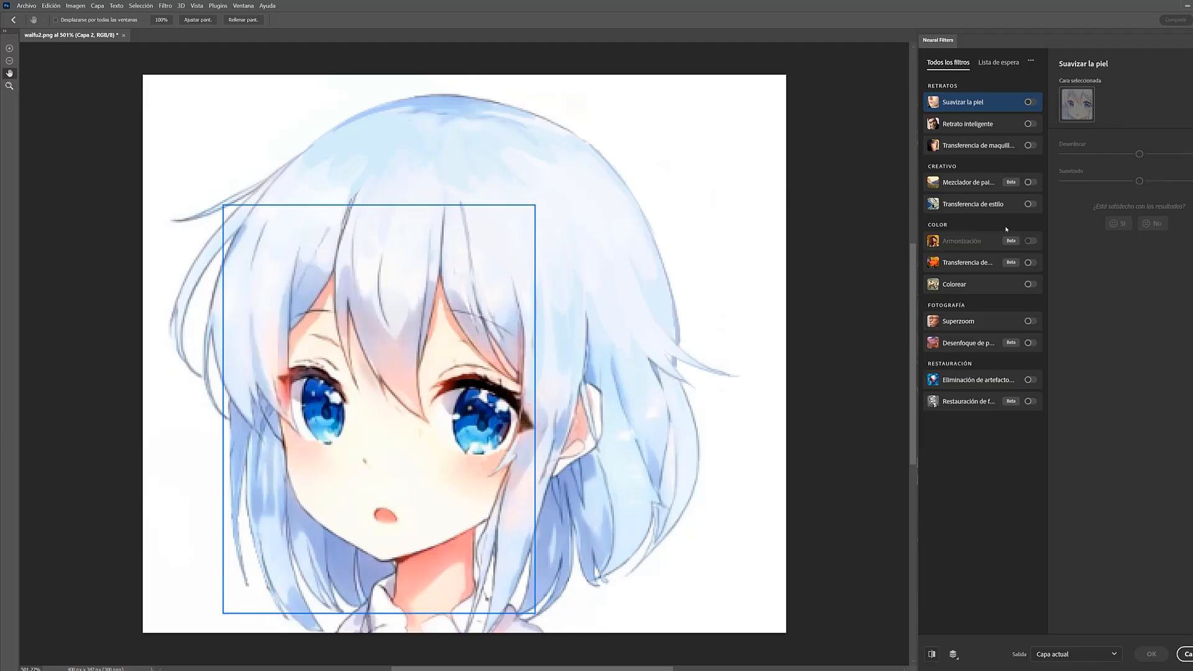
{"action": "left_click", "coordinate": [1028, 321]}
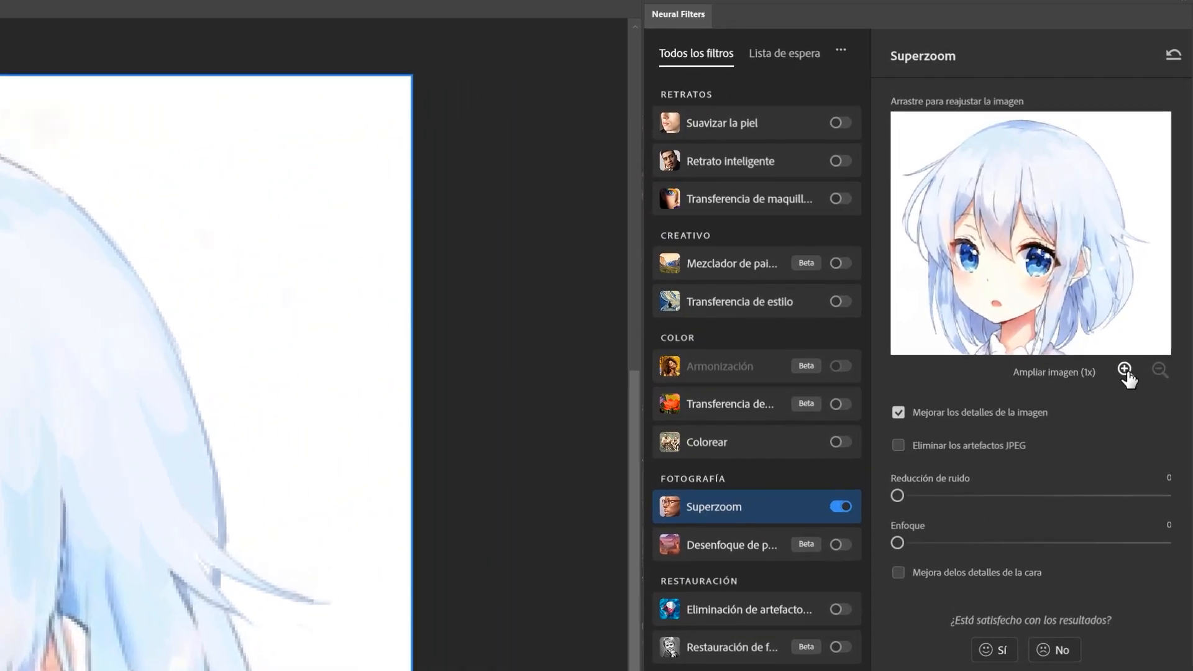
{"action": "left_click", "coordinate": [1124, 371]}
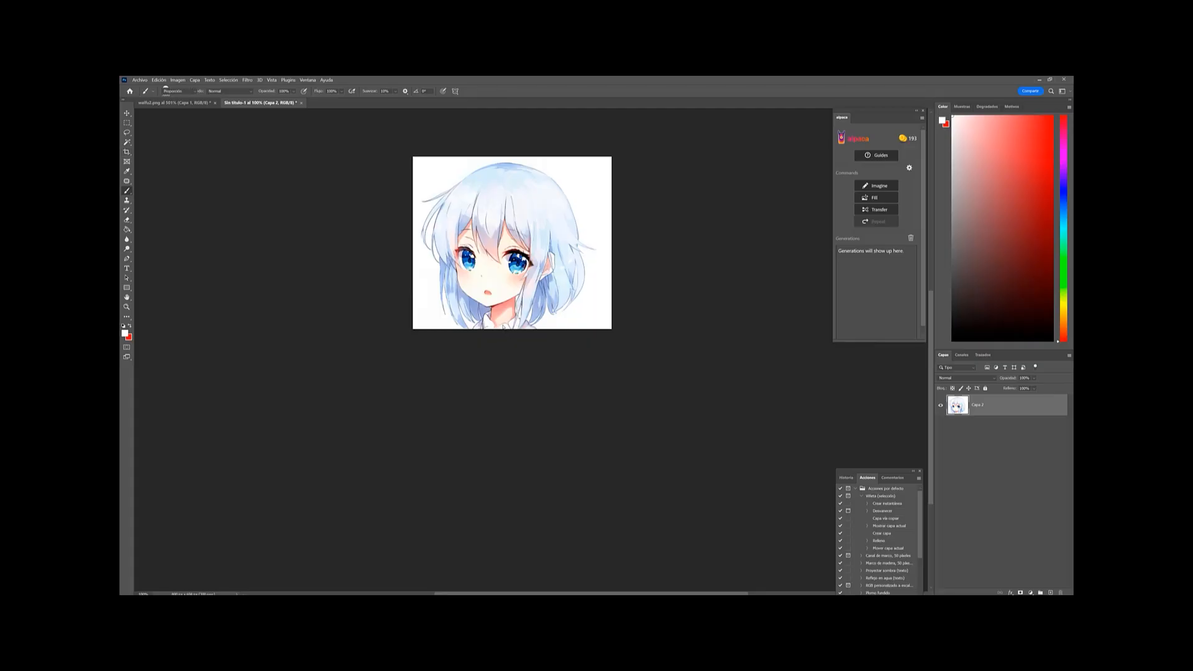
- View the alpaca Photoshop plugin's private beta registration form on its website
{"action": "left_click", "coordinate": [127, 161]}
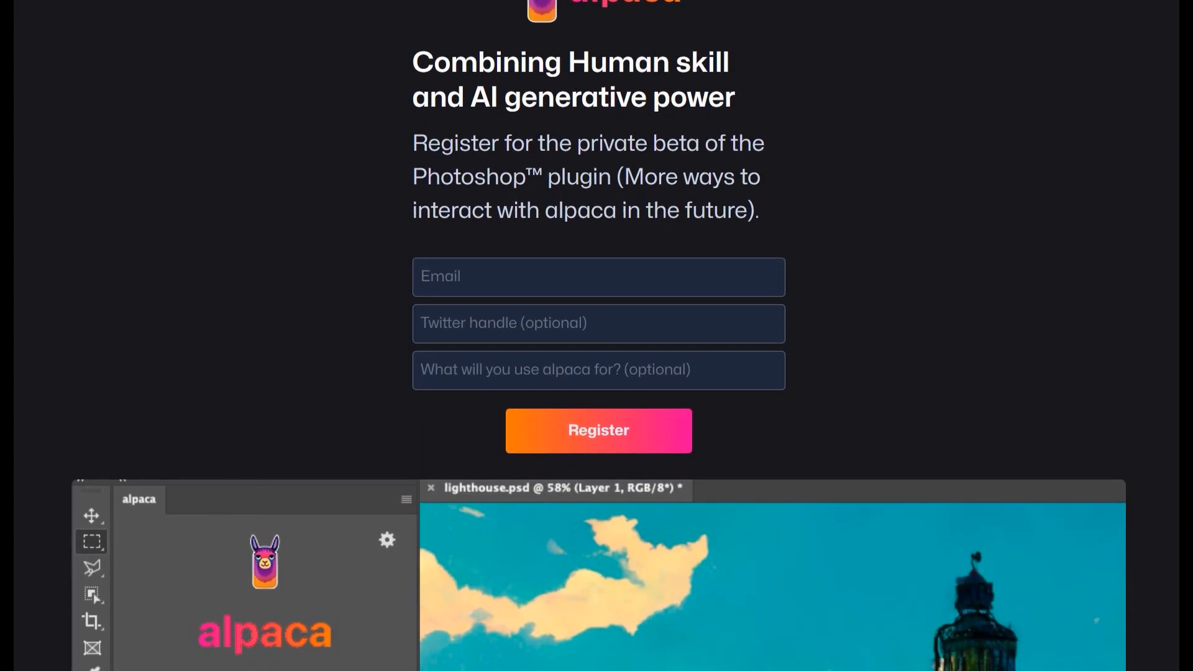
{"action": "scroll", "scroll_direction": "down", "scroll_amount": 3}
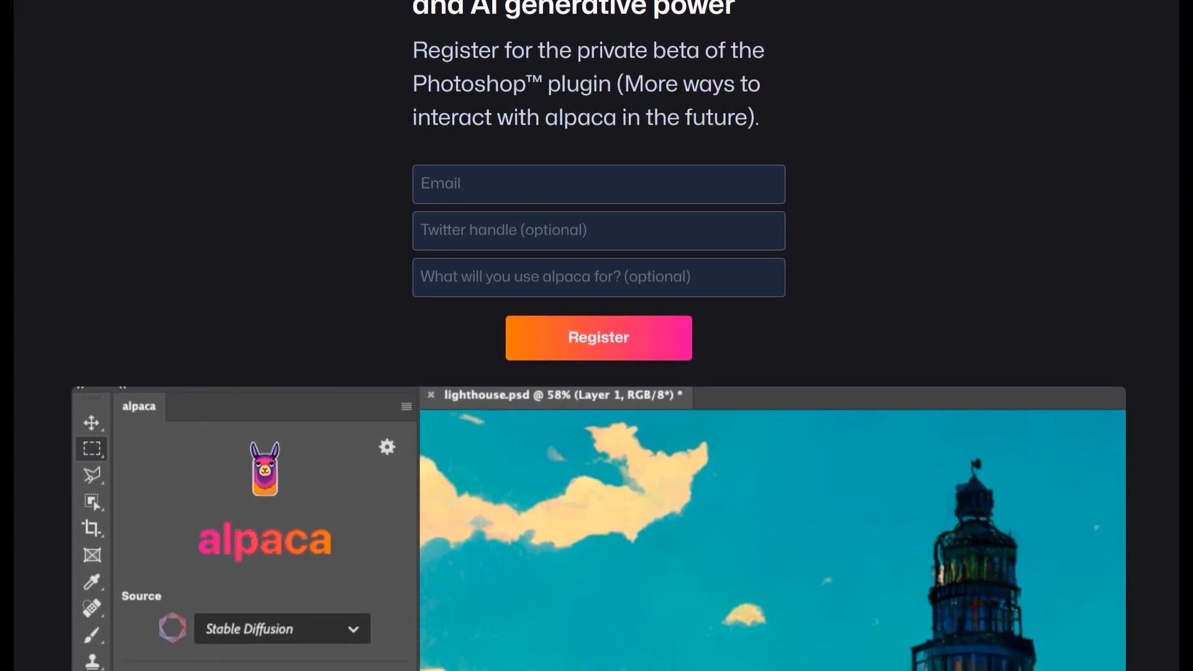
{"action": "scroll", "scroll_direction": "down", "scroll_amount": 3}
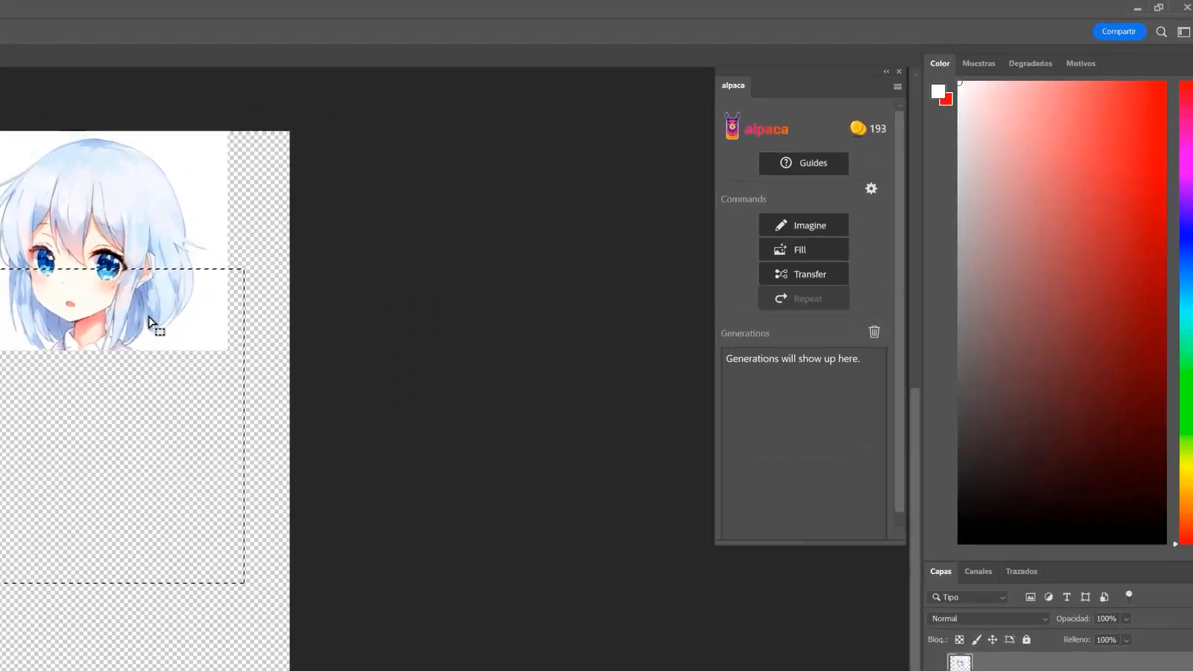
- Fill the area below the head using the Manga template and outfit prompt, generating 5 images
{"action": "left_click", "coordinate": [799, 250]}
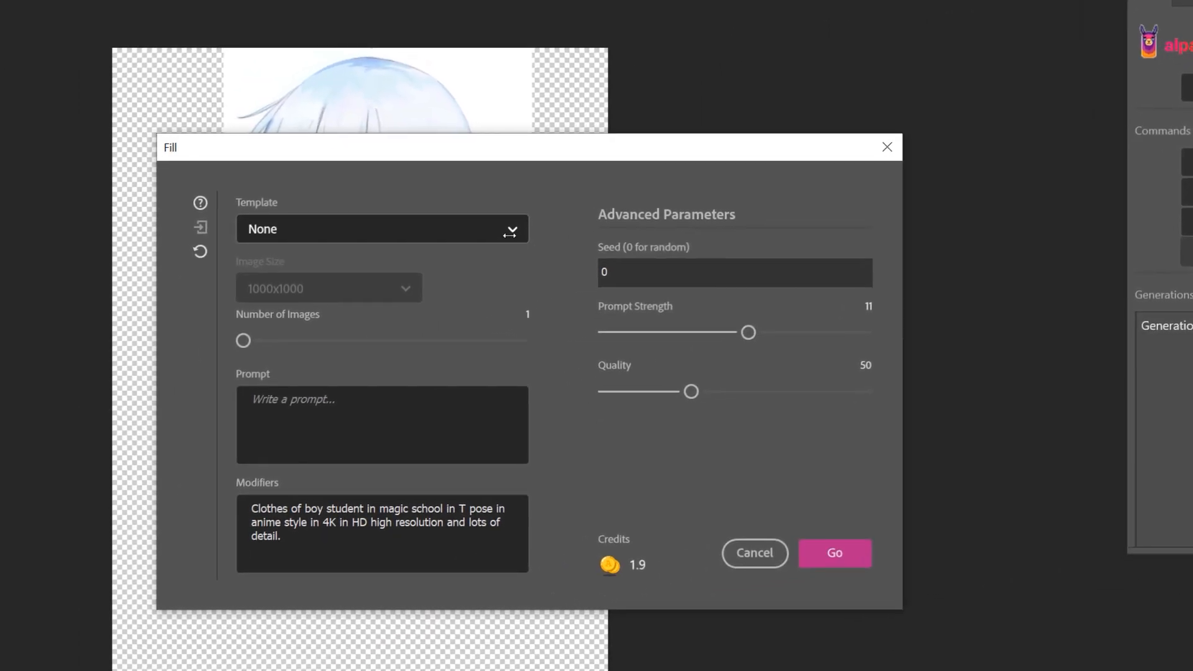
{"action": "left_click", "coordinate": [380, 228]}
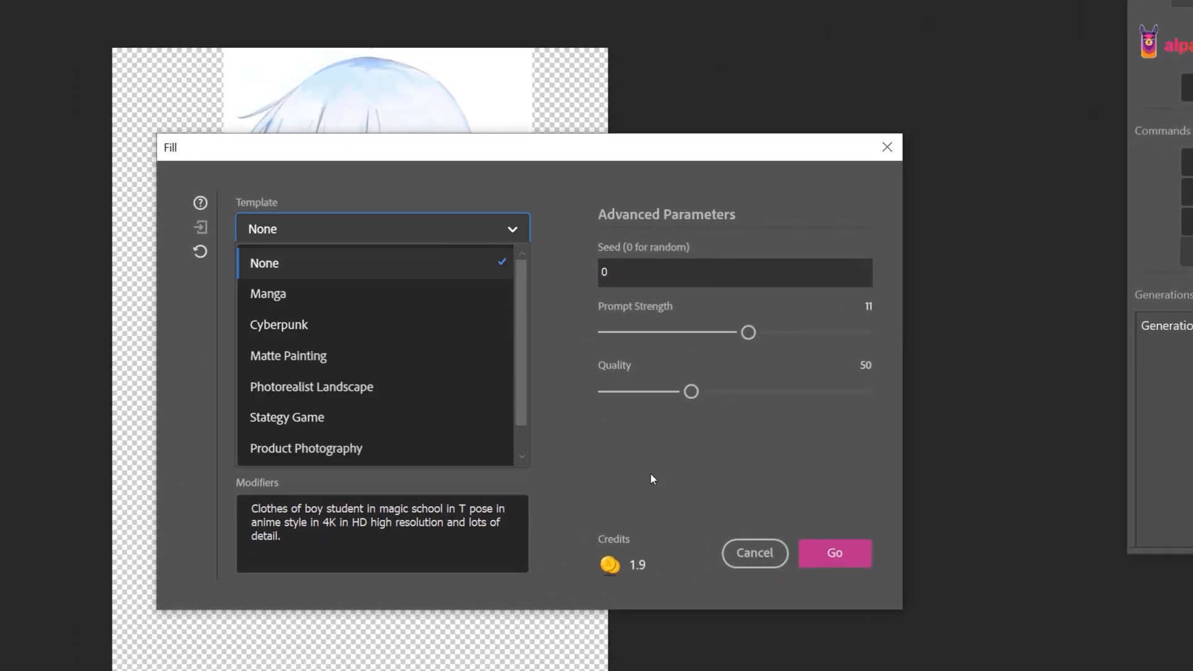
{"action": "left_click", "coordinate": [263, 262]}
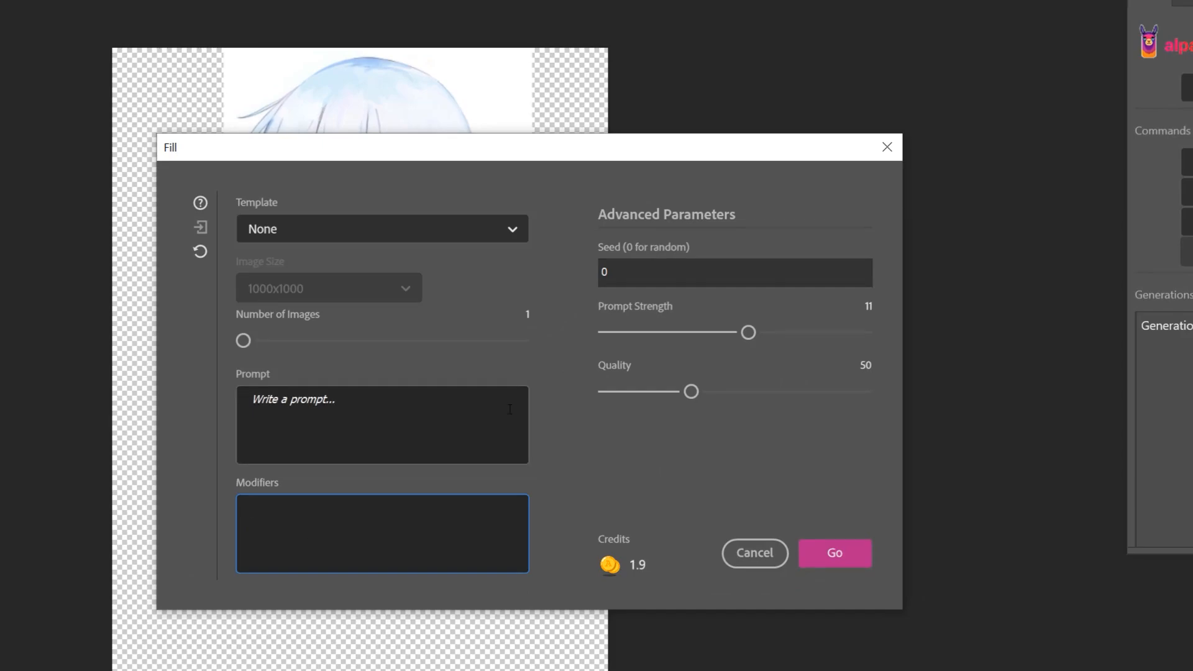
{"action": "left_click", "coordinate": [381, 229]}
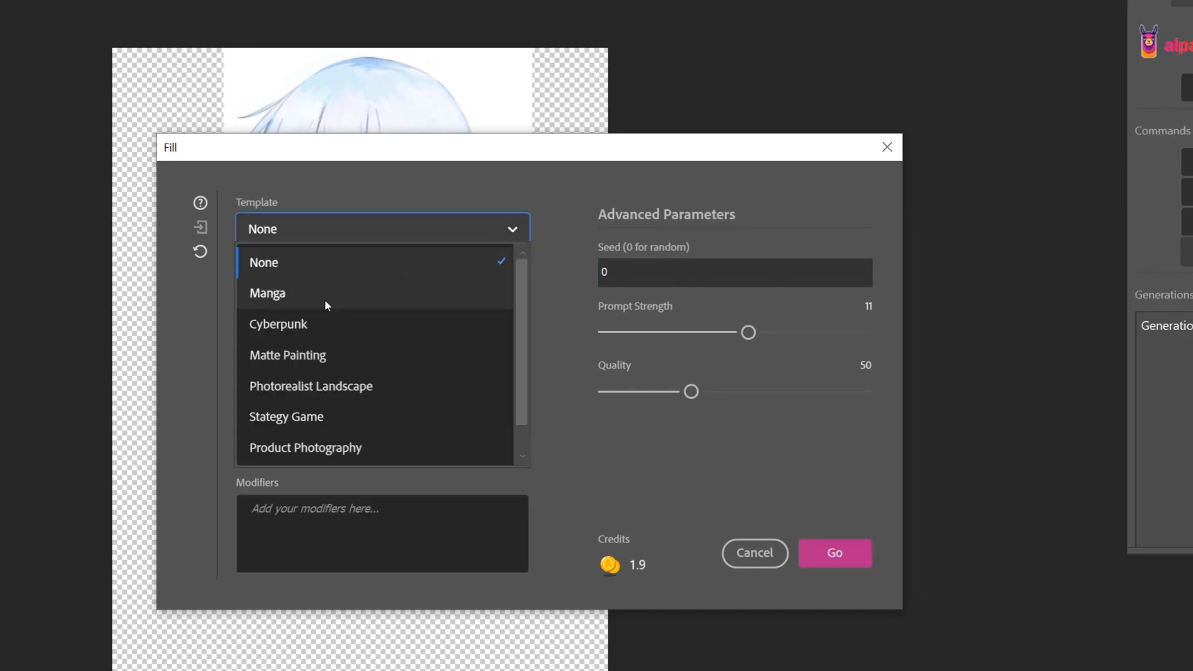
{"action": "left_click", "coordinate": [267, 293]}
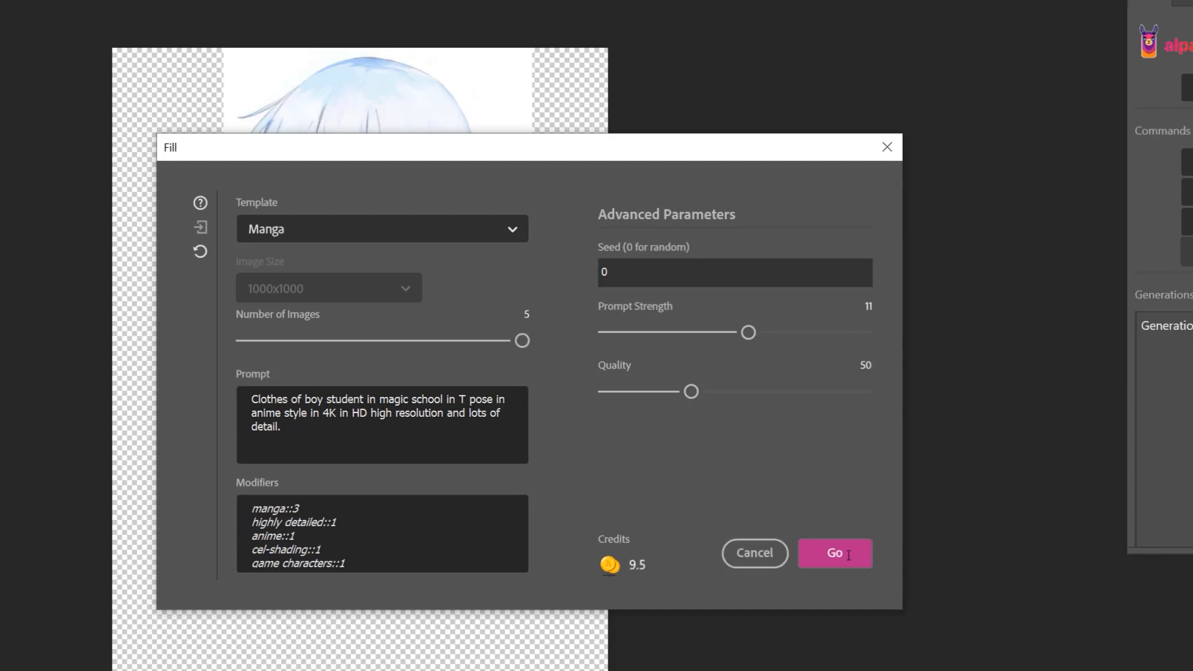
{"action": "left_click", "coordinate": [835, 553]}
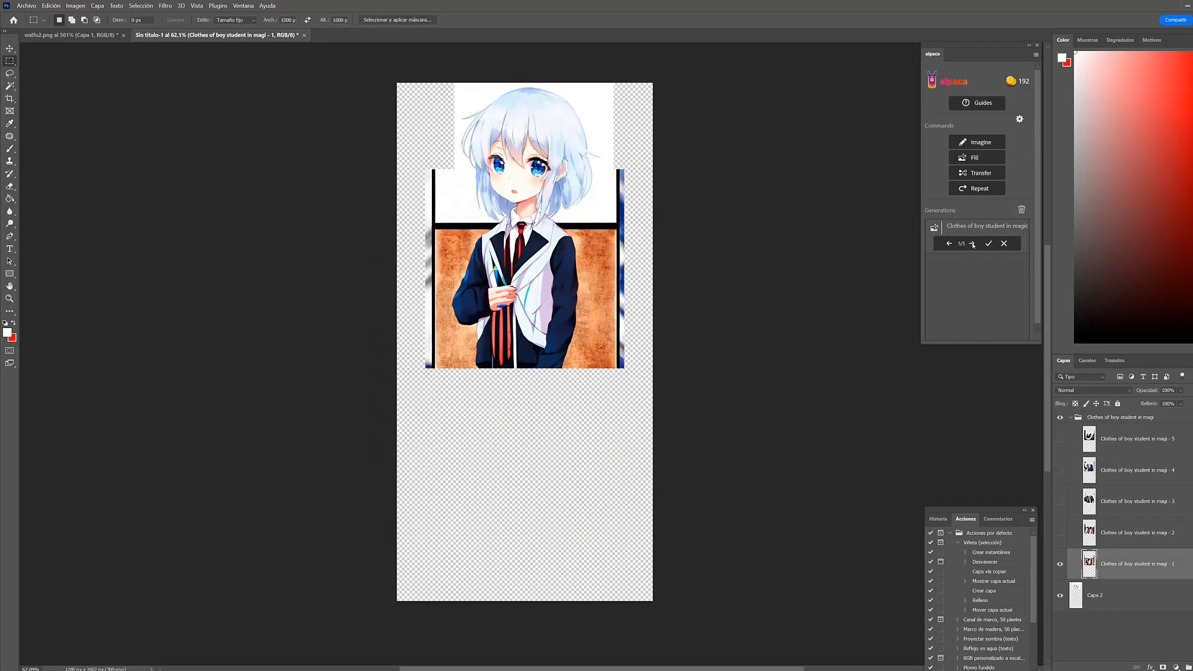
- Generate the lower outfit with black vest and pants, dismissing the square-selection error
{"action": "left_click", "coordinate": [977, 158]}
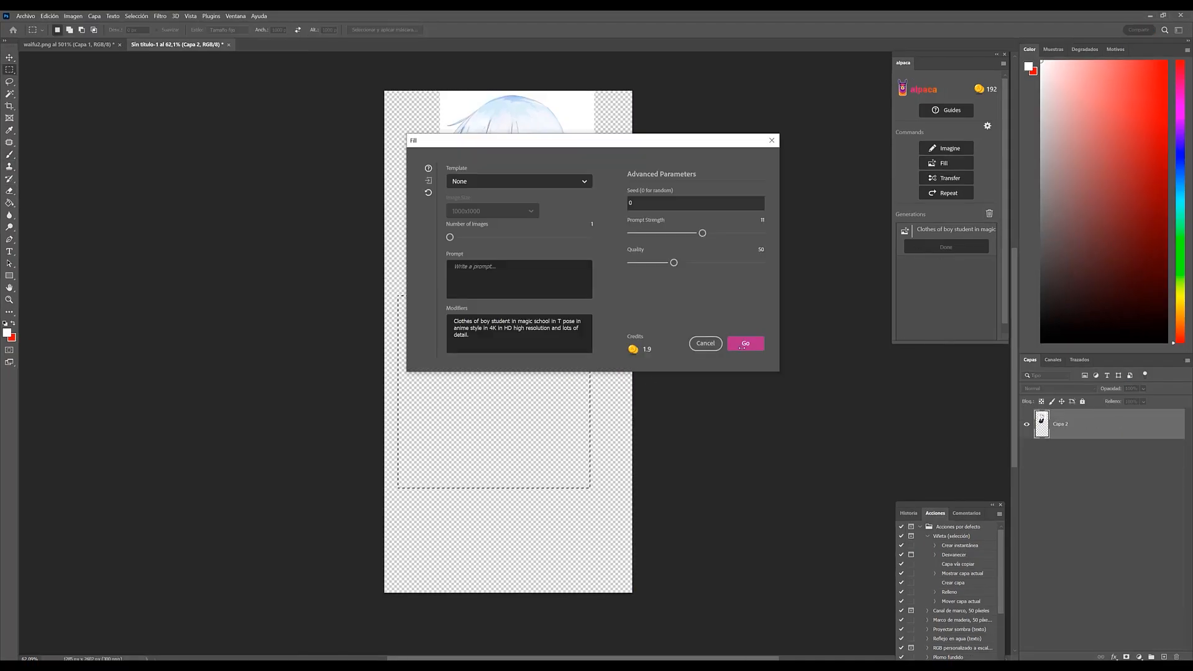
{"action": "left_click", "coordinate": [744, 342]}
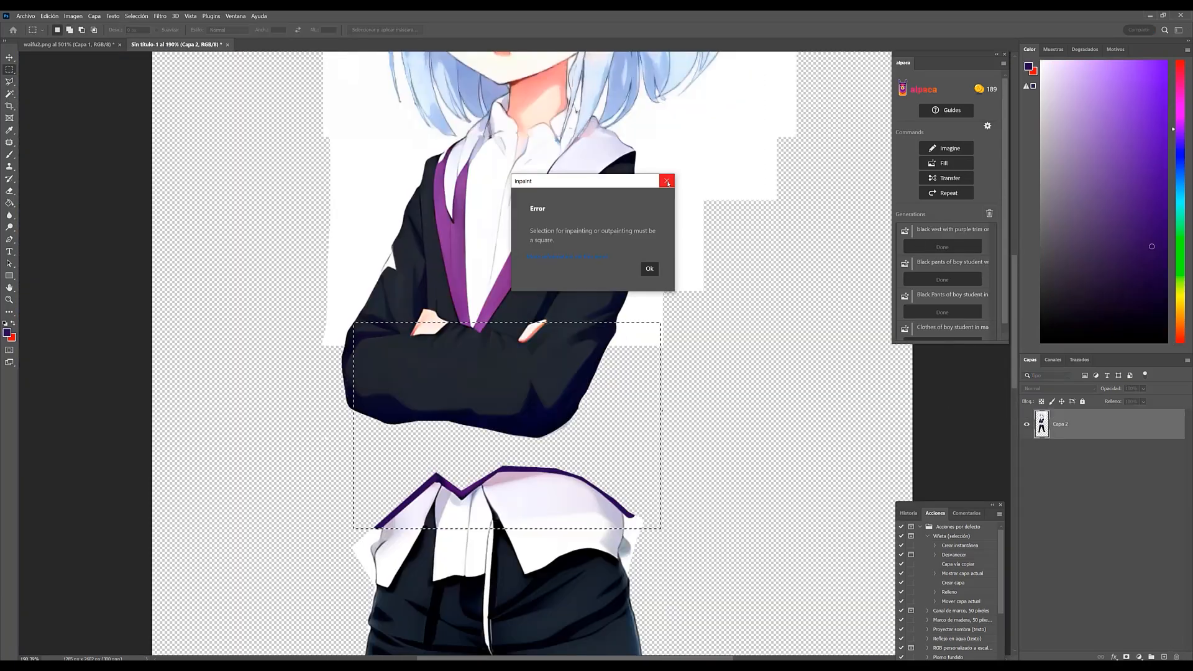
{"action": "left_click", "coordinate": [648, 268]}
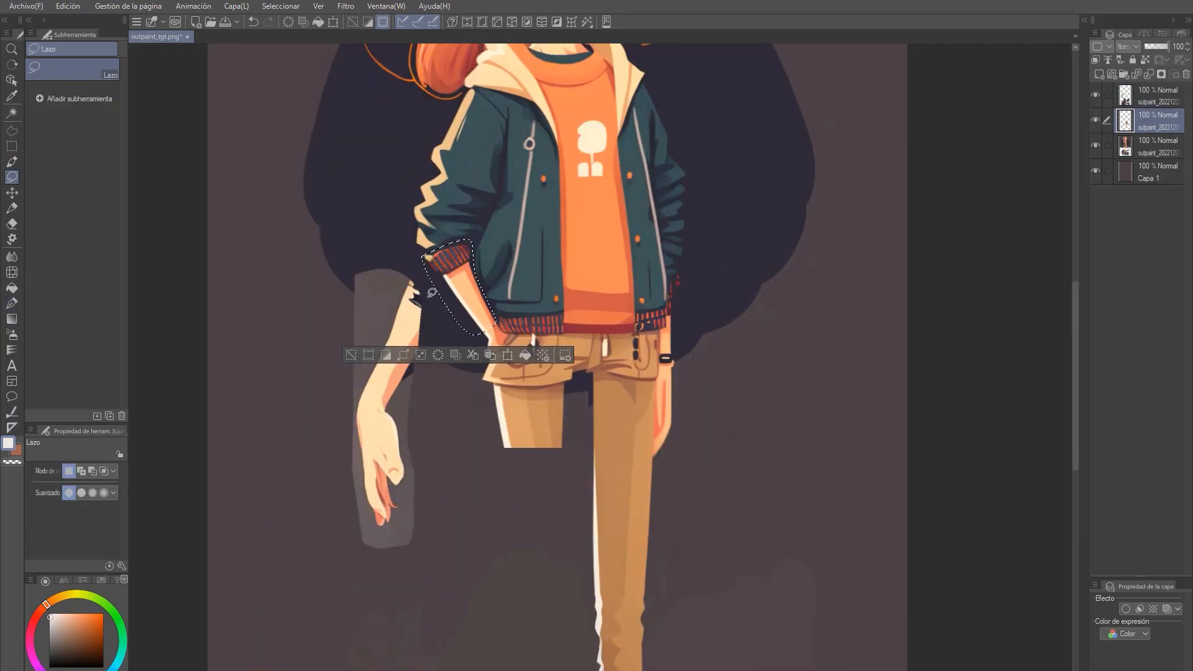
- Cut the lasso-selected hanging arm to its own layer, separate from the jacket
{"action": "left_click", "coordinate": [11, 303]}
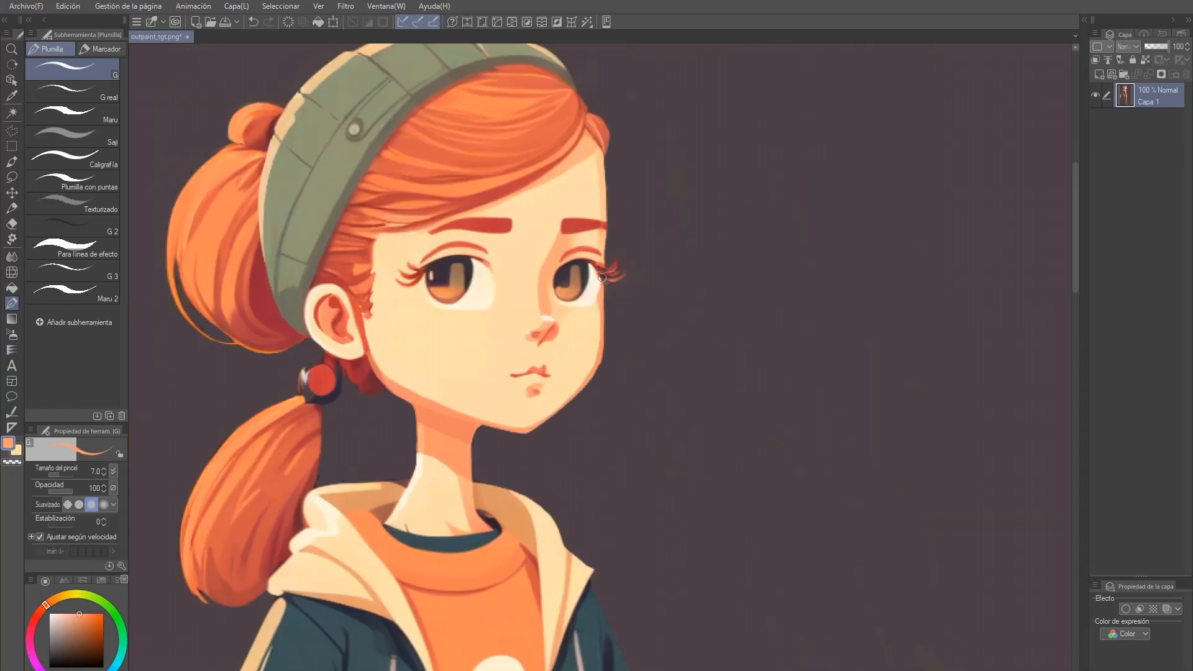
{"action": "scroll", "scroll_direction": "down", "scroll_amount": 3}
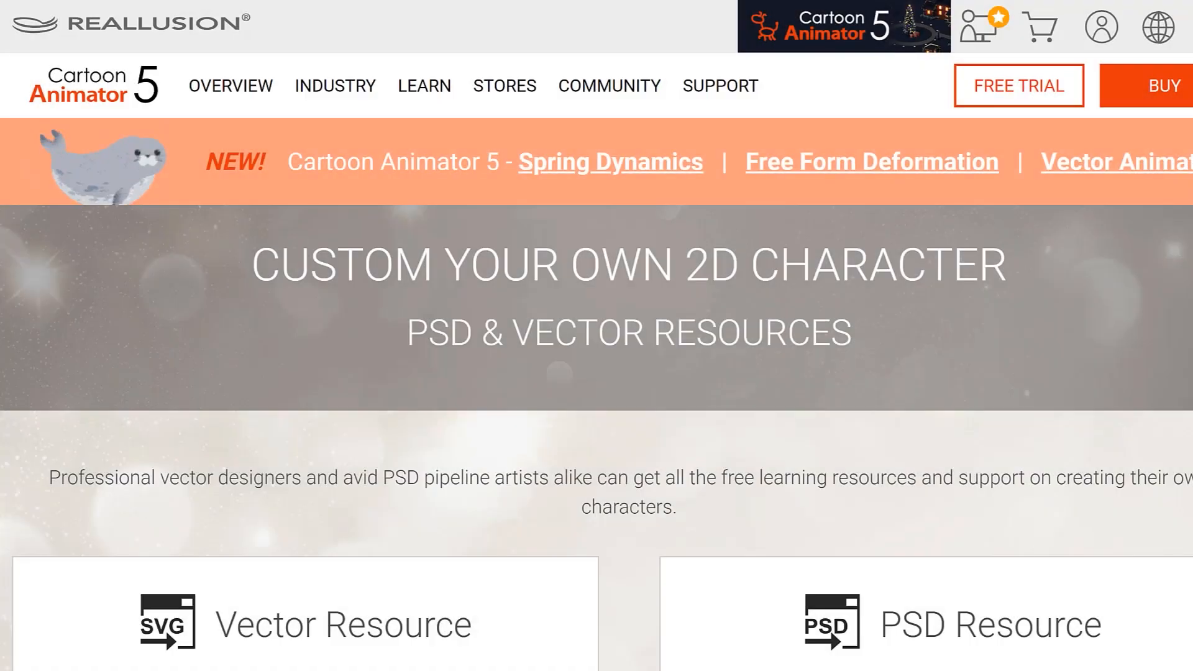
- Scroll down the Custom Character page to the Vector and PSD Resource sections
{"action": "scroll", "scroll_direction": "down", "scroll_amount": 3}
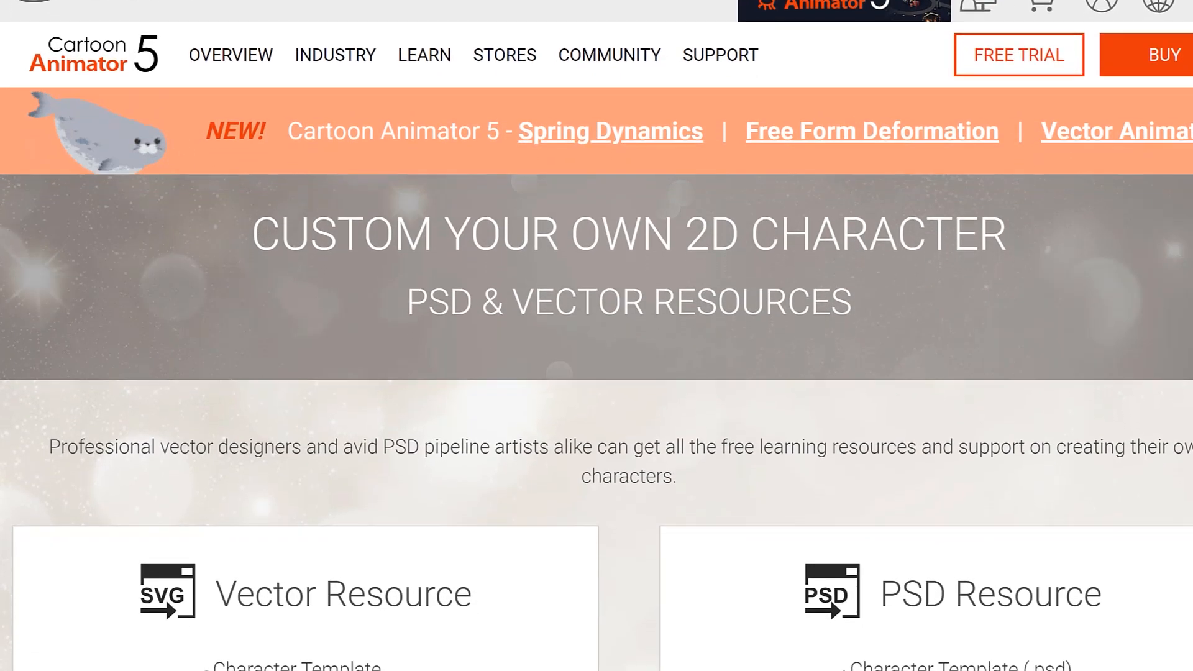
{"action": "scroll", "scroll_direction": "down", "scroll_amount": 3}
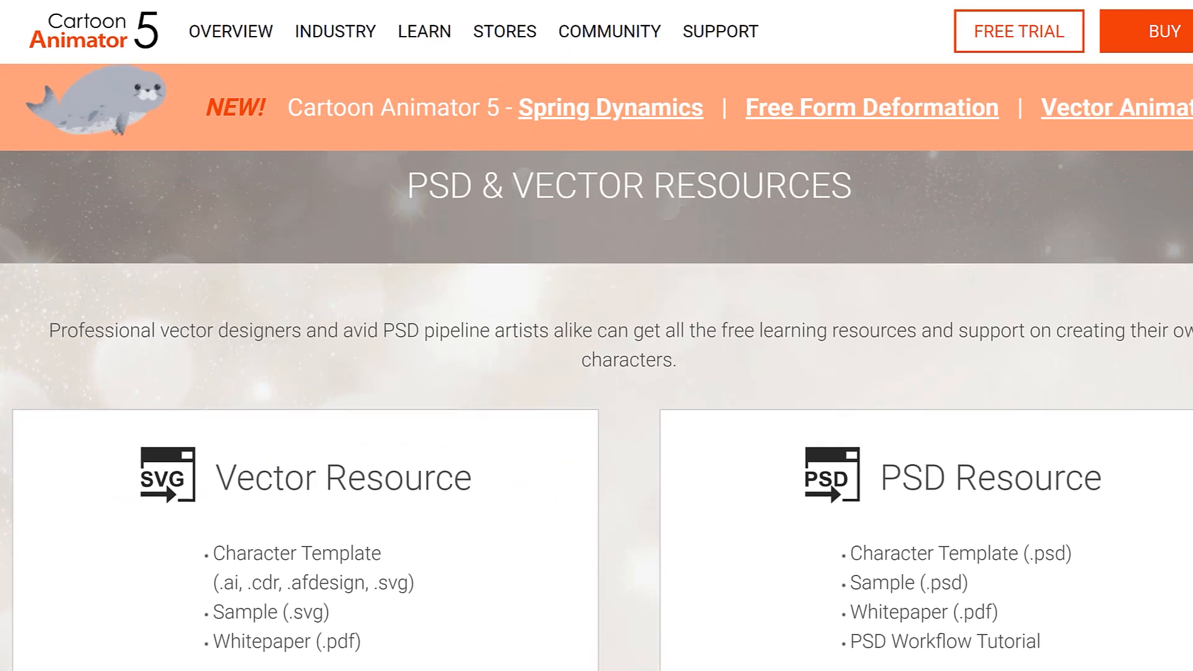
{"action": "scroll", "scroll_direction": "down", "scroll_amount": 3}
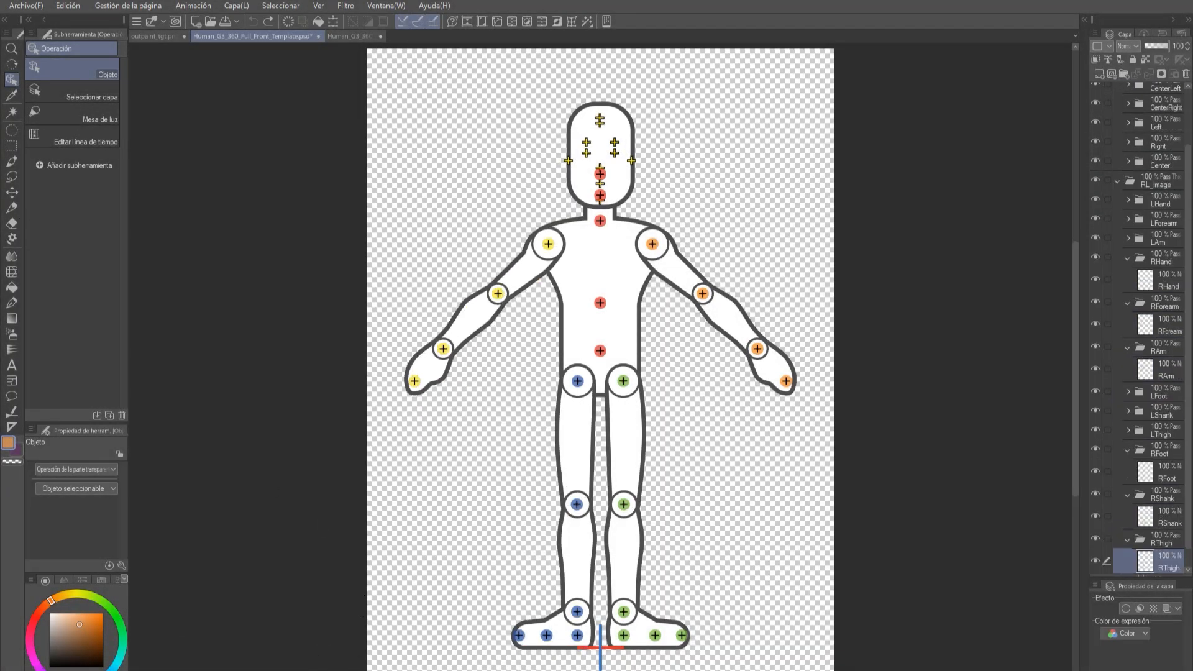
- Review the Human_G3_360_Full_Front_Template.psd layers, then lasso and separate the girl's leg
{"action": "left_click", "coordinate": [156, 36]}
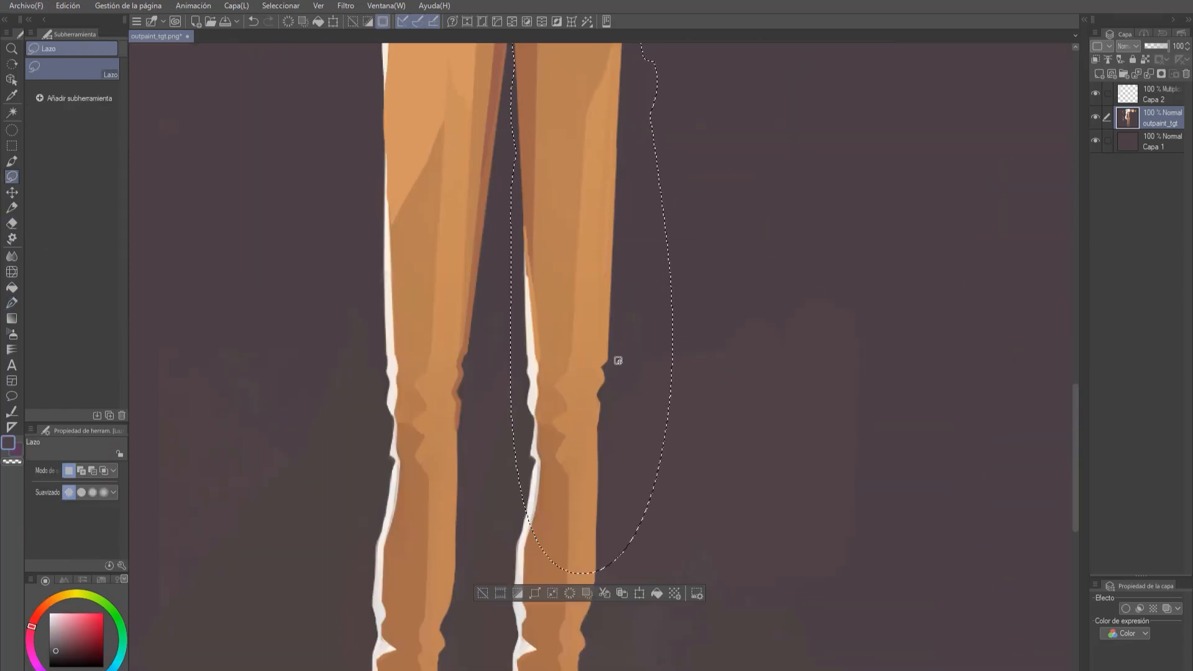
{"action": "left_click", "coordinate": [13, 301]}
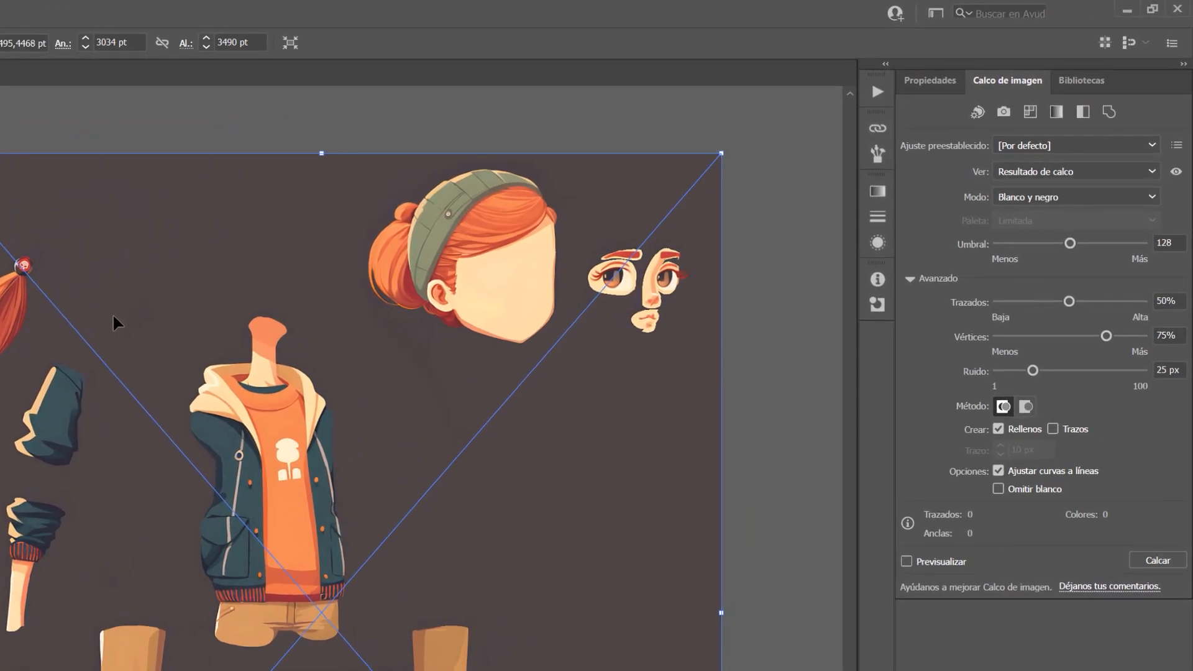
{"action": "mouse_move", "coordinate": [168, 319]}
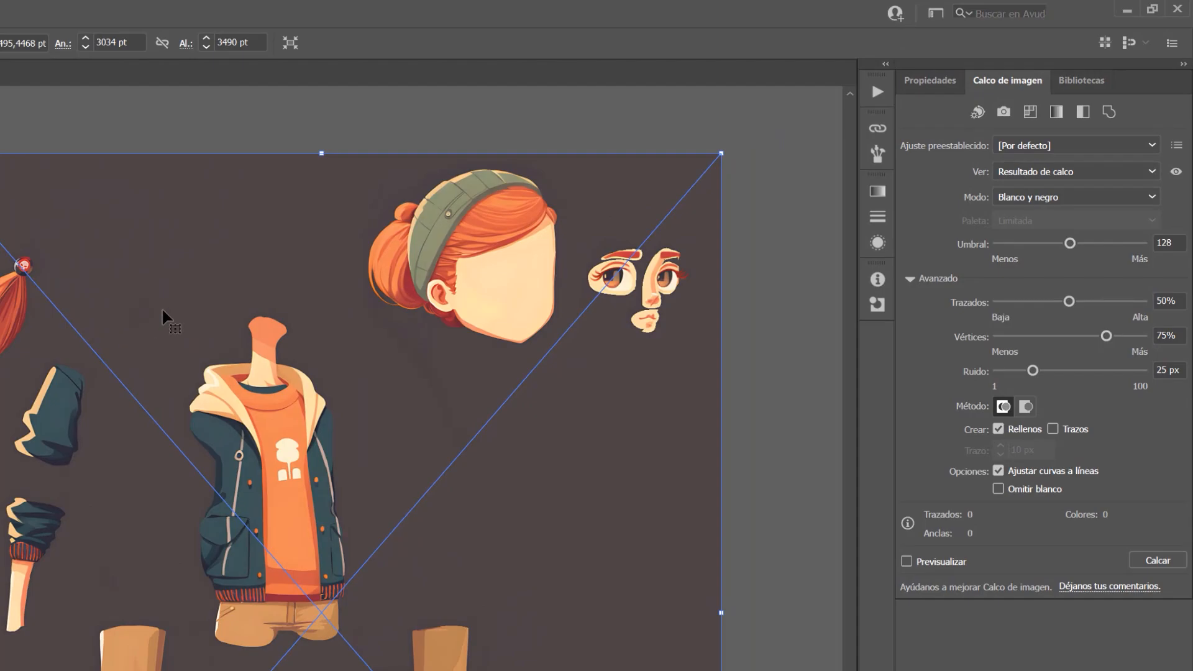
{"action": "mouse_move", "coordinate": [801, 522]}
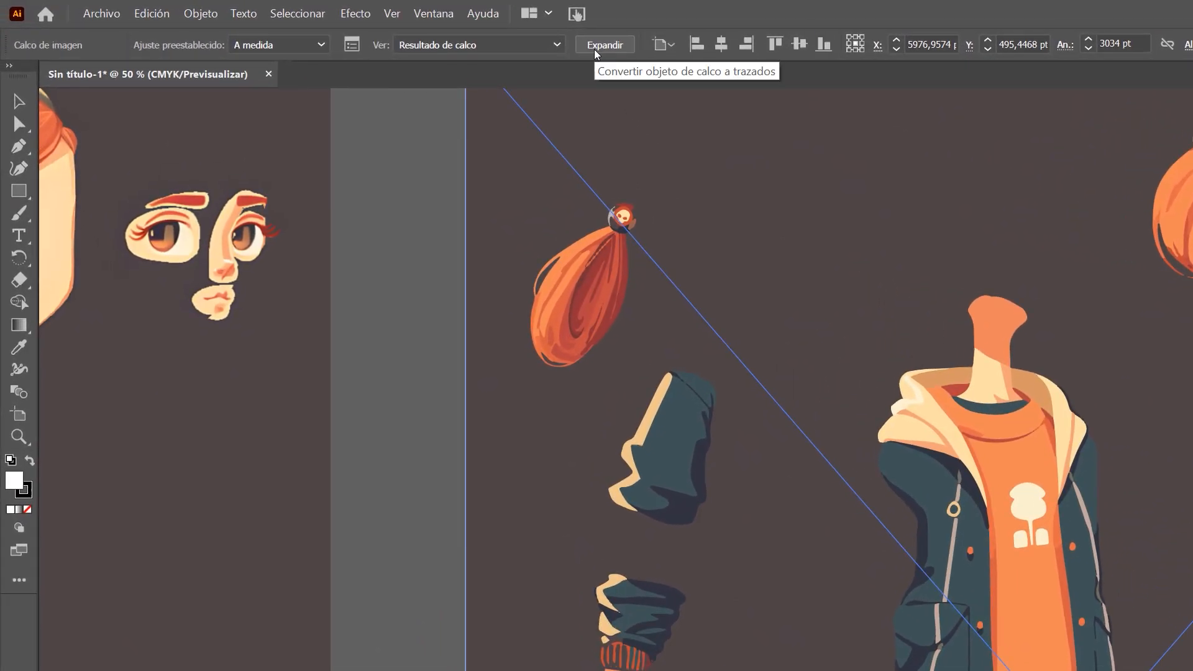
- Expand the Image Trace result into editable vector paths of the girl's body parts
{"action": "left_click", "coordinate": [604, 45]}
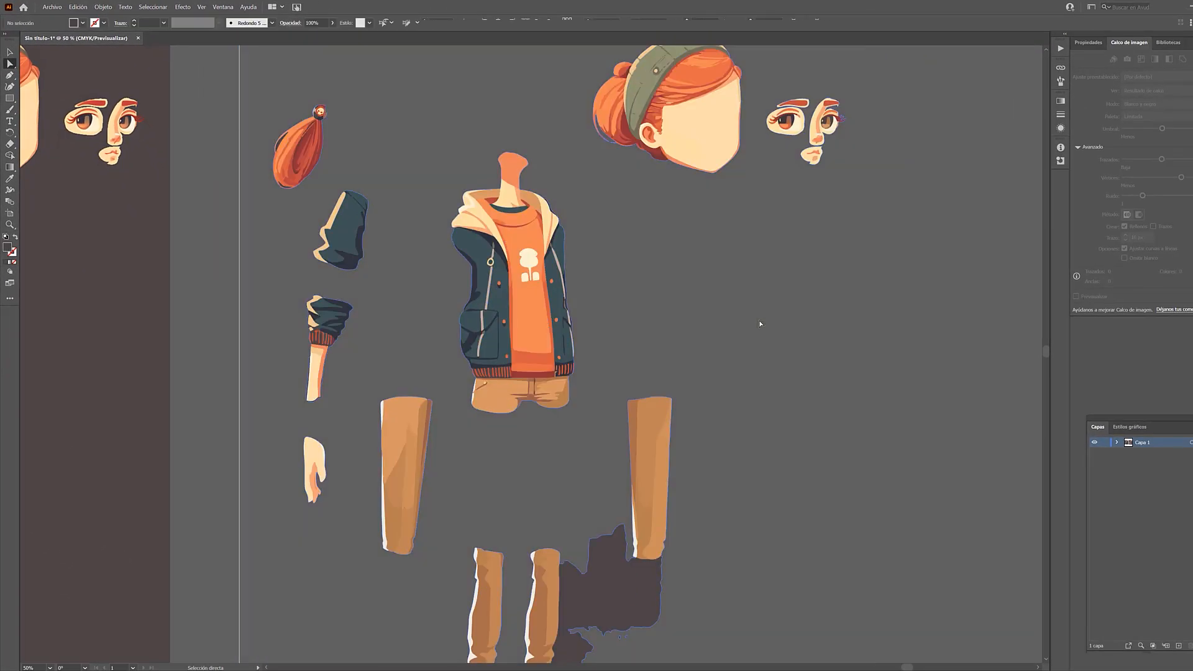
{"action": "scroll", "scroll_direction": "down", "scroll_amount": 3}
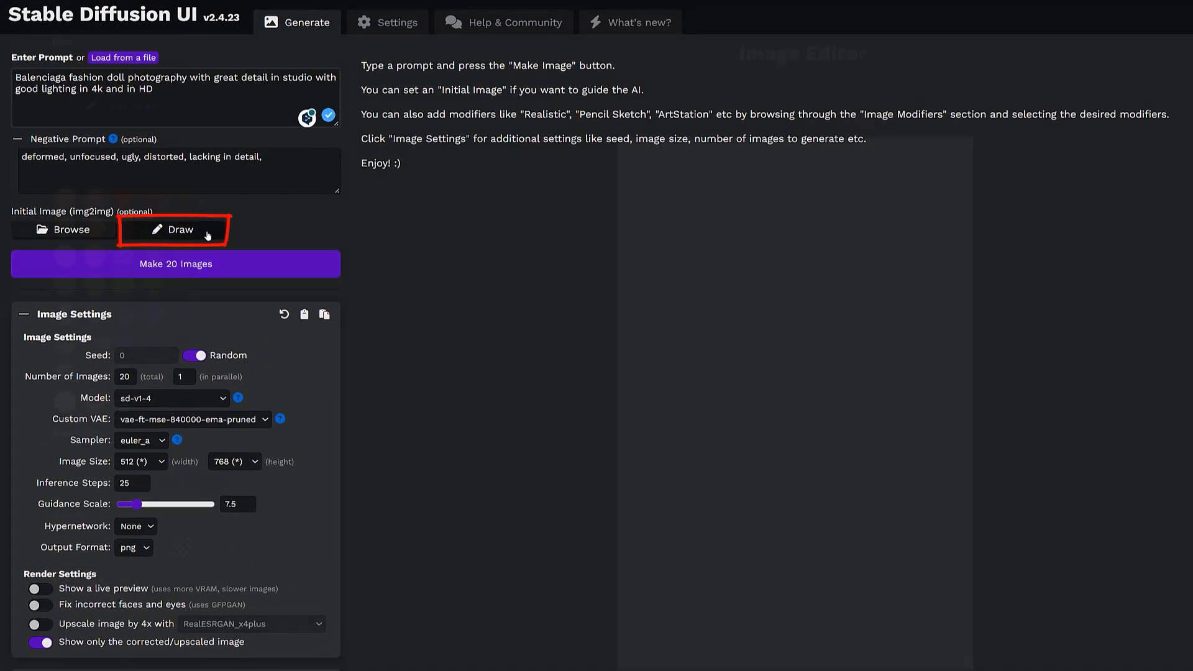
- Draw a standing guide figure as the Initial Image for the Balenciaga doll batch
{"action": "left_click", "coordinate": [175, 264]}
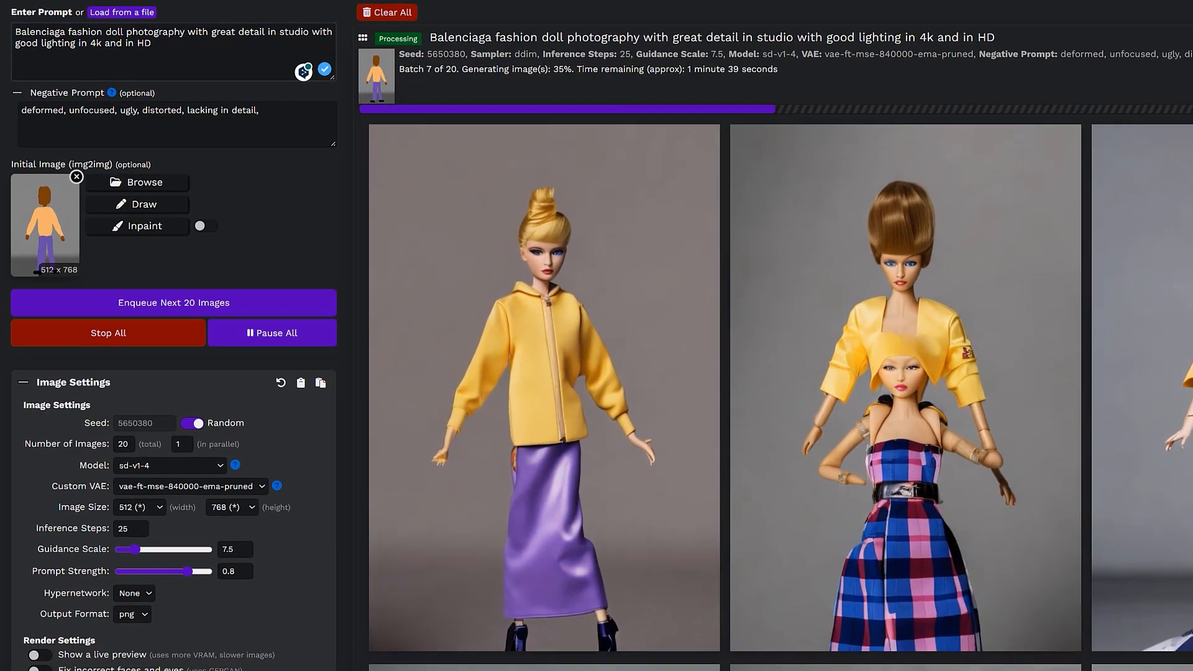
{"action": "scroll", "scroll_direction": "down", "scroll_amount": 3}
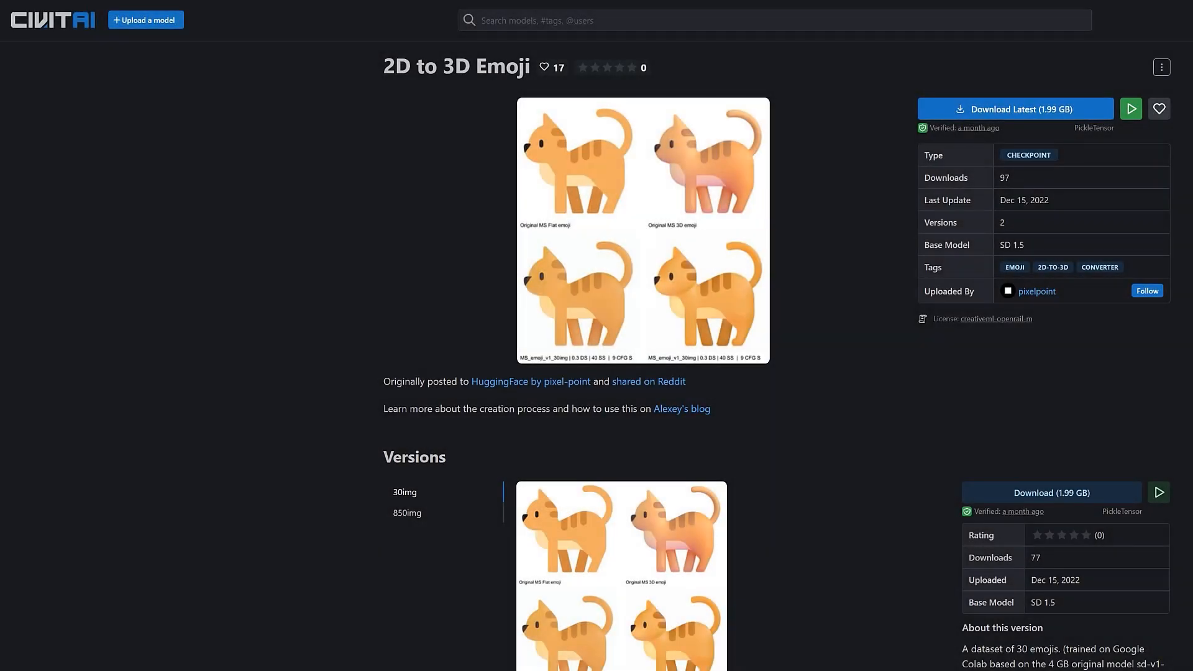
- Scroll the 2D to 3D Emoji model page down to its Versions section
{"action": "scroll", "scroll_direction": "down", "scroll_amount": 3}
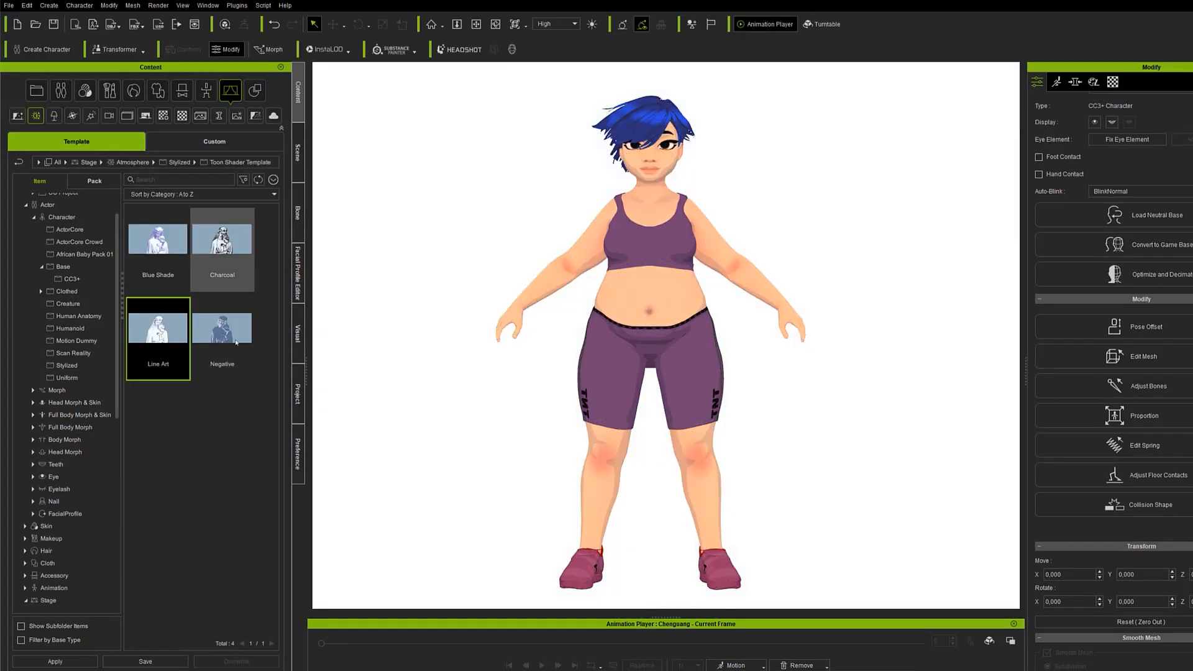
- Generate five cartoon versions of the 3D render with Inpaint on, then reuse a result as input
{"action": "left_click", "coordinate": [297, 334]}
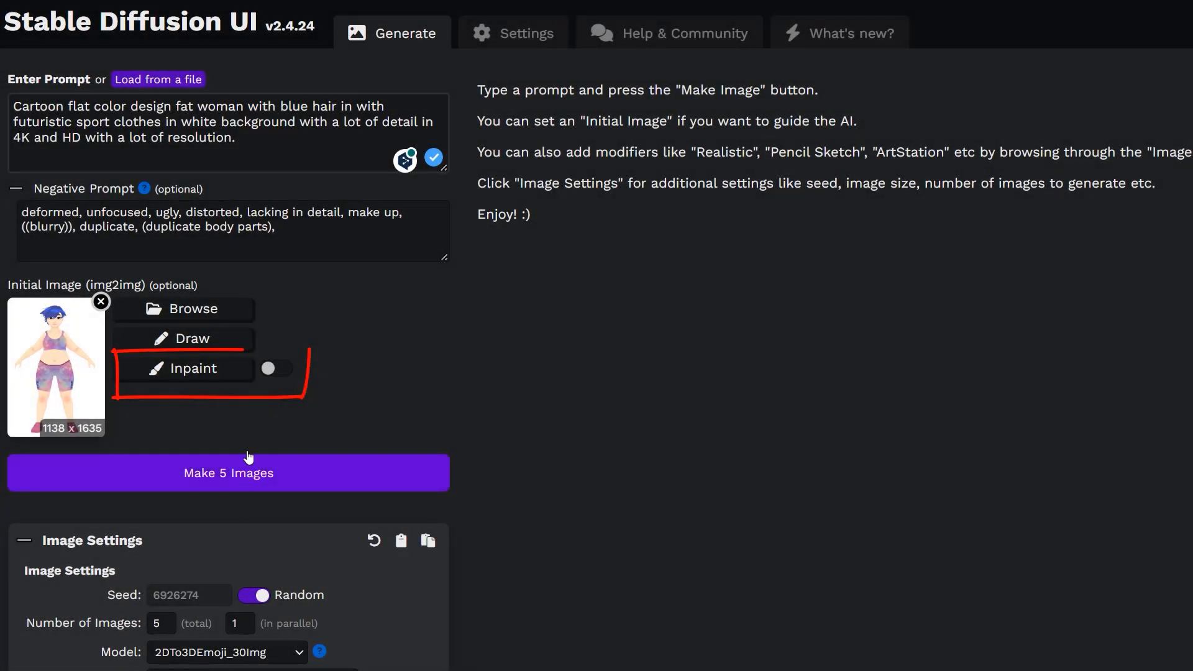
{"action": "left_click", "coordinate": [191, 368]}
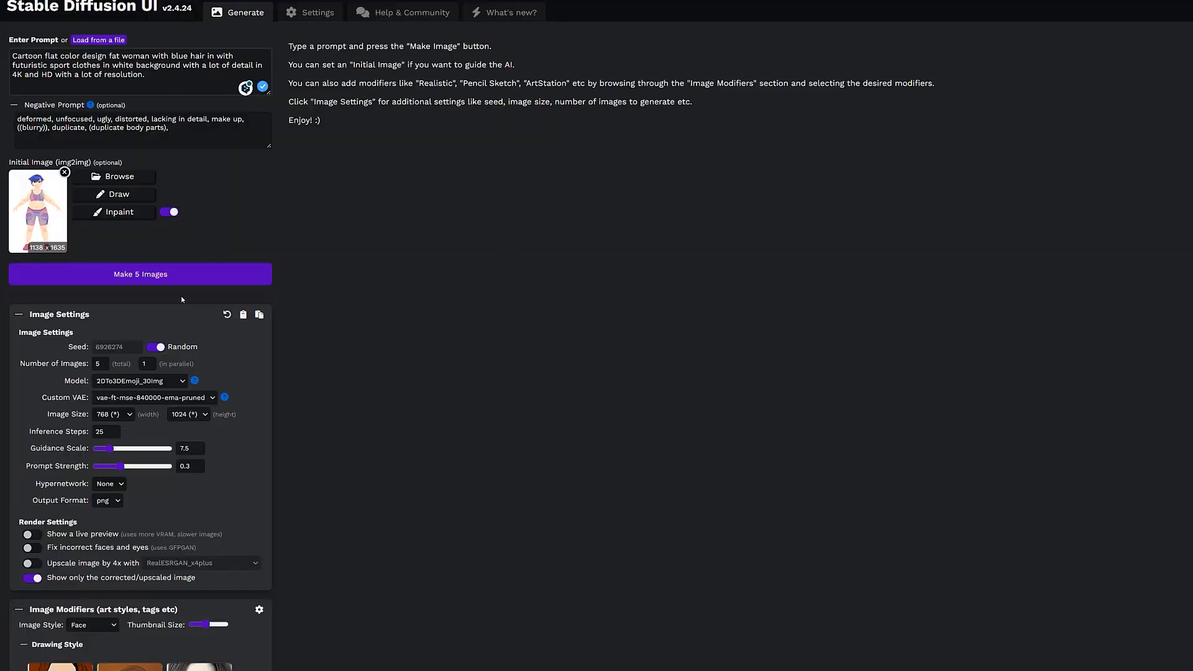
{"action": "left_click", "coordinate": [141, 274]}
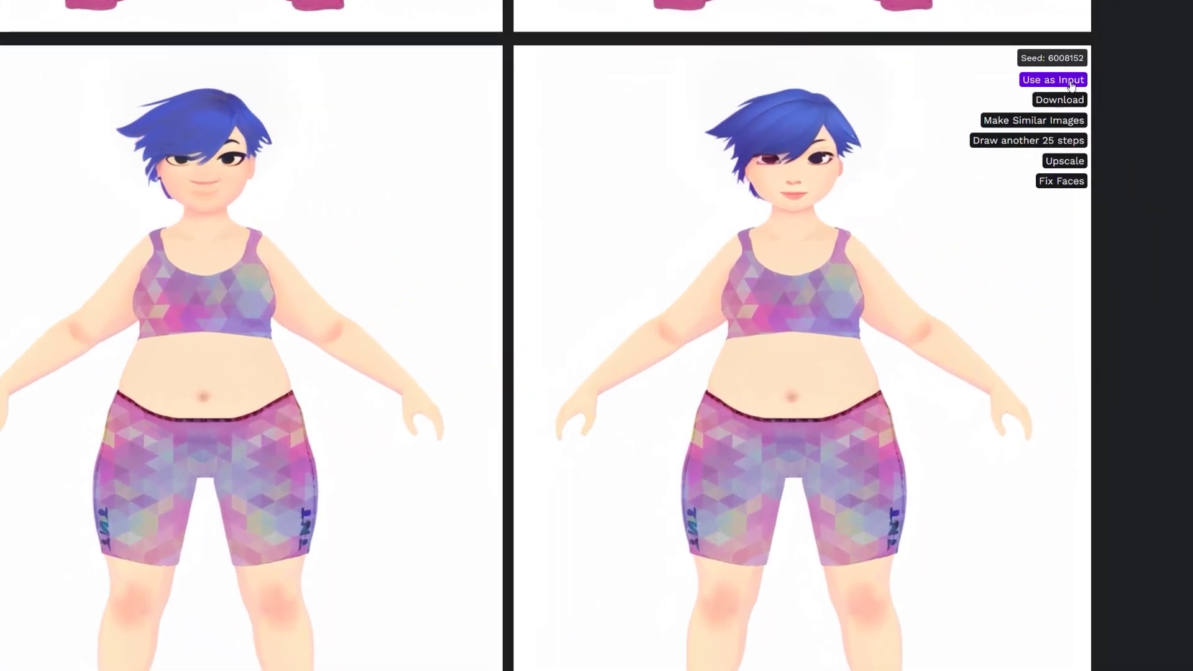
{"action": "left_click", "coordinate": [1052, 79]}
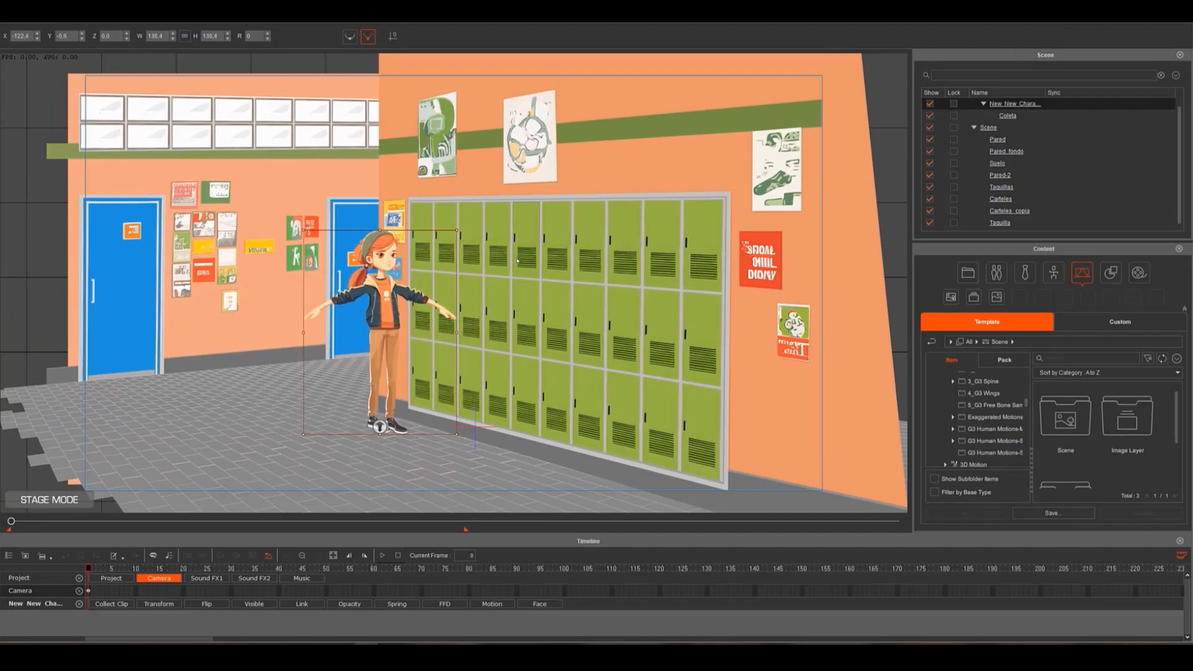
- Preview the Walk_Calling_F motion from Studio Mocap-City Life on the hallway girl
{"action": "left_click", "coordinate": [1053, 272]}
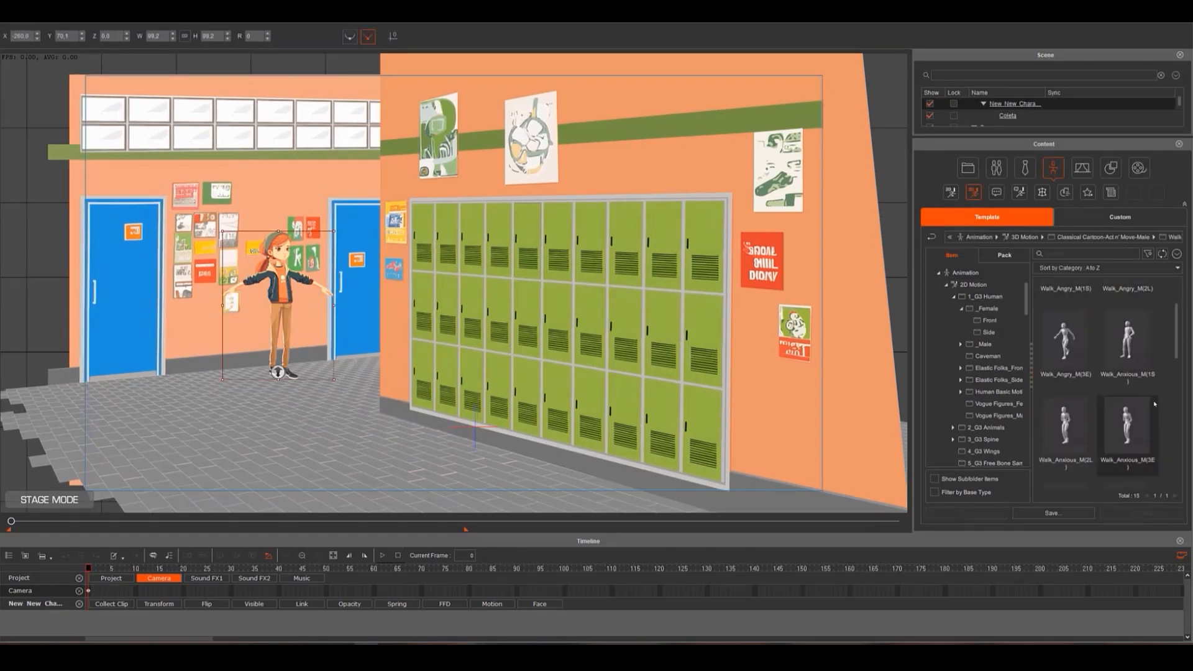
{"action": "double_click", "coordinate": [1126, 401]}
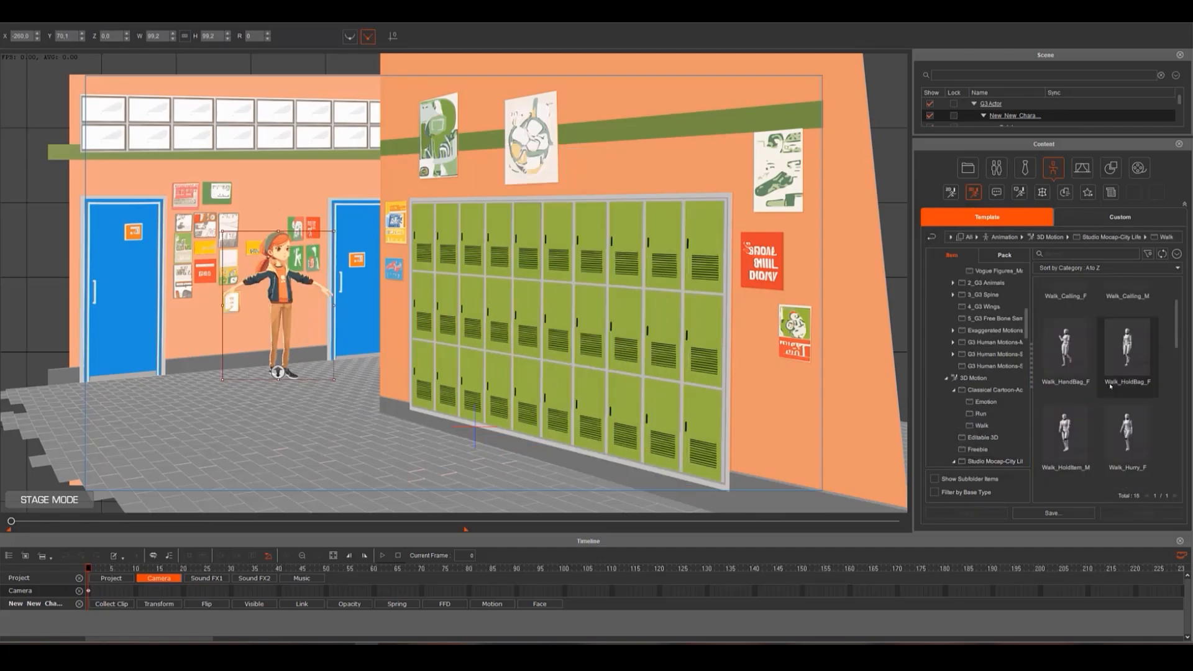
{"action": "double_click", "coordinate": [1063, 315]}
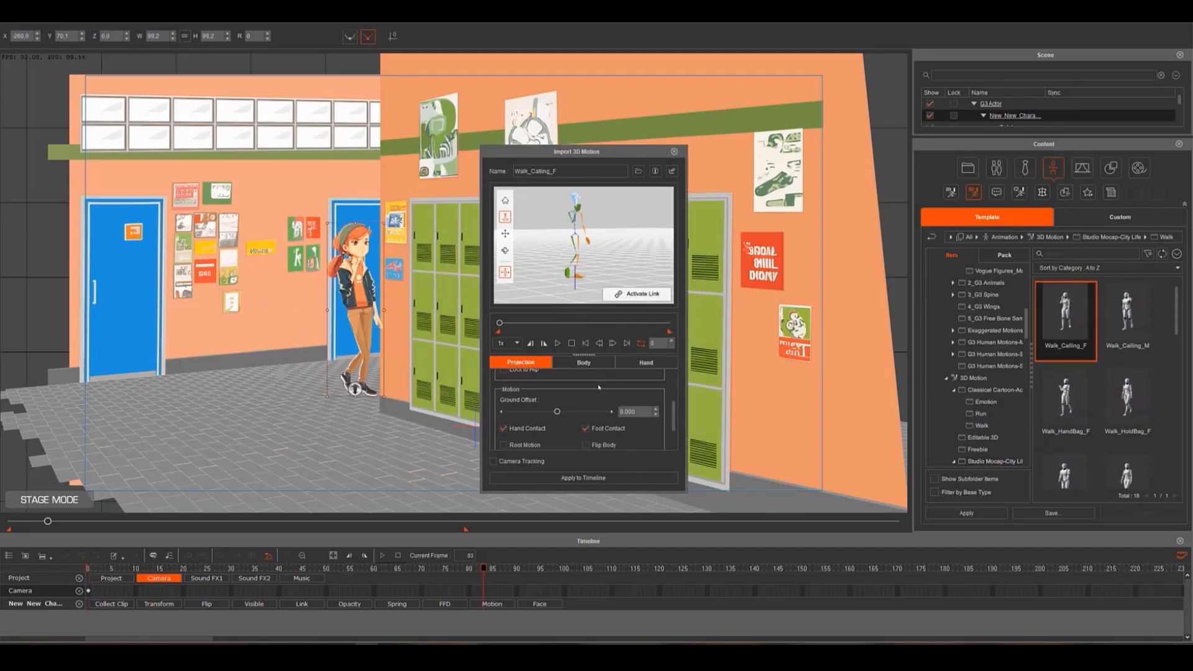
{"action": "left_click", "coordinate": [583, 477]}
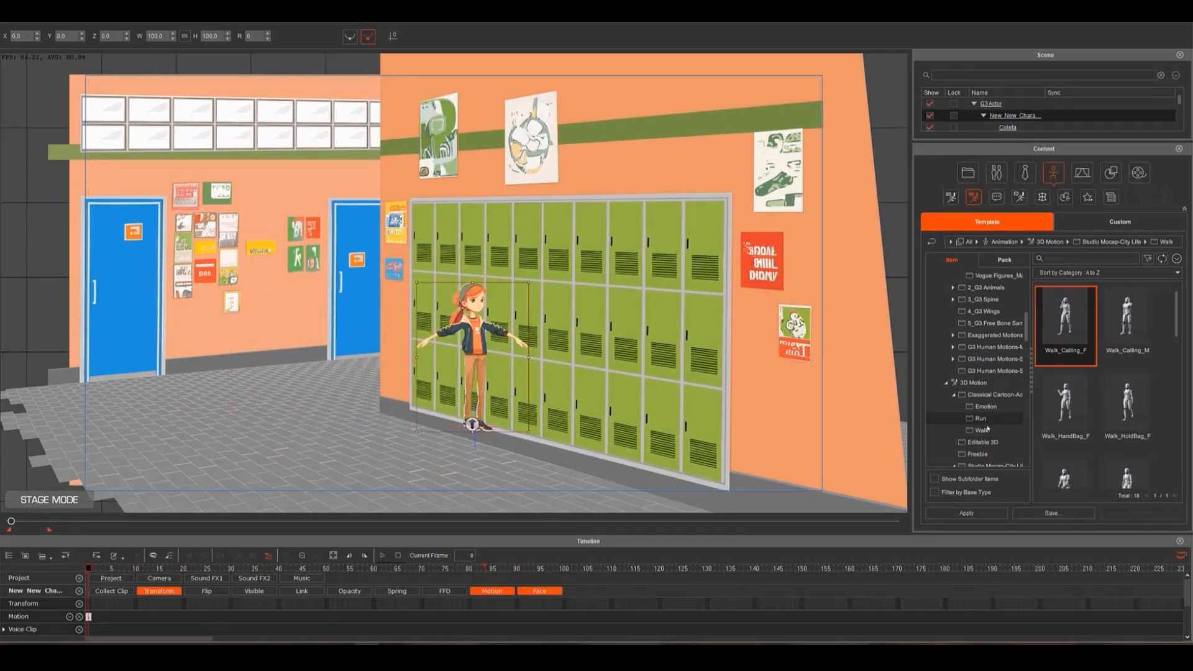
{"action": "double_click", "coordinate": [1065, 398]}
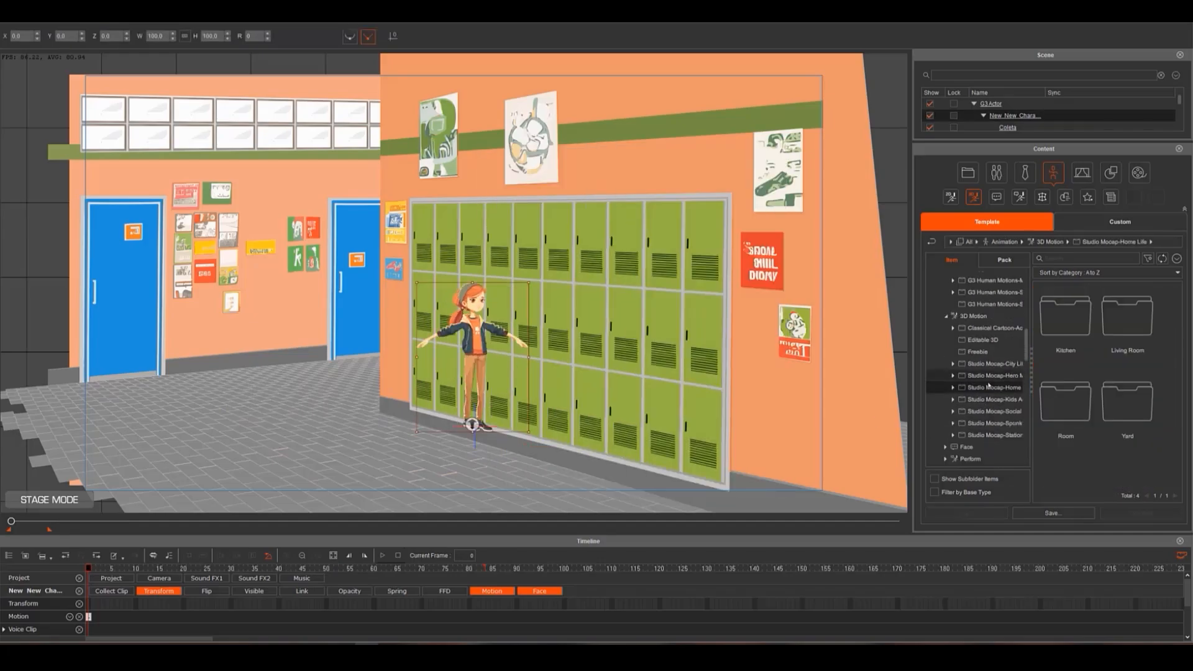
- Apply Move_WalkSlow_F_3E from Spunky Moves > Move to the girl's timeline
{"action": "left_click", "coordinate": [981, 435]}
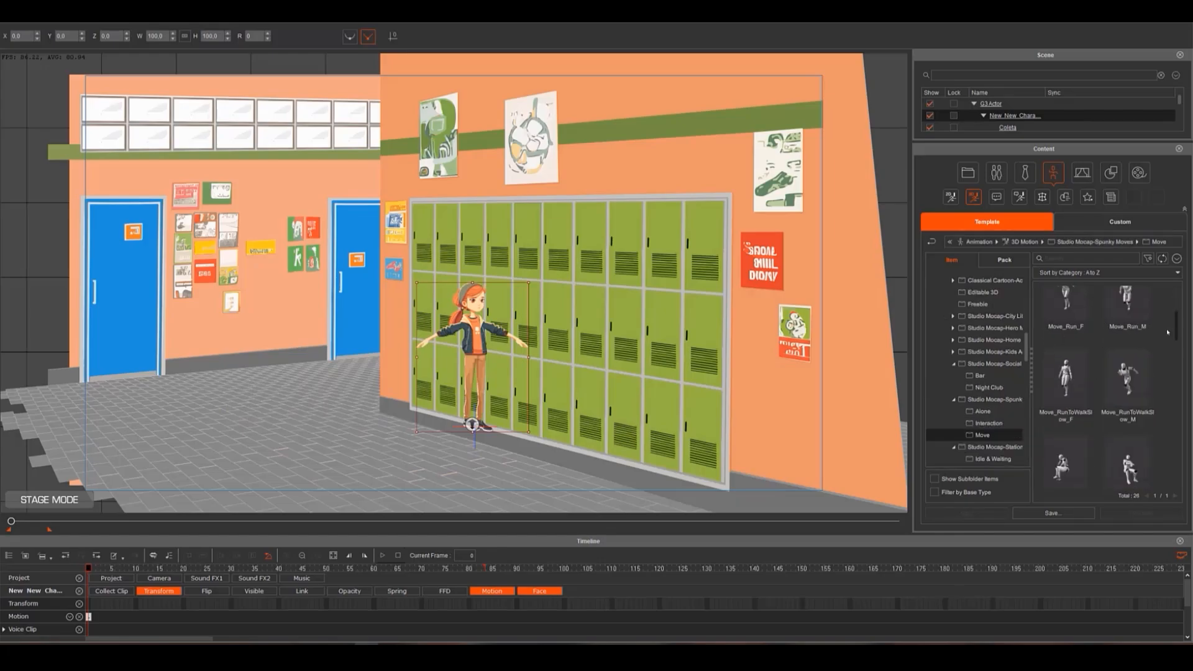
{"action": "scroll", "scroll_direction": "down", "scroll_amount": 3}
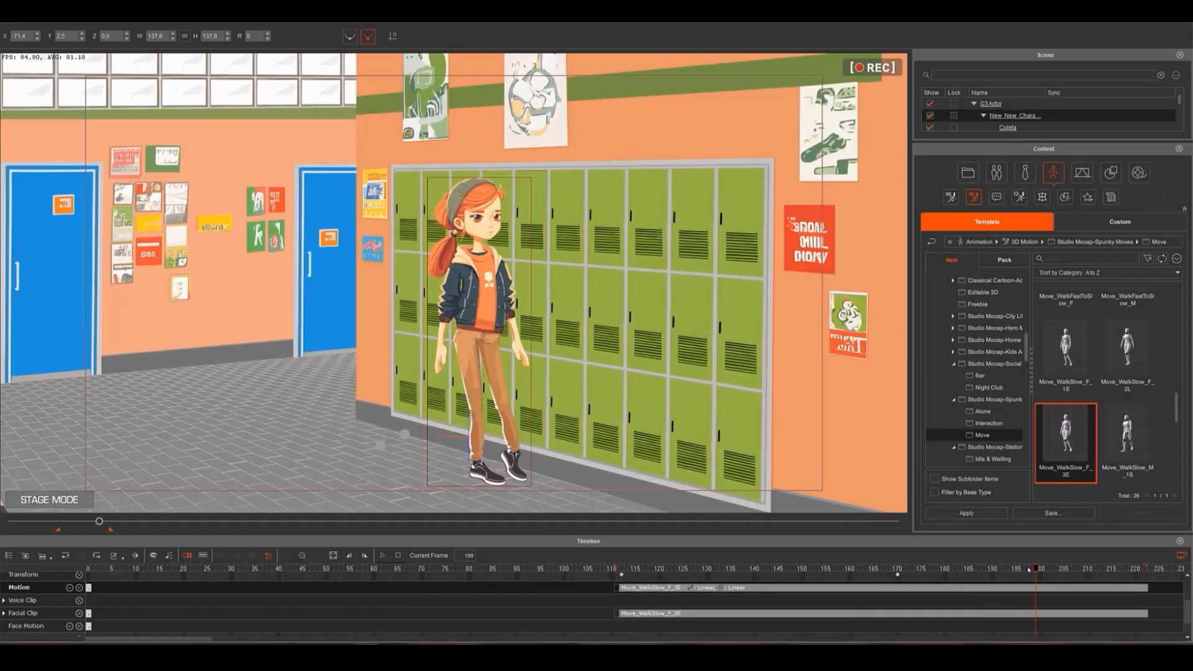
{"action": "left_click", "coordinate": [1052, 242]}
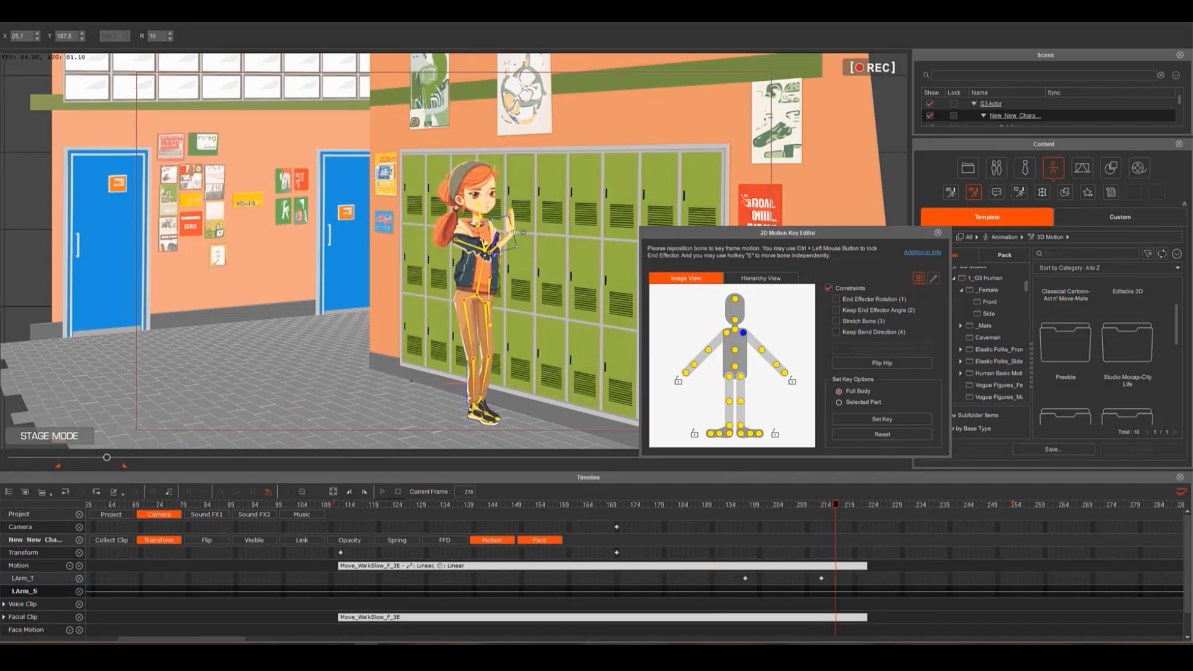
- Select the Taquilla locker door in the scene after keying the raised arm
{"action": "left_click", "coordinate": [937, 232]}
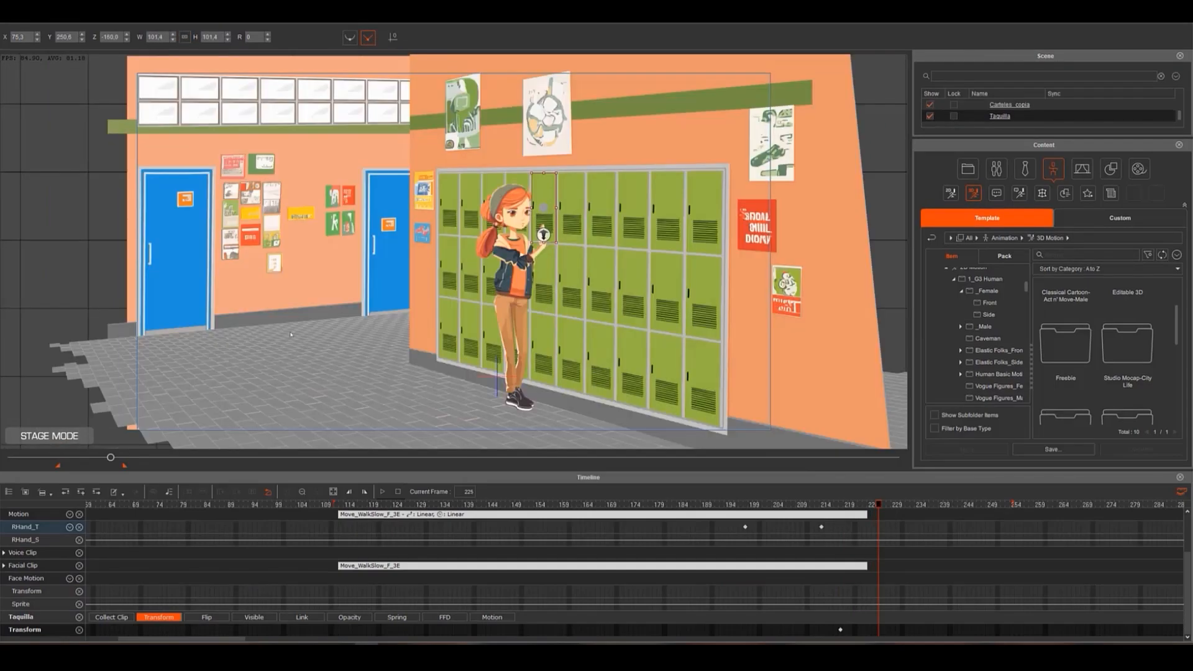
- Taper the Taquilla door with a perspective FFD preset so it appears swung open
{"action": "left_click", "coordinate": [445, 591]}
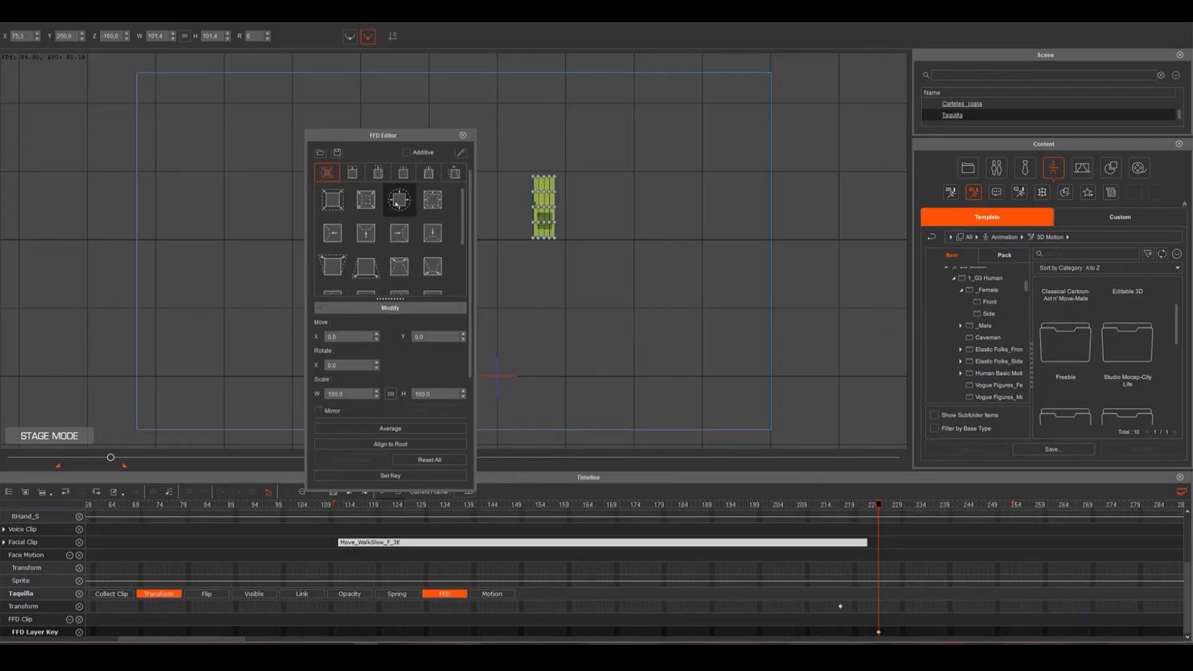
{"action": "left_click", "coordinate": [429, 173]}
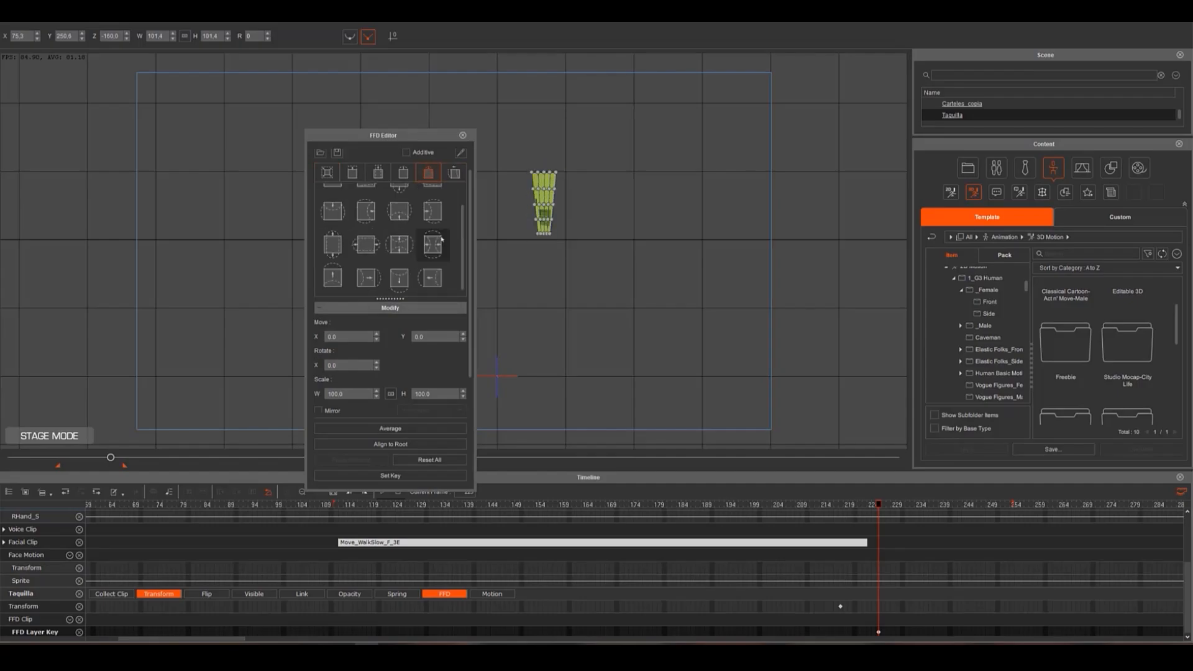
{"action": "left_click", "coordinate": [463, 134]}
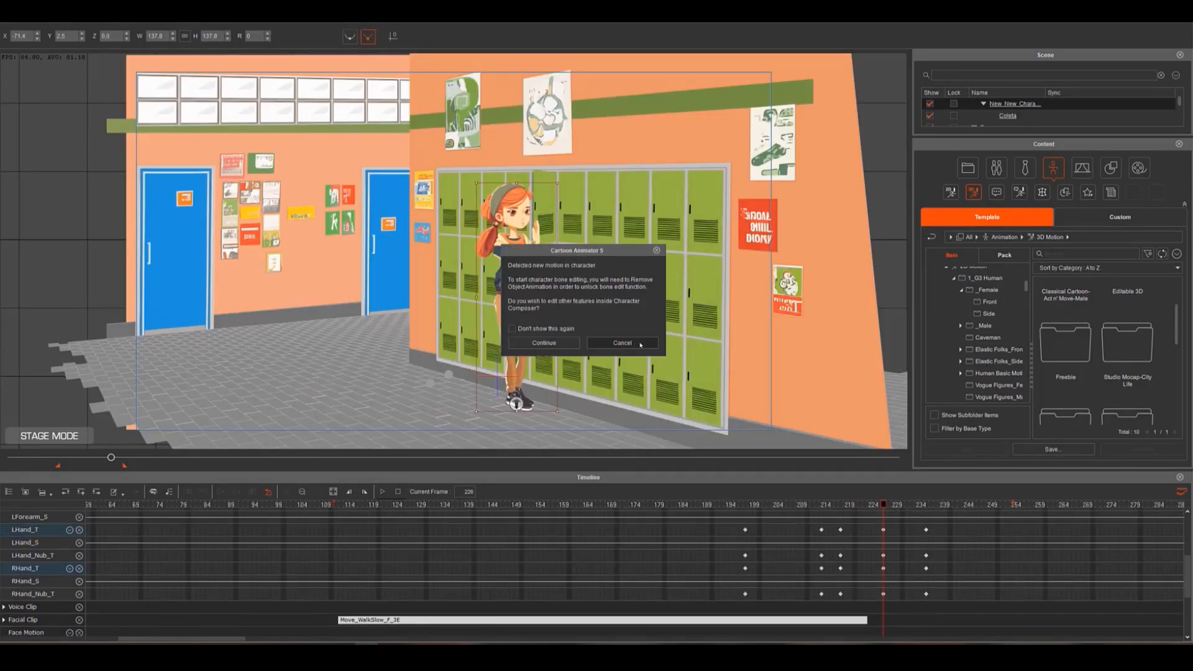
- Decline the Character Composer prompt and key the girl's hand and forearm as the locker door opens
{"action": "left_click", "coordinate": [621, 343]}
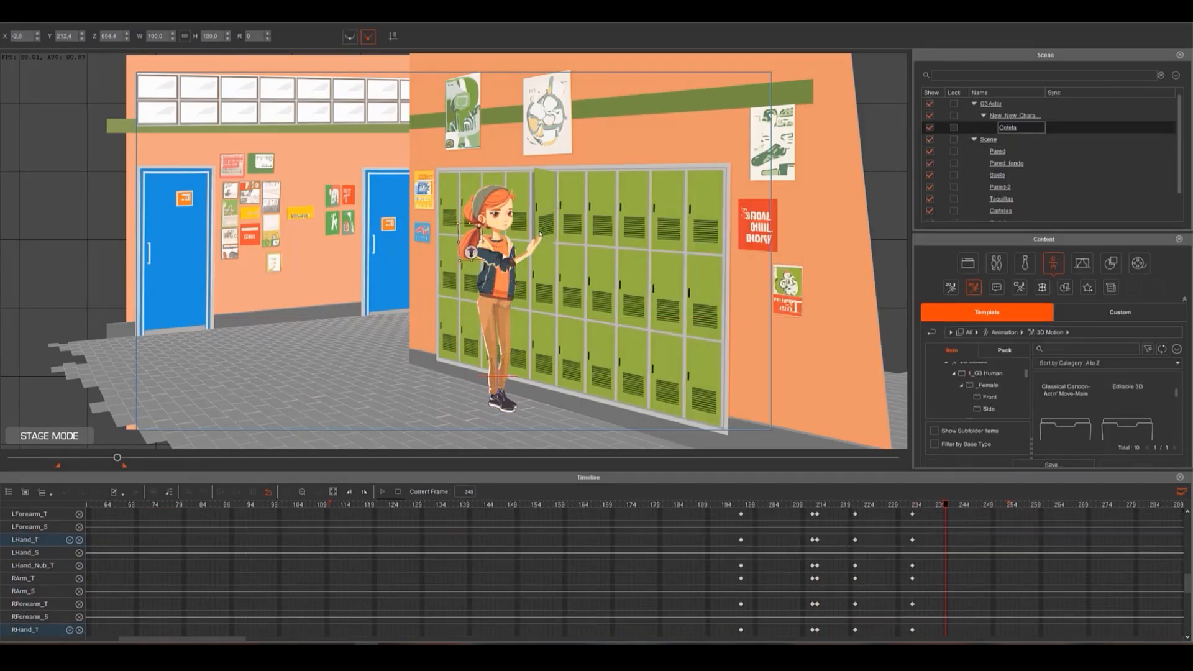
{"action": "left_click", "coordinate": [383, 492]}
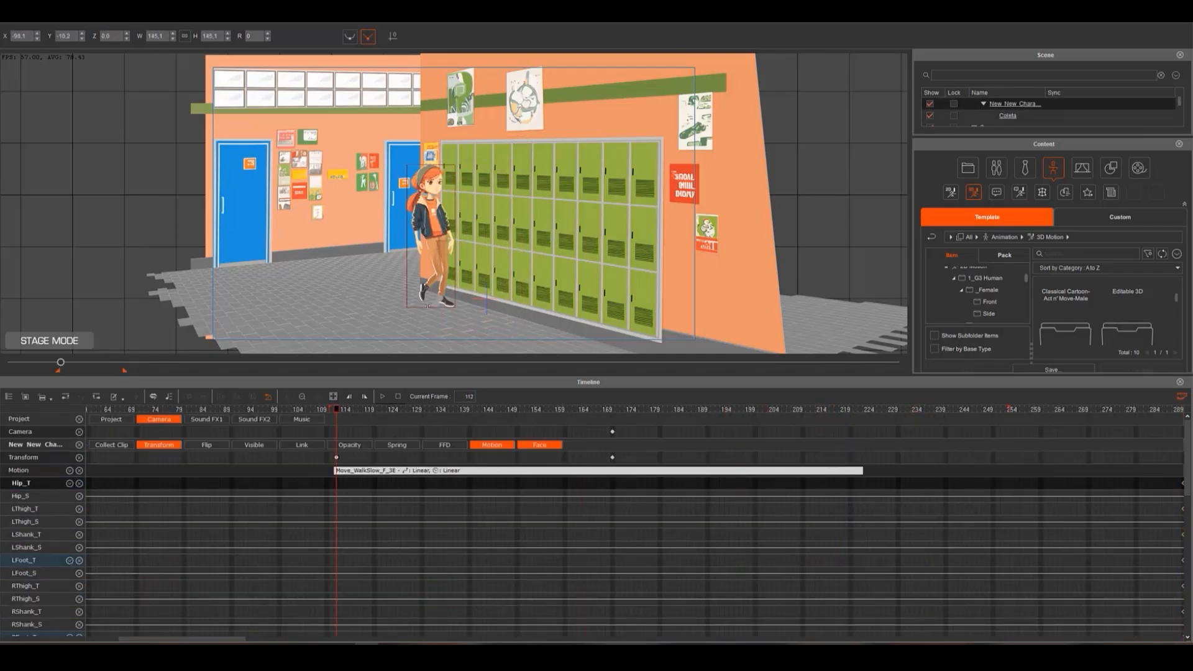
- Reposition the girl's body bones at frame 142 mid-walk in the 2D Motion Key Editor
{"action": "left_click", "coordinate": [540, 445]}
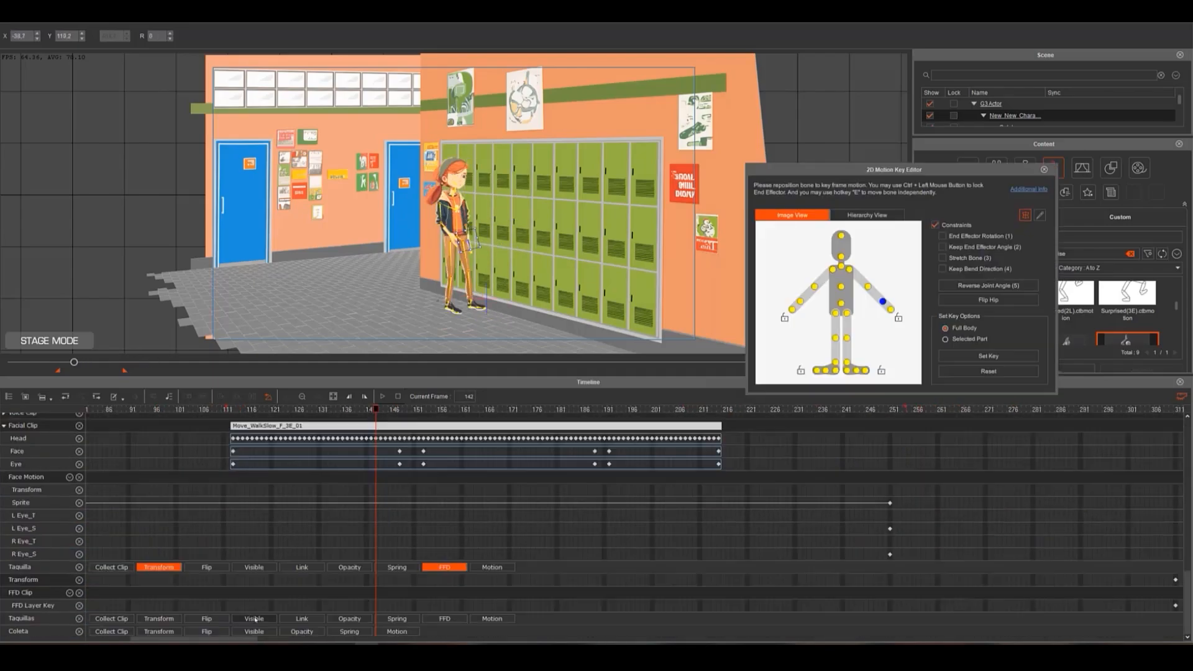
- Search Content for 'surprise' to find a Surprised face motion for the girl
{"action": "left_click", "coordinate": [1045, 169]}
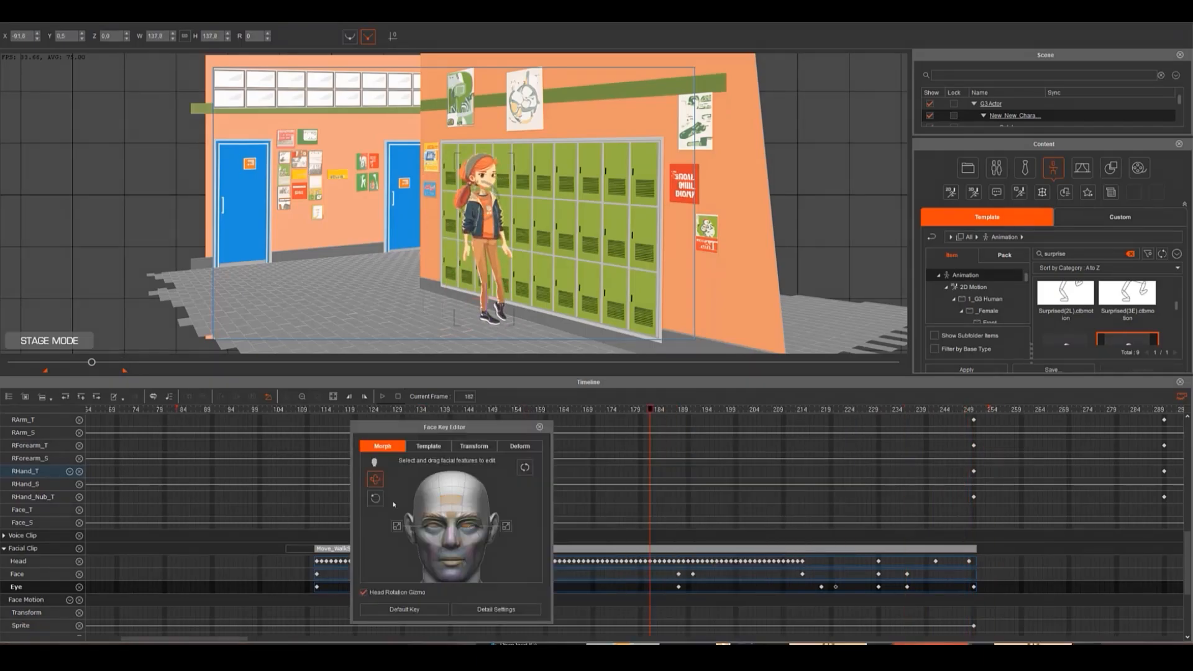
- Review the girl's facial keys at frames 216 and 192 in the Face Key Editor
{"action": "left_click", "coordinate": [805, 408]}
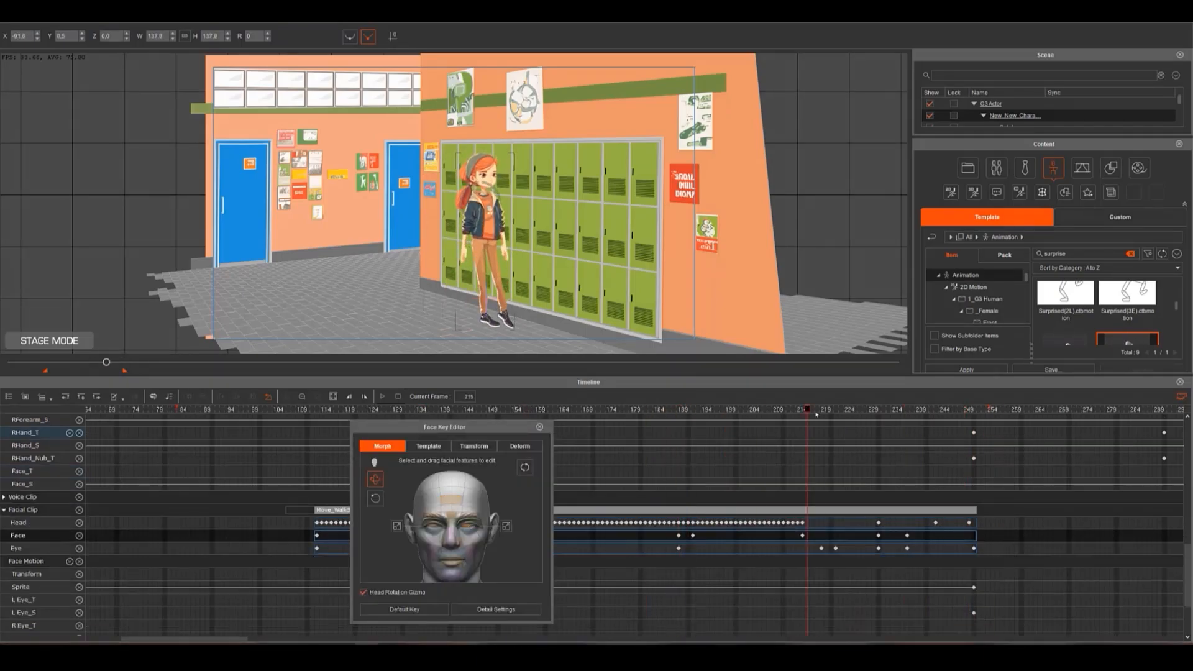
{"action": "left_click", "coordinate": [702, 409]}
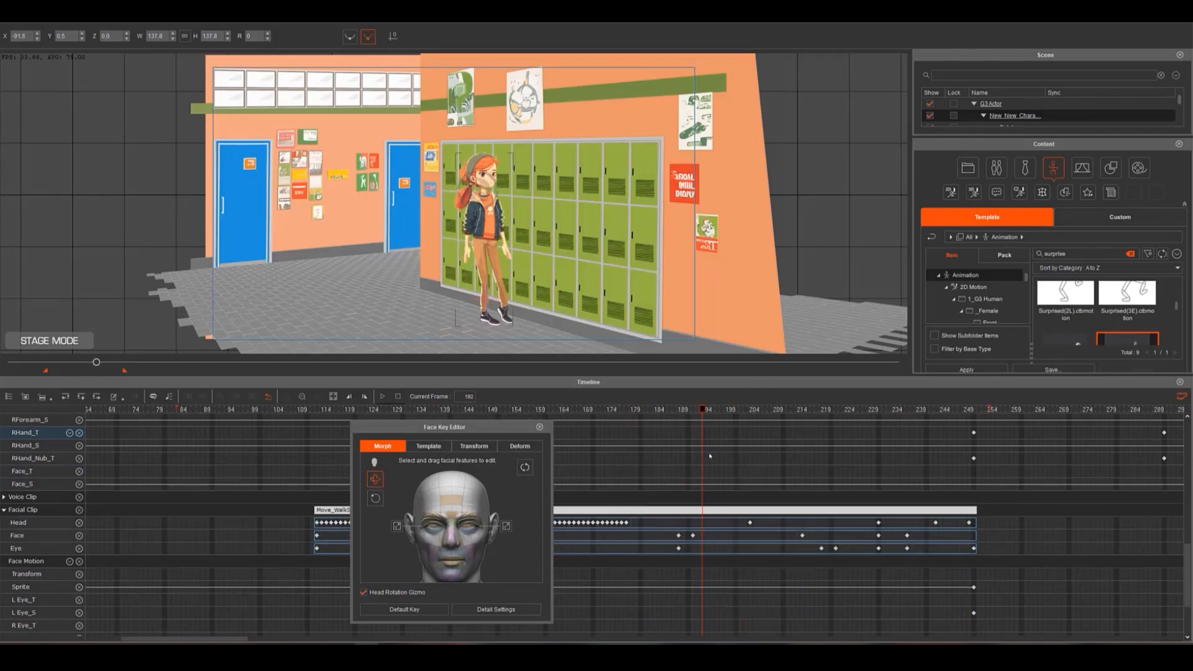